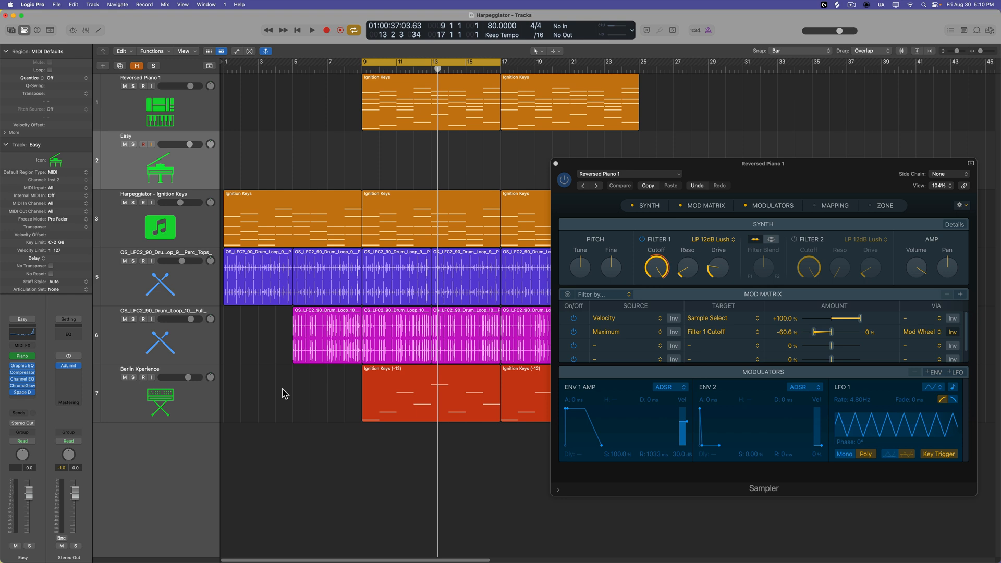
{"action": "mouse_move", "coordinate": [147, 223]}
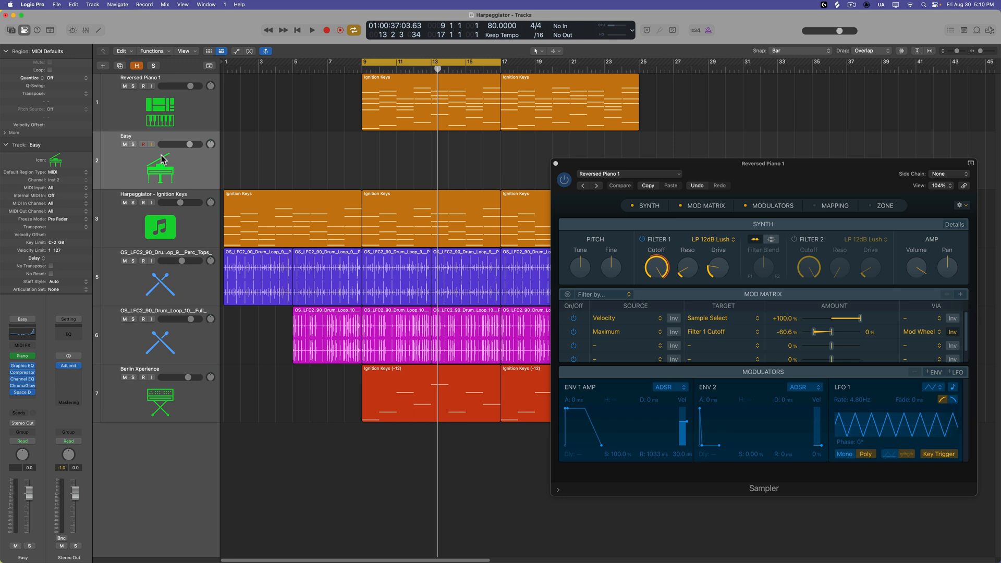
Step: Solo Reversed Piano 1, audition its regions through the cycle, then unsolo and stop
{"action": "left_click_drag", "start_coordinate": [172, 144], "coordinate": [181, 144]}
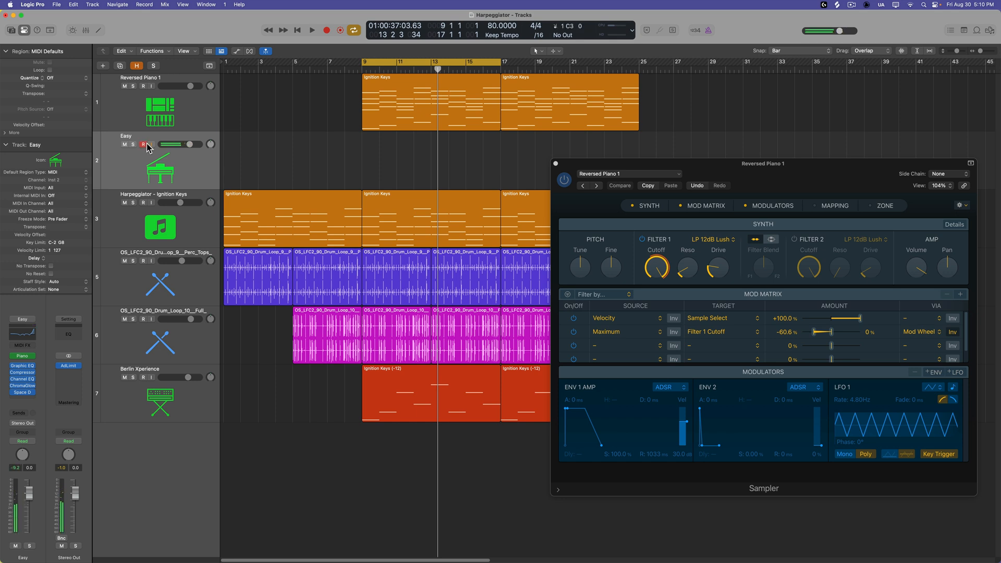
{"action": "left_click", "coordinate": [159, 112]}
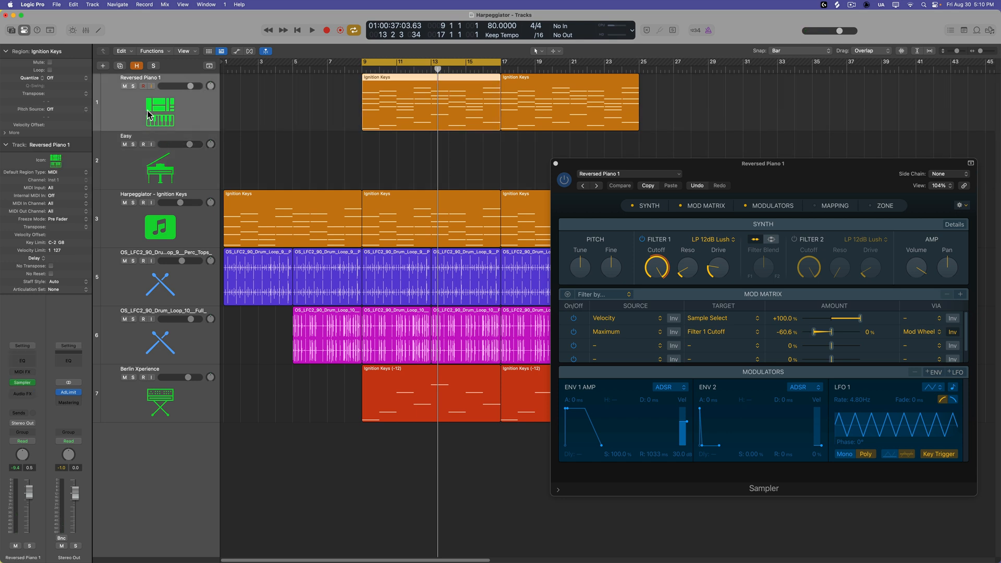
{"action": "left_click", "coordinate": [310, 31]}
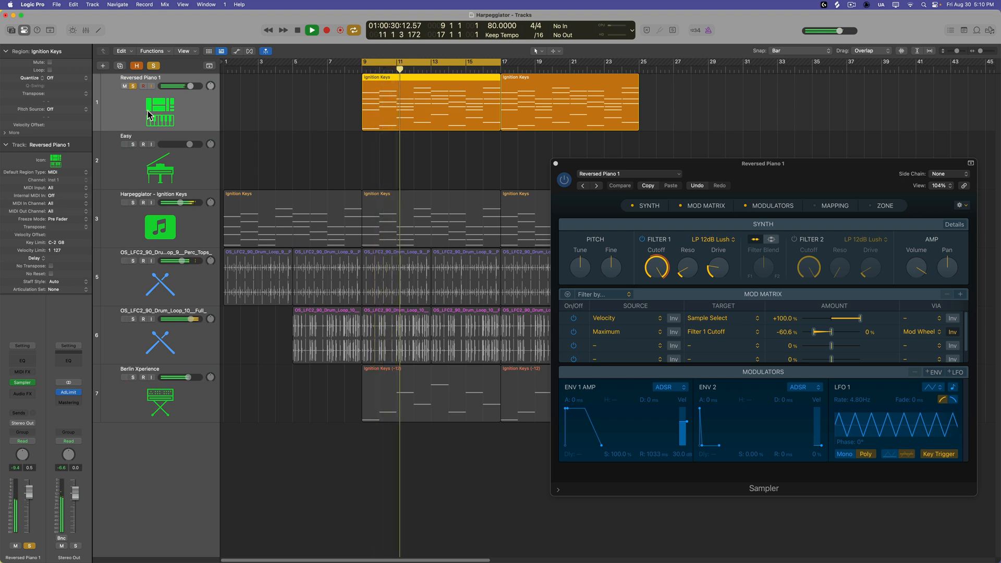
{"action": "left_click", "coordinate": [312, 31]}
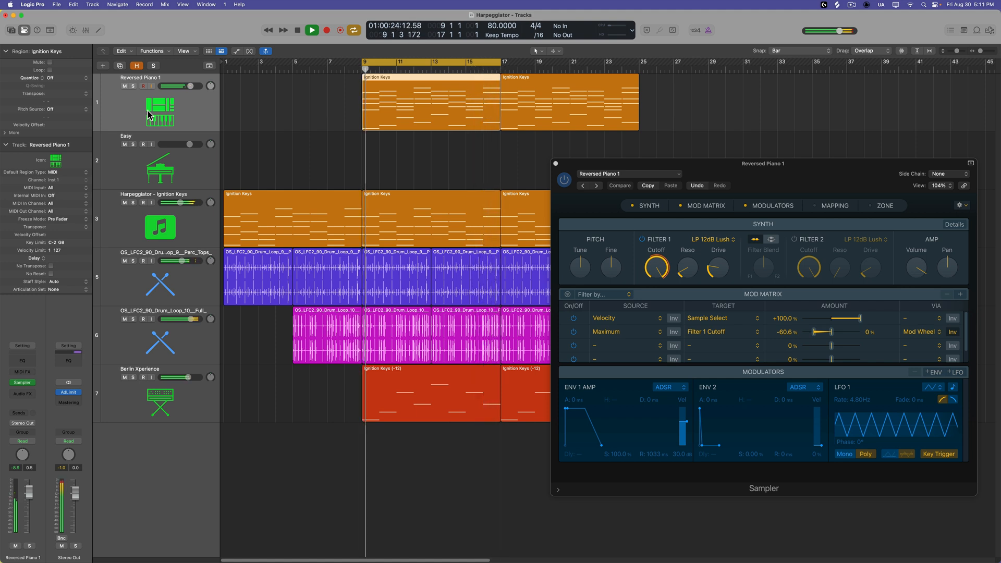
{"action": "left_click", "coordinate": [312, 31]}
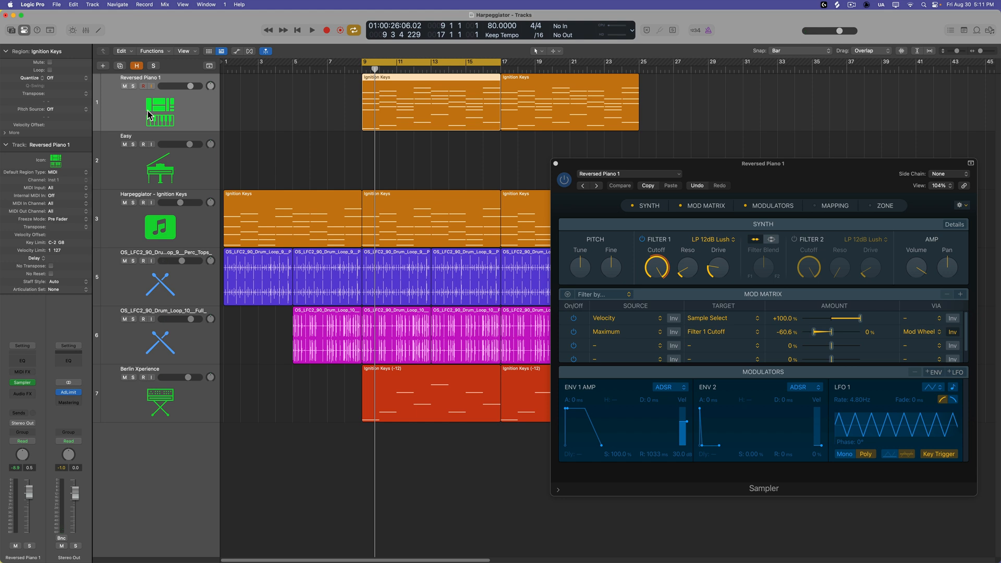
{"action": "mouse_move", "coordinate": [243, 113]}
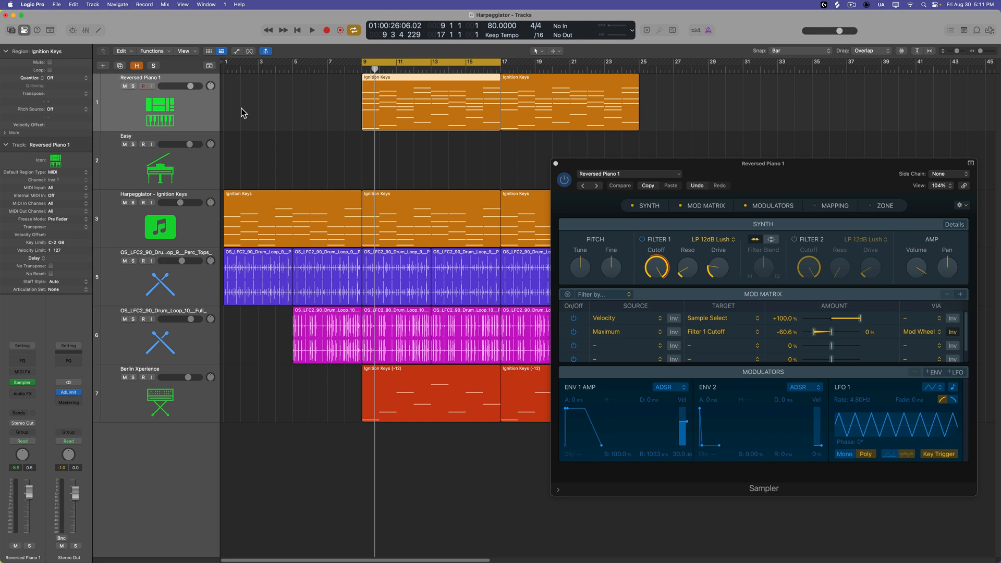
{"action": "mouse_move", "coordinate": [309, 132]}
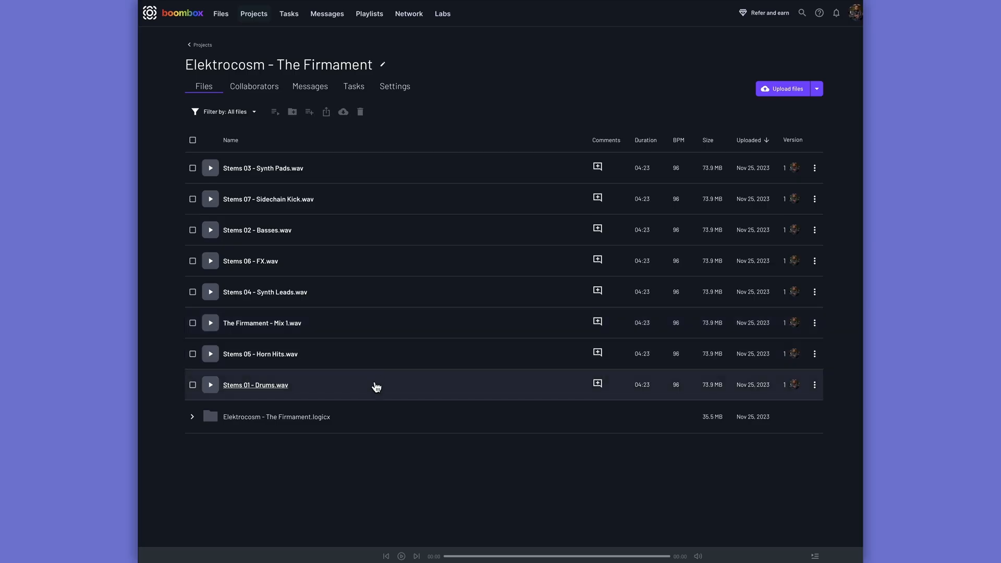
Step: Review a shared mix's comments, then start a new inbox named 'Mix Project 1'
{"action": "left_click", "coordinate": [192, 416]}
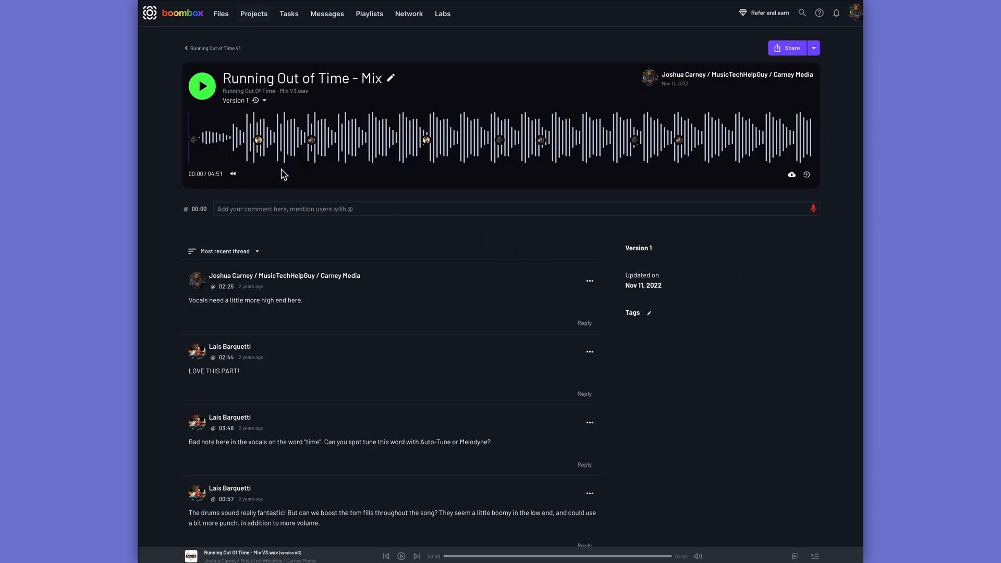
{"action": "scroll", "scroll_direction": "down", "scroll_amount": 3}
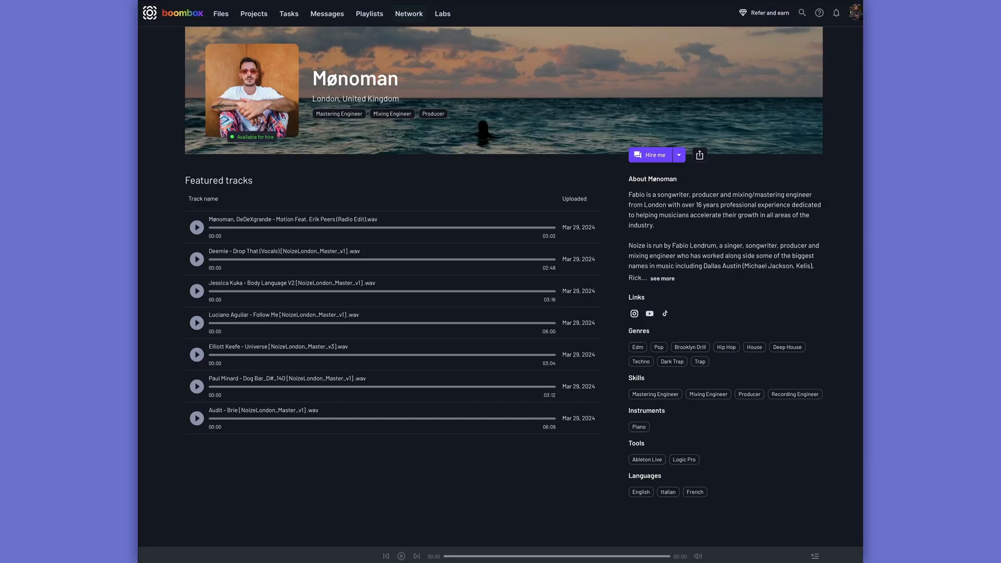
{"action": "left_click", "coordinate": [252, 14]}
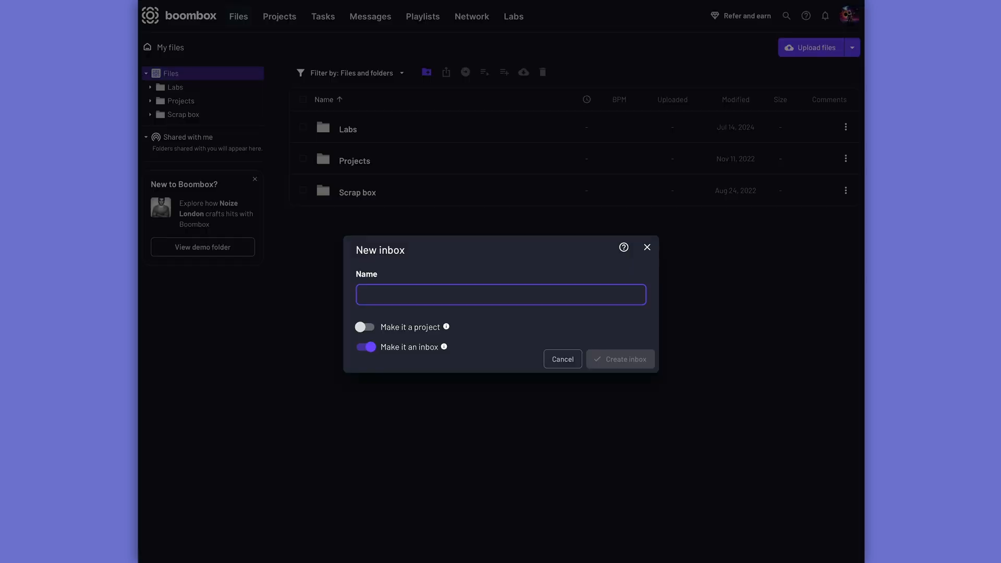
{"action": "type", "text": "Mix Project 1"}
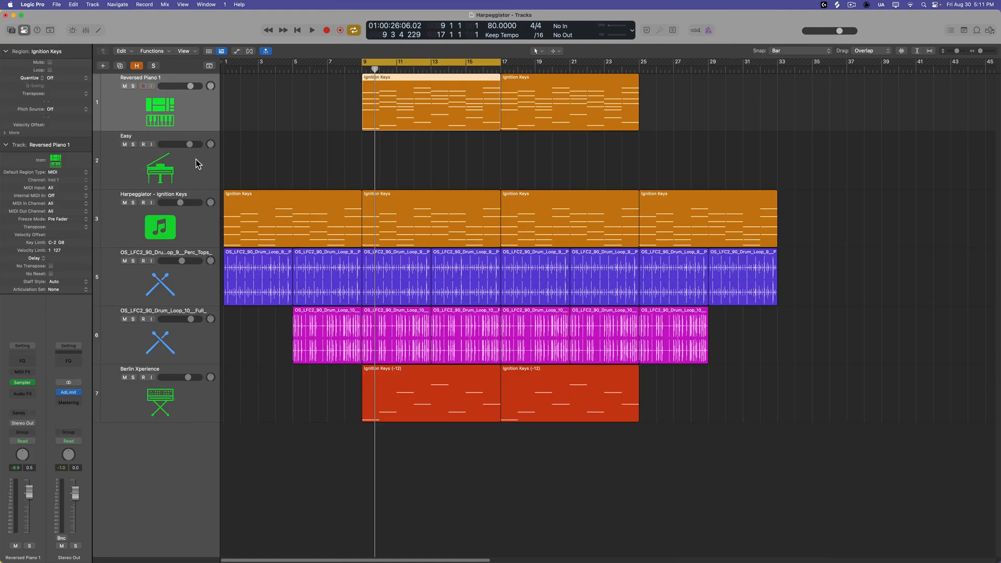
Step: Select the Easy piano track, glance at its Library patch, and mute the other tracks
{"action": "left_click", "coordinate": [159, 166]}
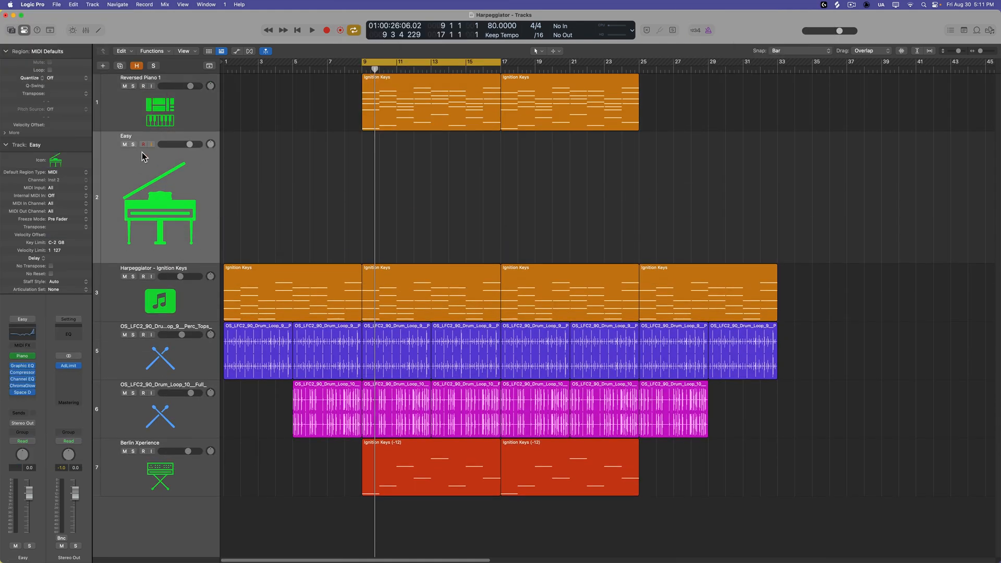
{"action": "left_click", "coordinate": [124, 87]}
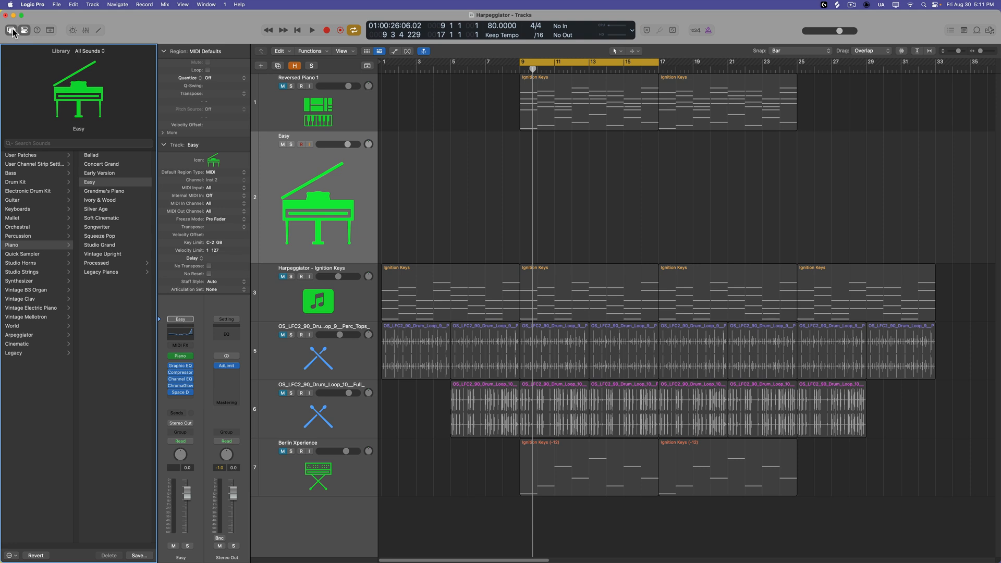
{"action": "left_click", "coordinate": [12, 31]}
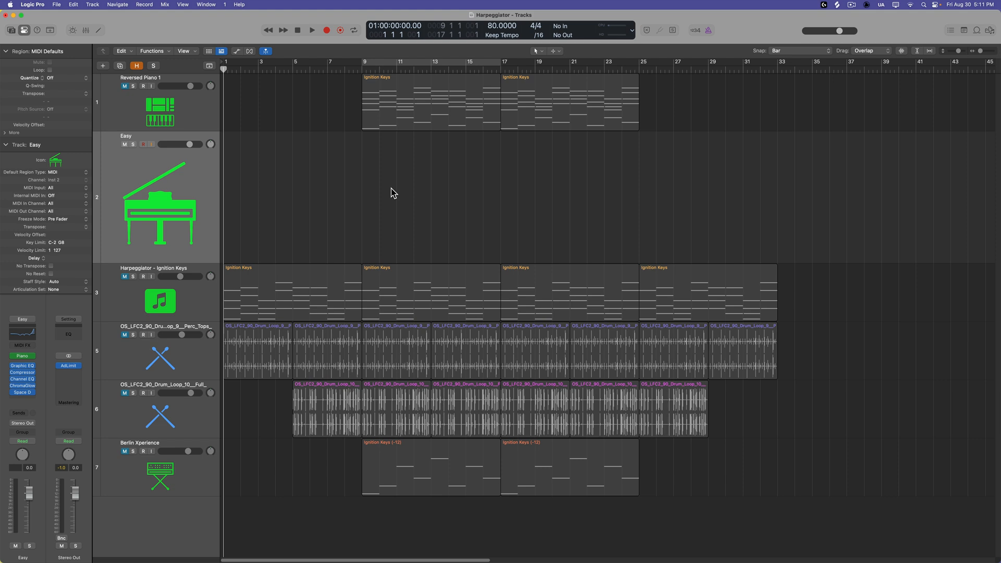
{"action": "mouse_move", "coordinate": [146, 174]}
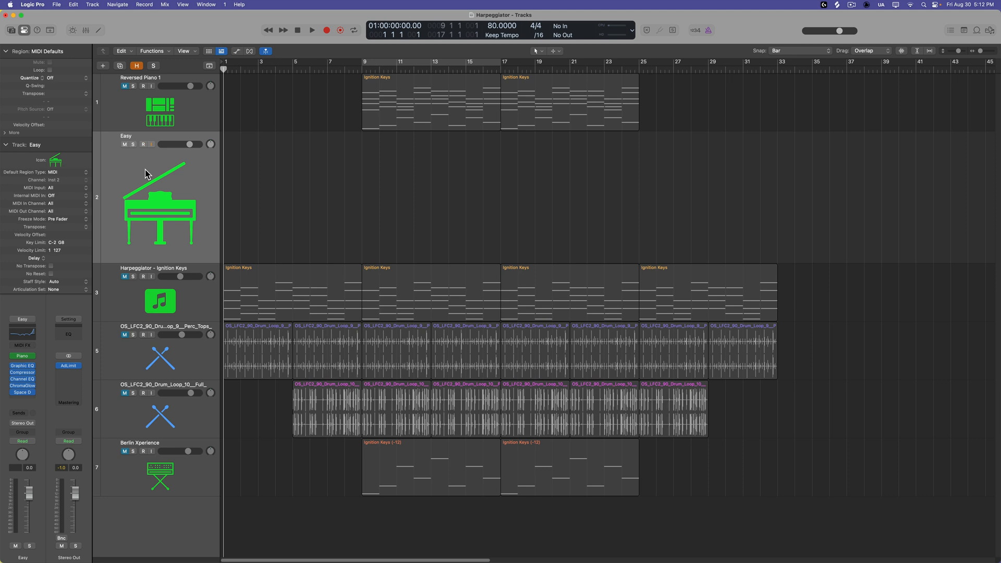
{"action": "left_click", "coordinate": [143, 144]}
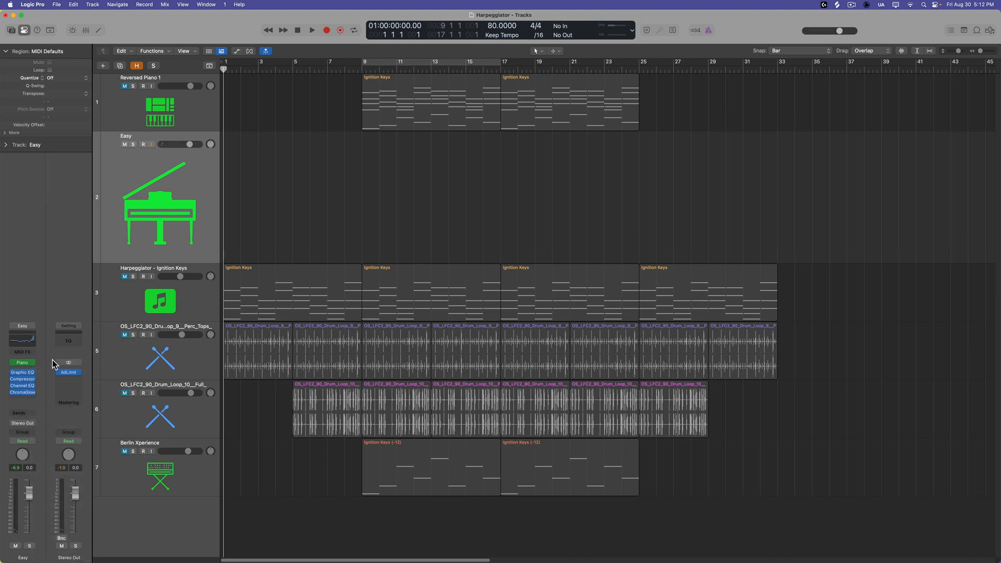
Step: Insert a Stereo Delay on Easy with roughly 725 ms left and 900 ms right delay times
{"action": "left_click", "coordinate": [22, 363]}
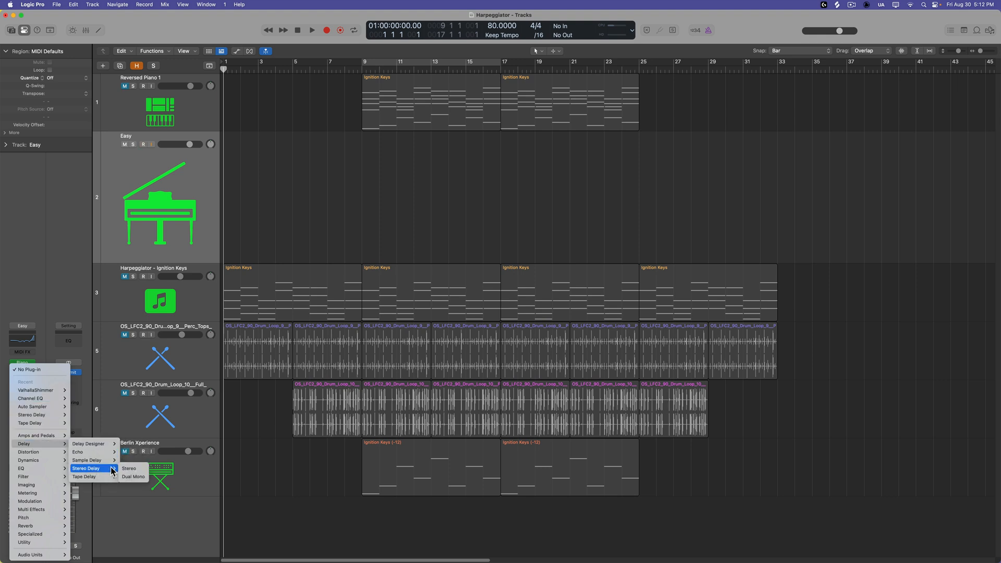
{"action": "left_click", "coordinate": [129, 468]}
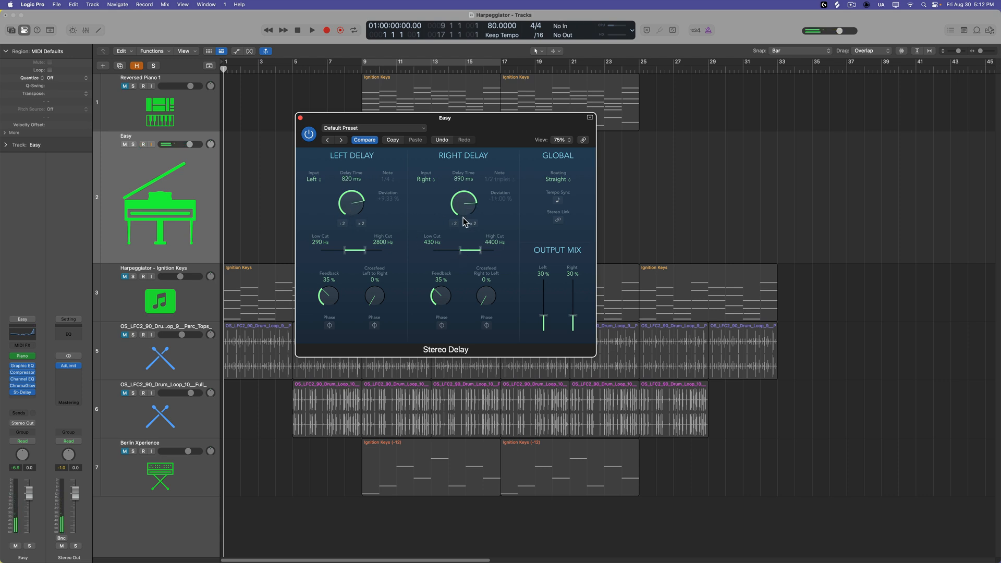
{"action": "left_click_drag", "start_coordinate": [350, 203], "coordinate": [355, 208]}
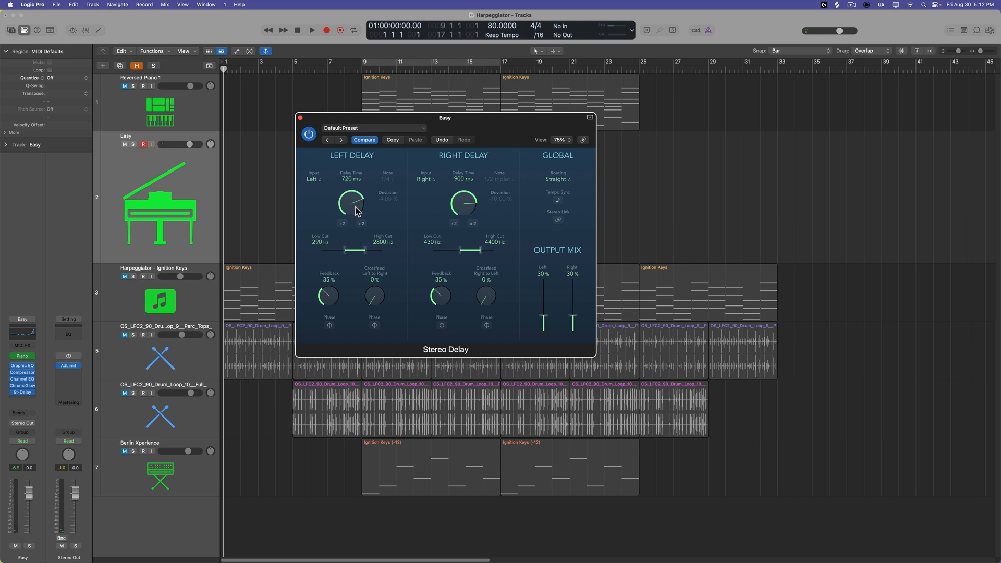
{"action": "left_click_drag", "start_coordinate": [350, 204], "coordinate": [351, 200]}
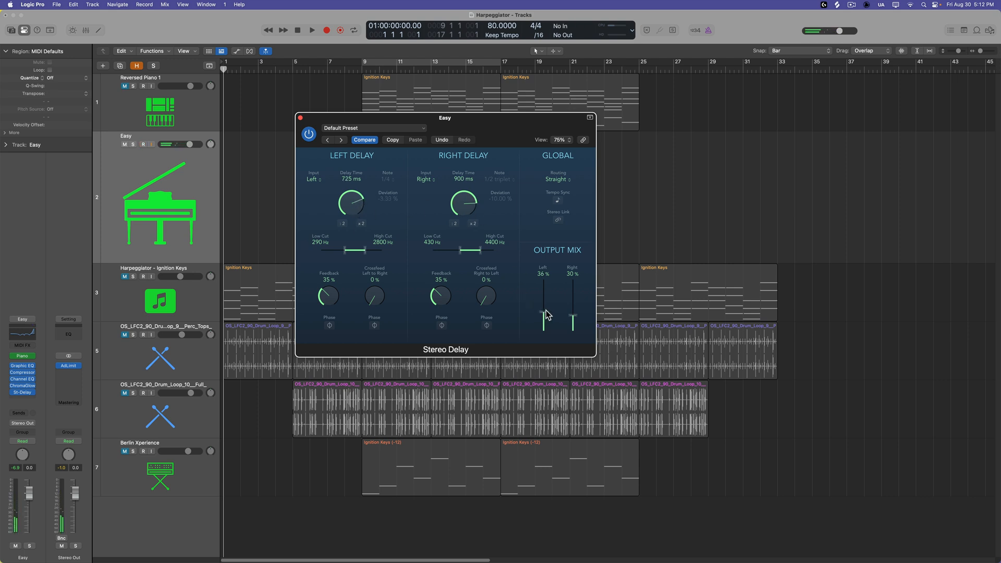
Step: Insert Native Instruments Raum reverb in the slot after the Stereo Delay
{"action": "left_click", "coordinate": [22, 392]}
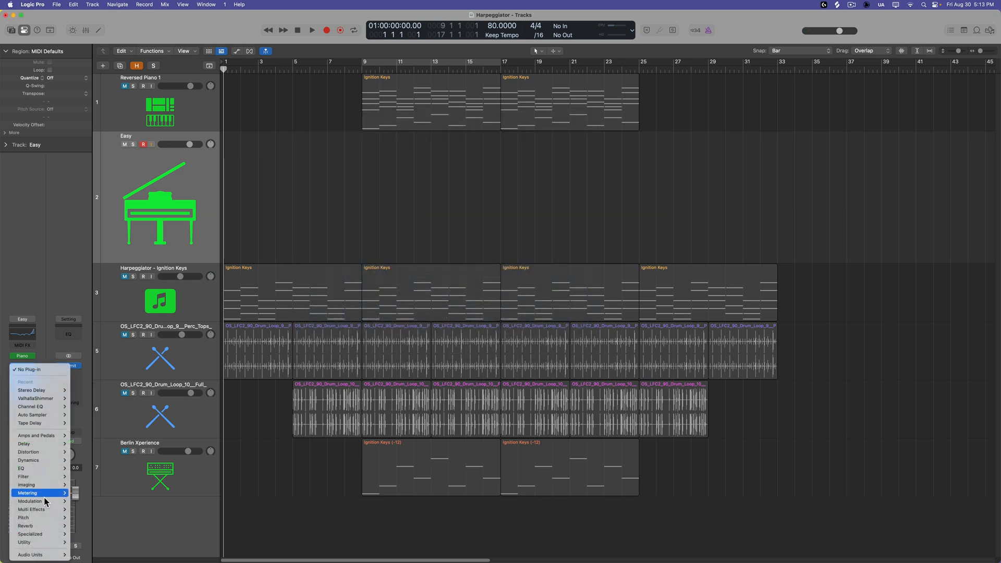
{"action": "mouse_move", "coordinate": [25, 517]}
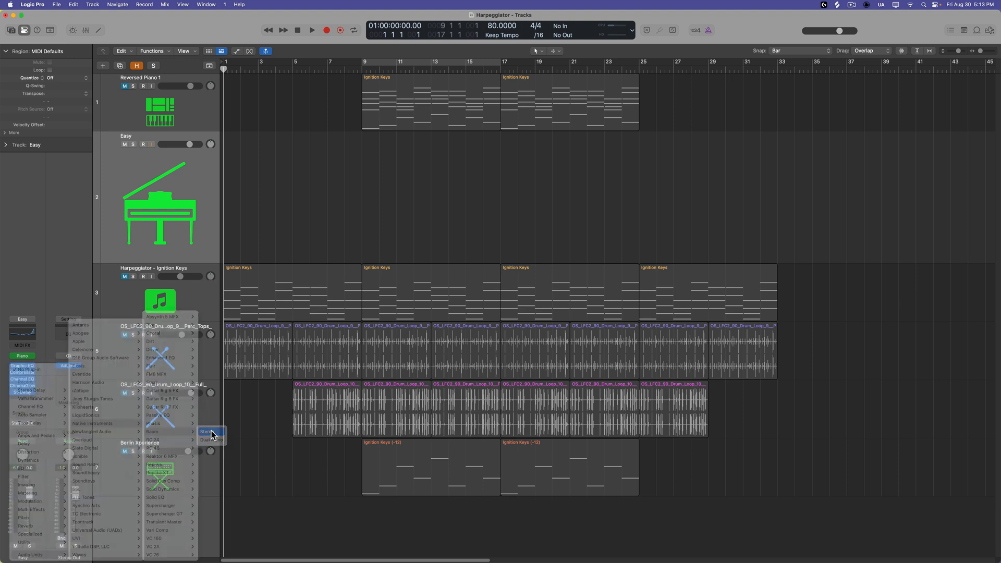
{"action": "left_click", "coordinate": [207, 430]}
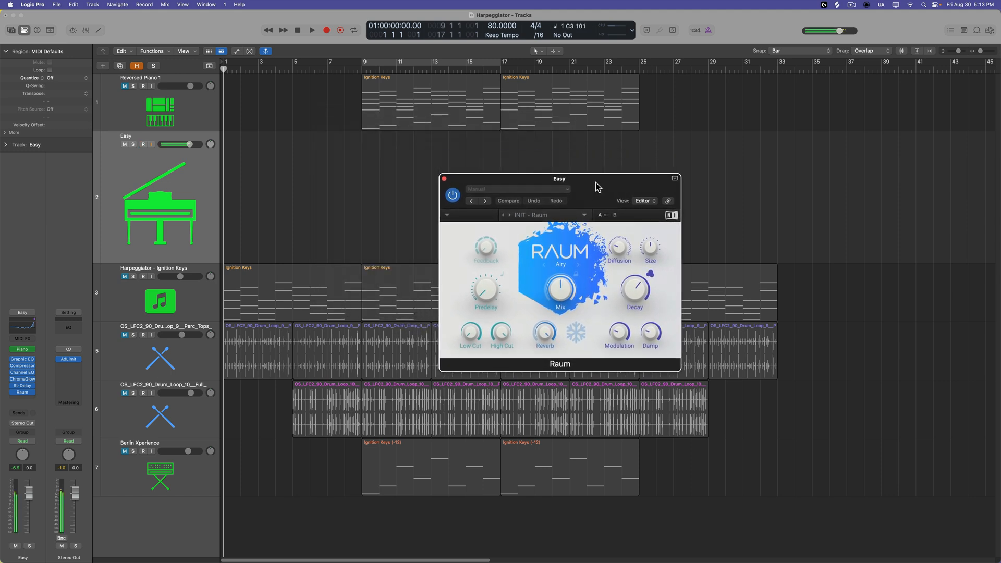
{"action": "left_click", "coordinate": [142, 144]}
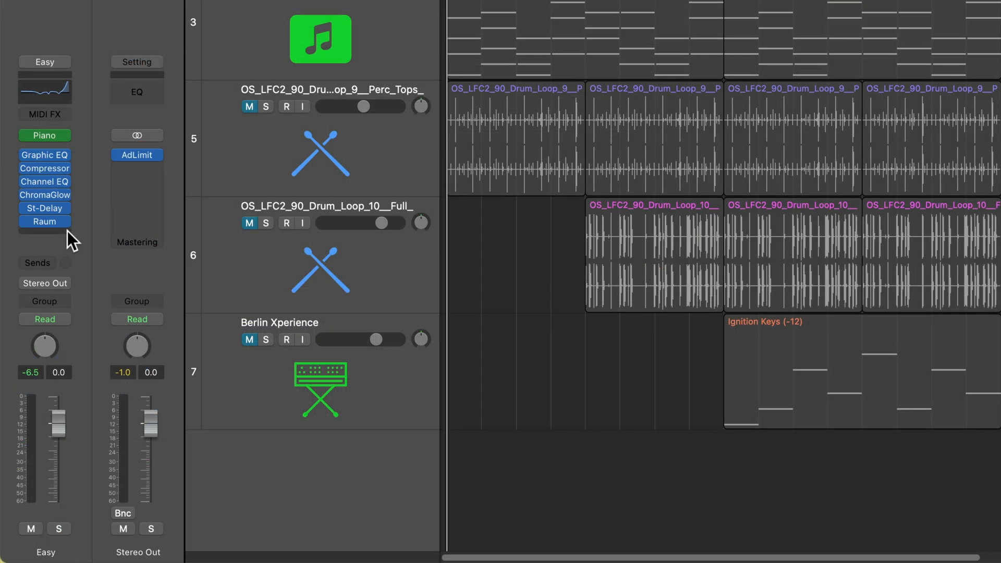
Step: Insert a stereo Auto Sampler after Raum and show its sampling settings
{"action": "left_click", "coordinate": [44, 154]}
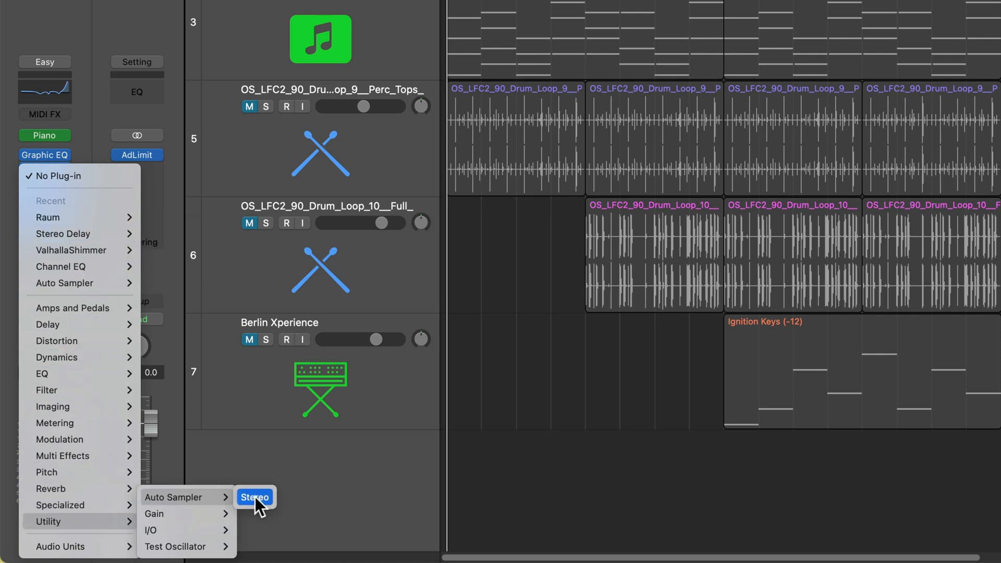
{"action": "left_click", "coordinate": [255, 497]}
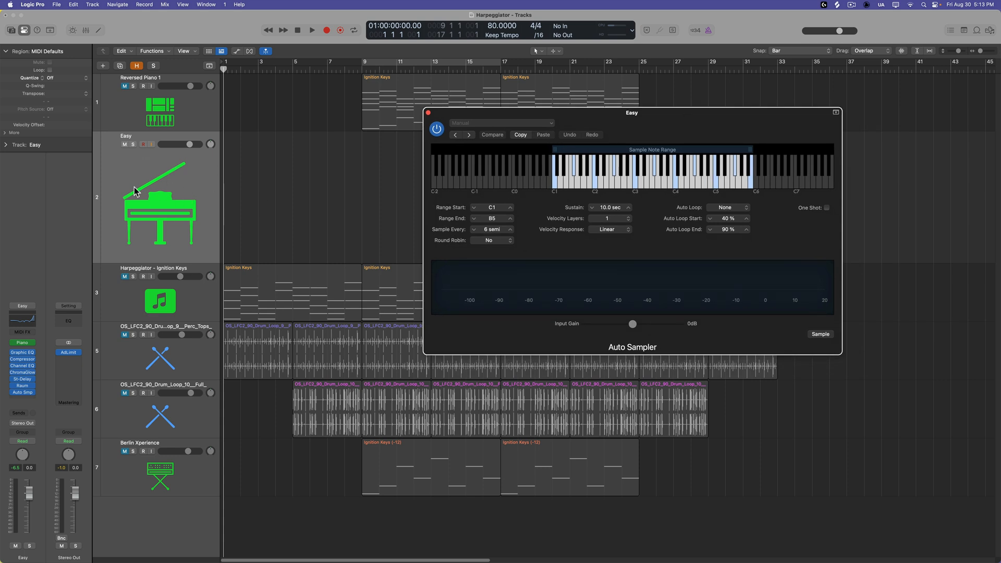
{"action": "mouse_move", "coordinate": [86, 307]}
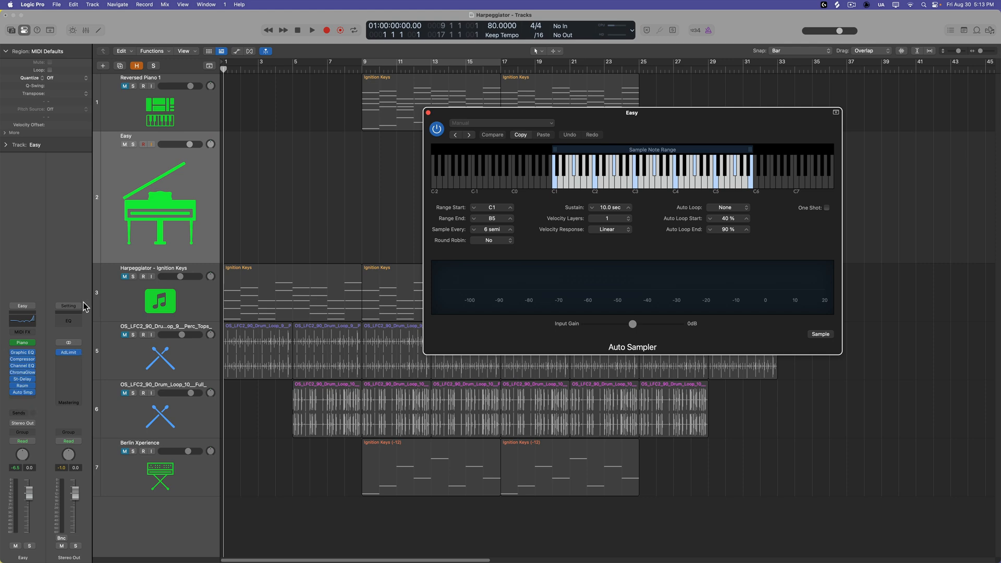
{"action": "mouse_move", "coordinate": [179, 193]}
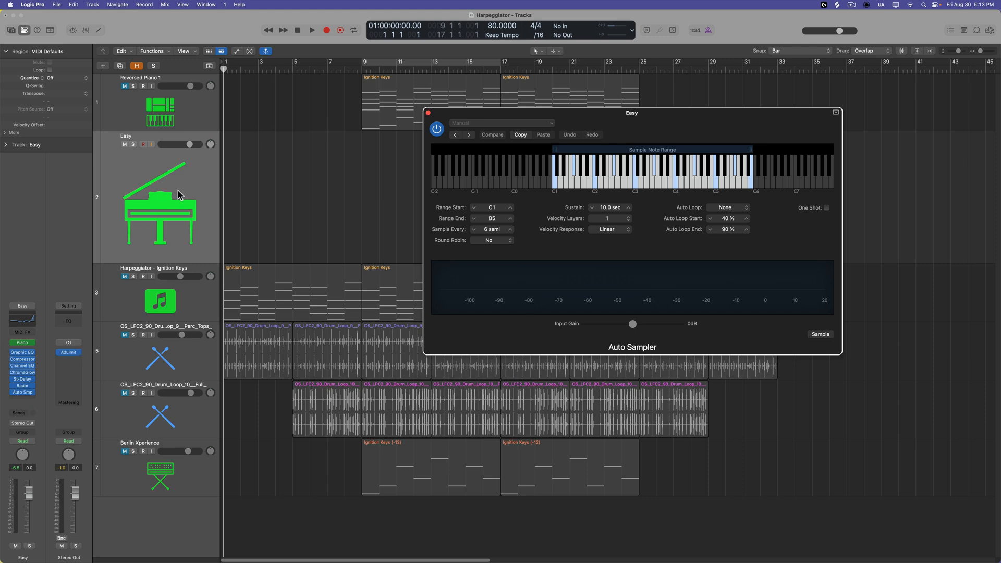
Step: Set the Auto Sampler range C1 to B5 and settle the interval on every 6 semitones
{"action": "left_click", "coordinate": [835, 112]}
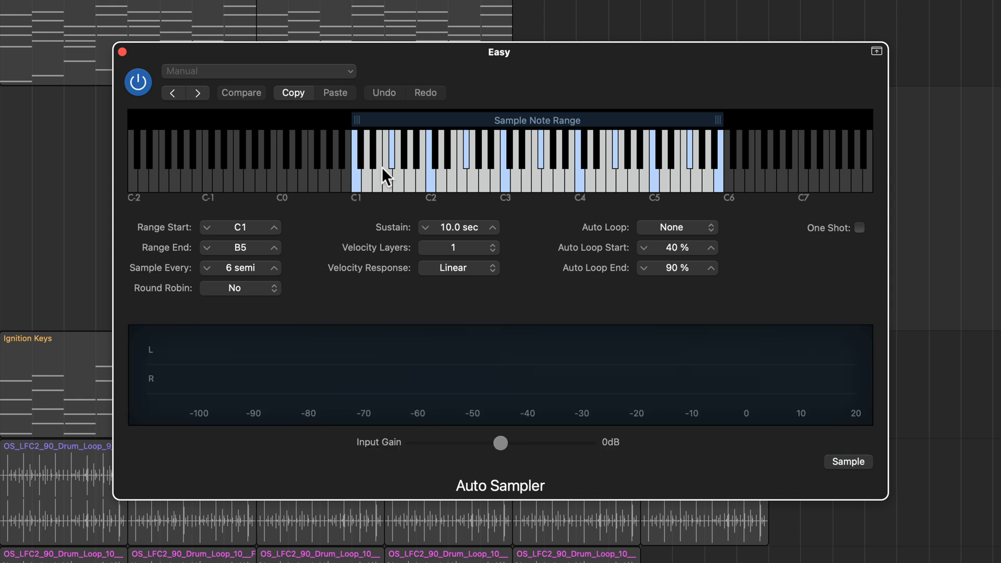
{"action": "mouse_move", "coordinate": [605, 181]}
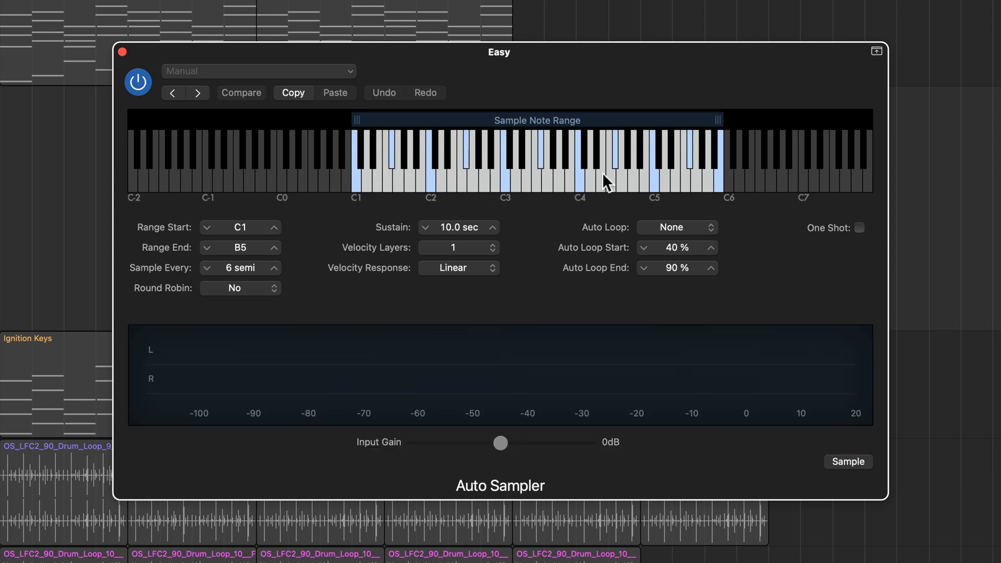
{"action": "mouse_move", "coordinate": [414, 152]}
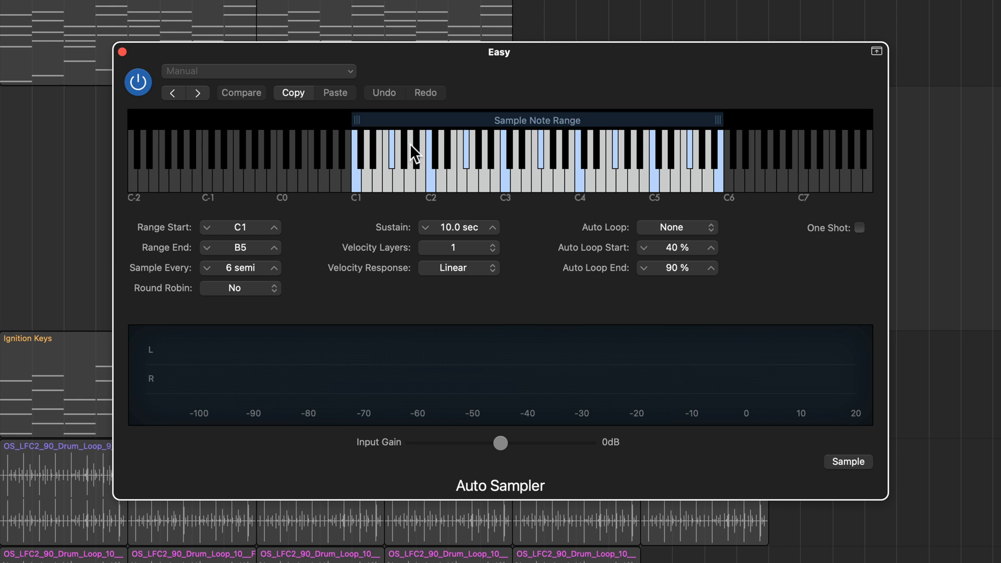
{"action": "mouse_move", "coordinate": [390, 159]}
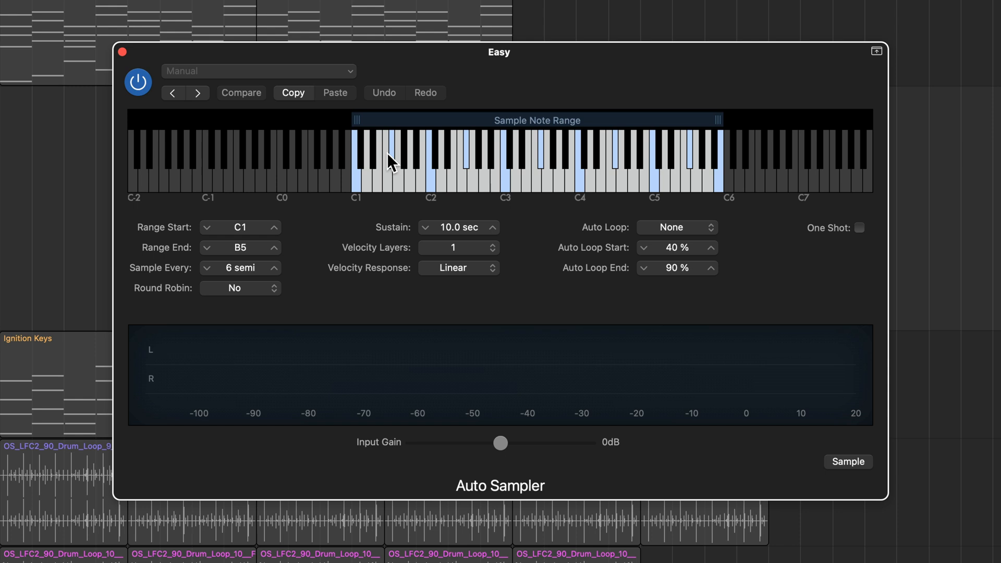
{"action": "mouse_move", "coordinate": [282, 240]}
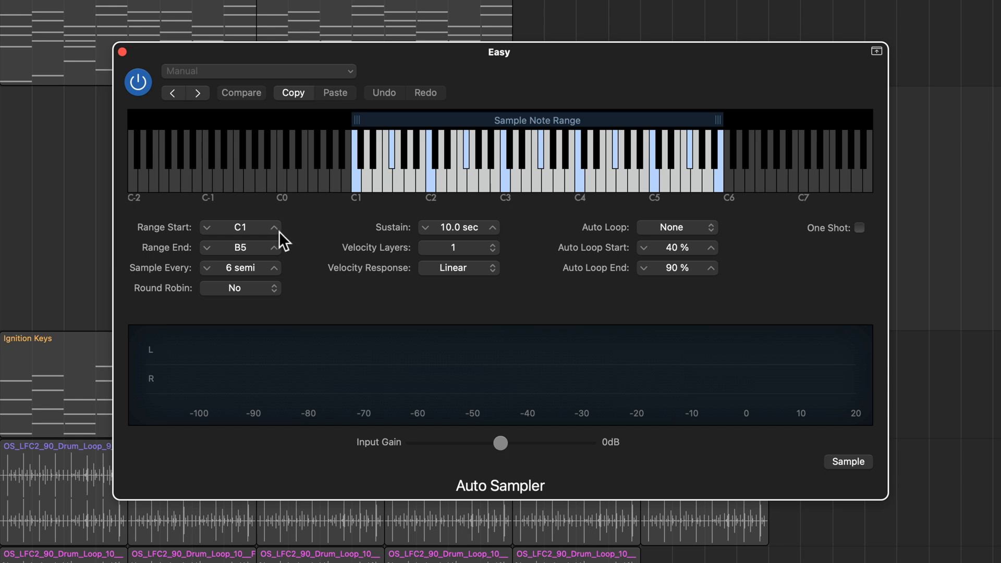
{"action": "mouse_move", "coordinate": [255, 233]}
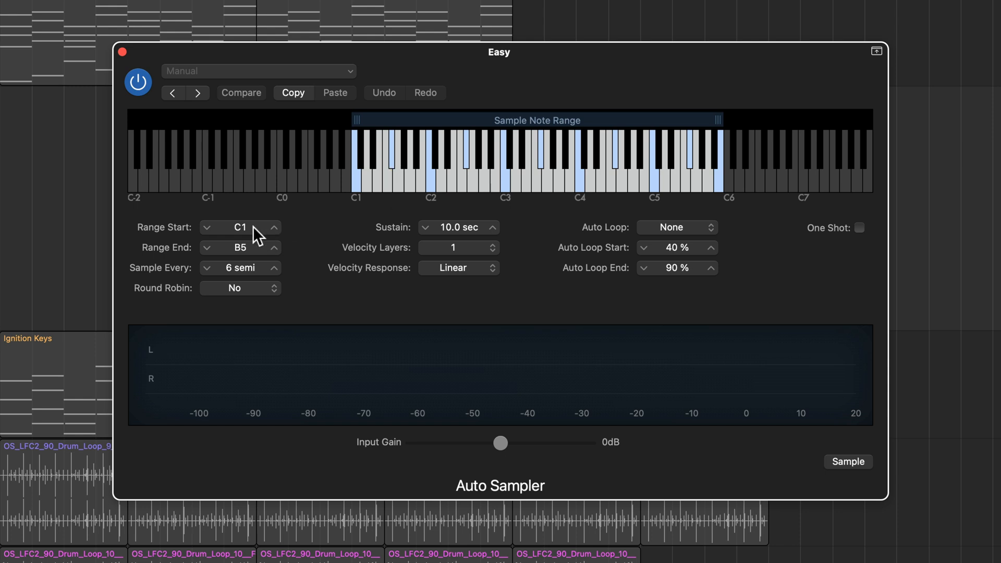
{"action": "mouse_move", "coordinate": [262, 259]}
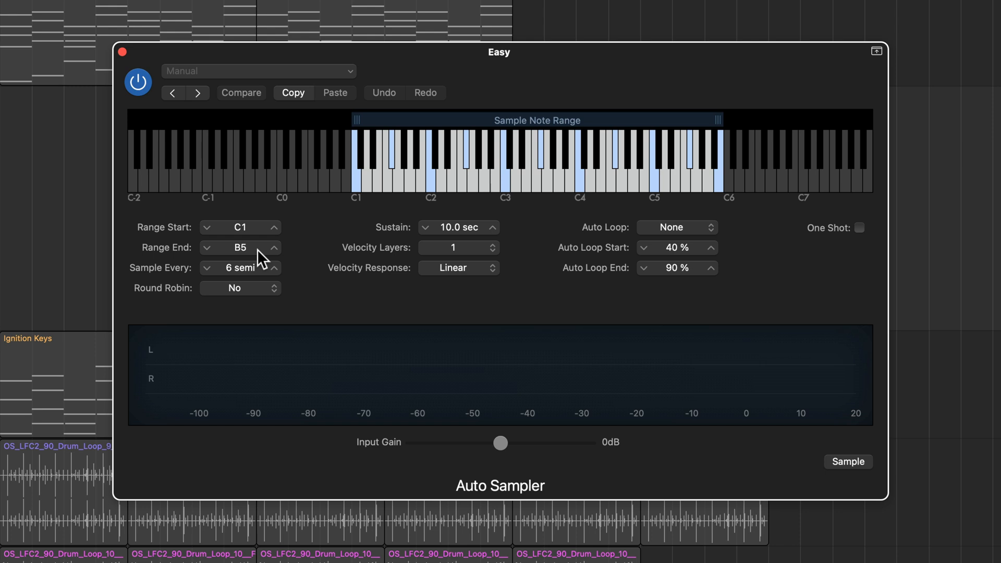
{"action": "mouse_move", "coordinate": [303, 274]}
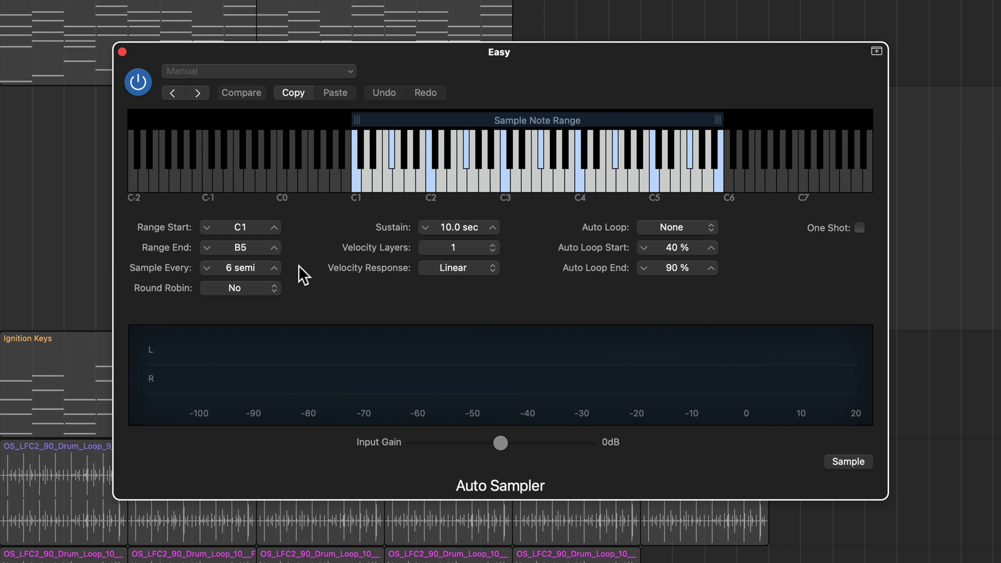
{"action": "left_click", "coordinate": [273, 262]}
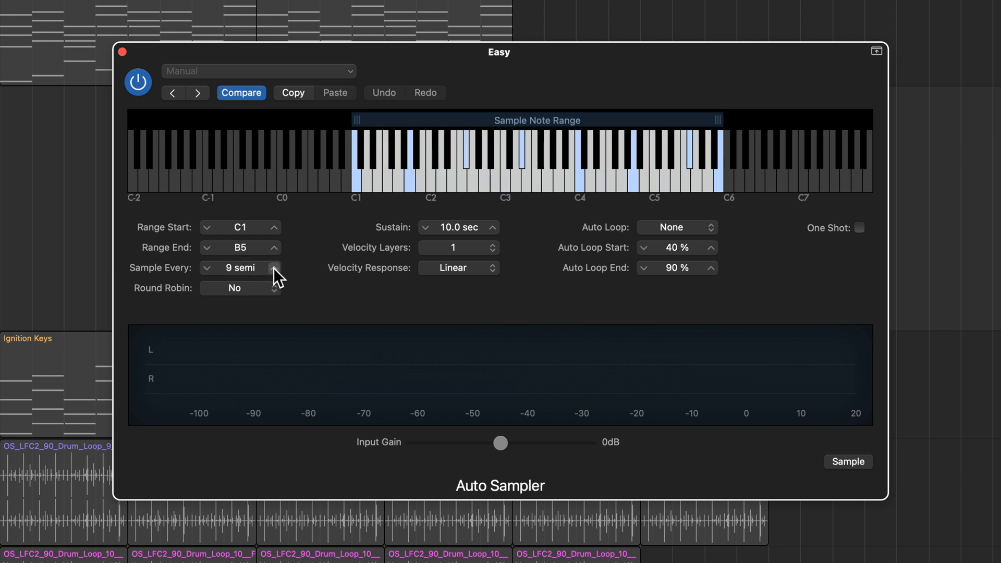
{"action": "left_click", "coordinate": [206, 267]}
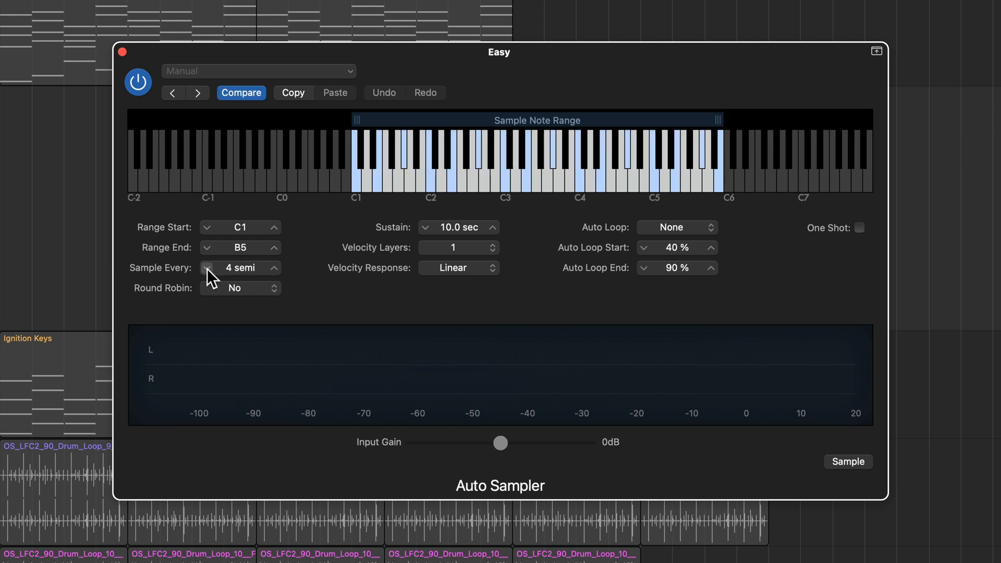
{"action": "left_click", "coordinate": [207, 268]}
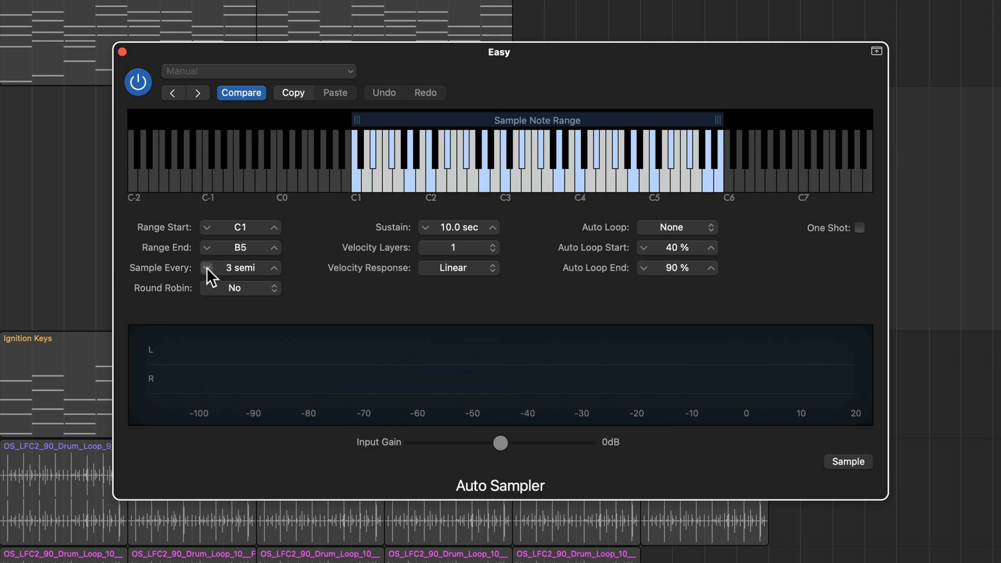
{"action": "left_click", "coordinate": [208, 271]}
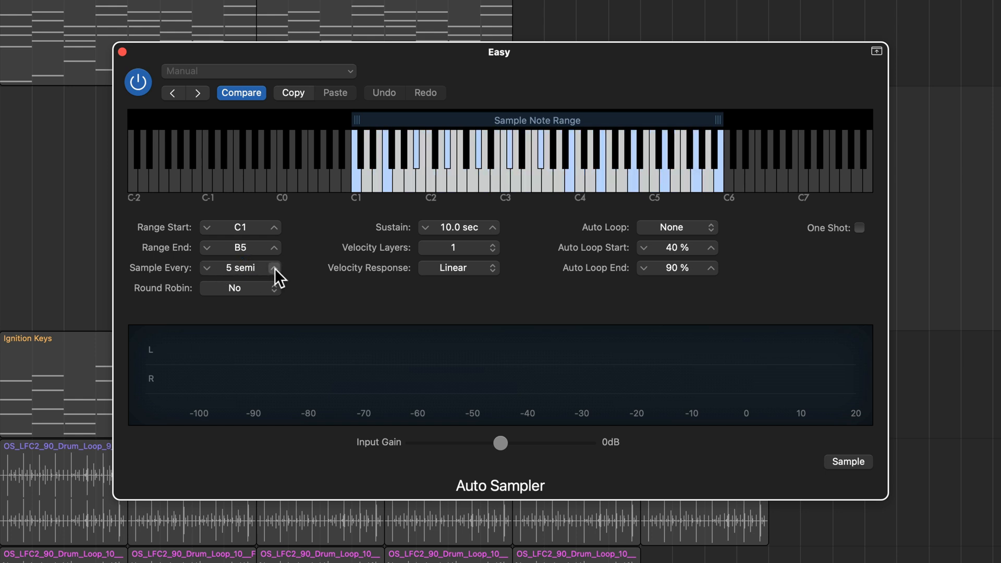
{"action": "left_click", "coordinate": [275, 263]}
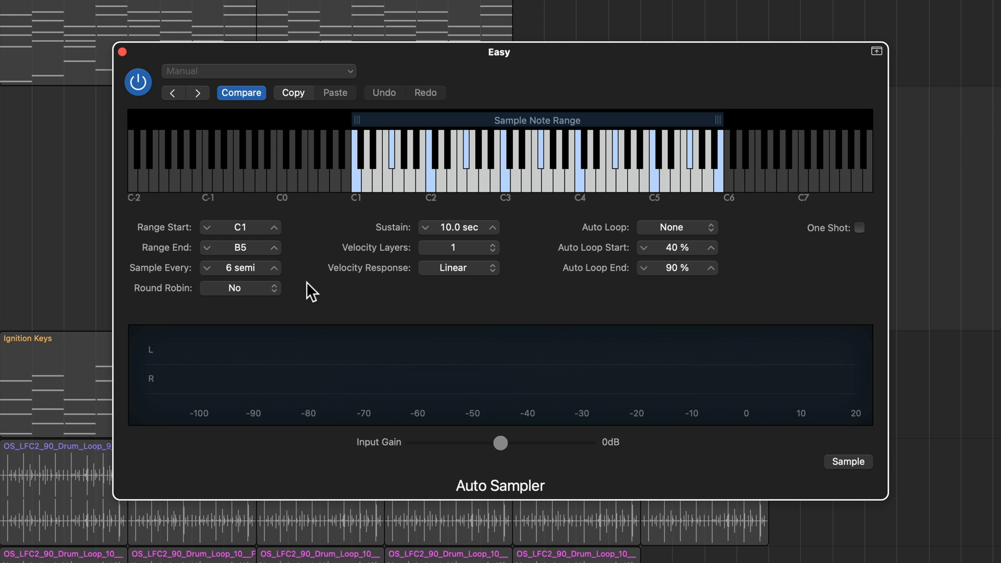
{"action": "mouse_move", "coordinate": [473, 225]}
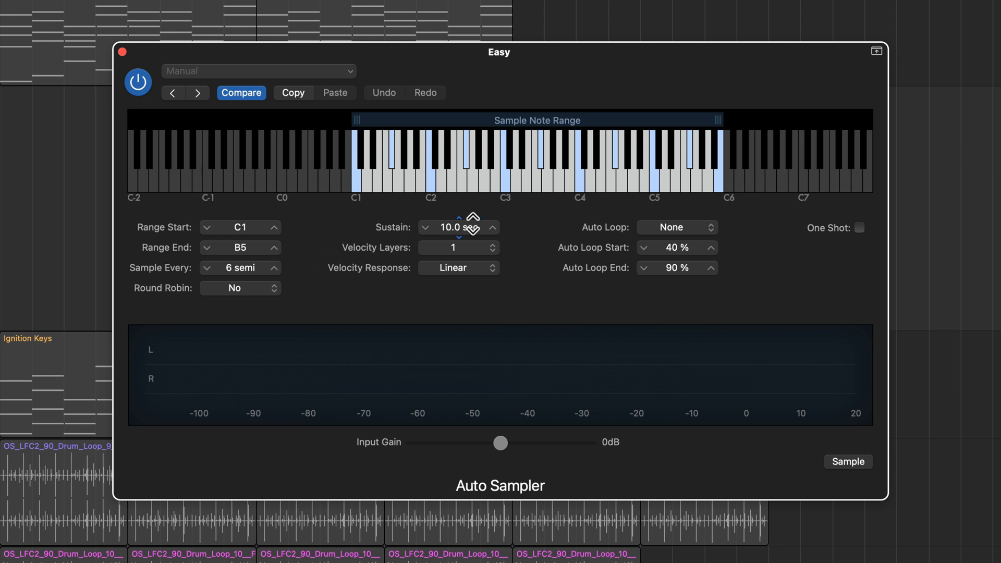
Step: Set sustain to 5.0 seconds and, after trying three, keep one velocity layer
{"action": "left_click", "coordinate": [848, 462]}
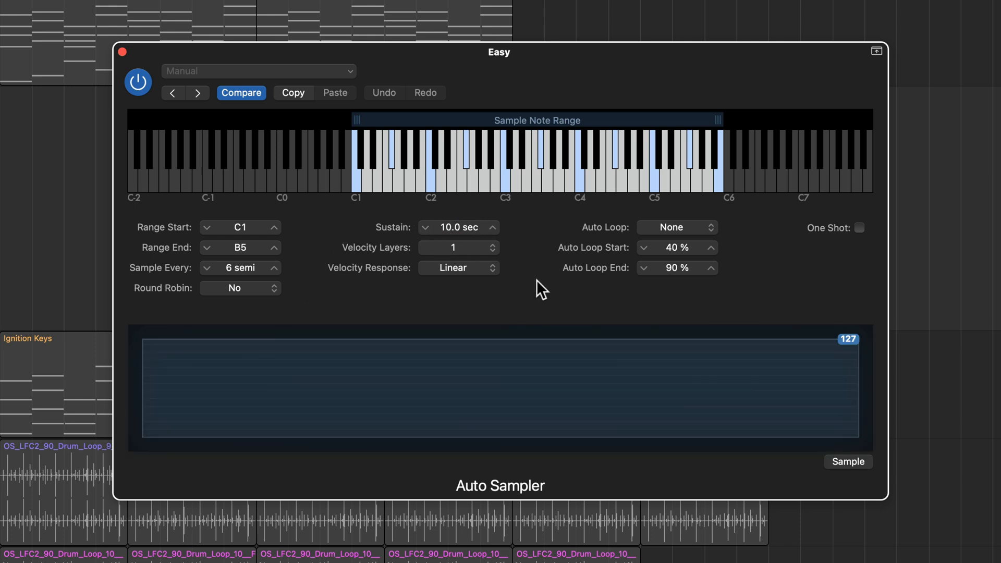
{"action": "left_click", "coordinate": [426, 227]}
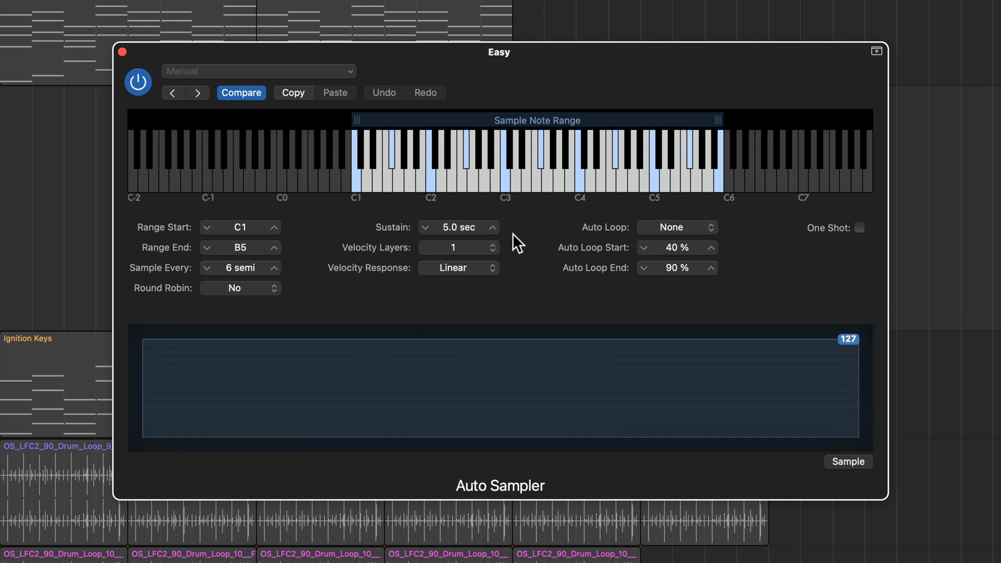
{"action": "mouse_move", "coordinate": [488, 259]}
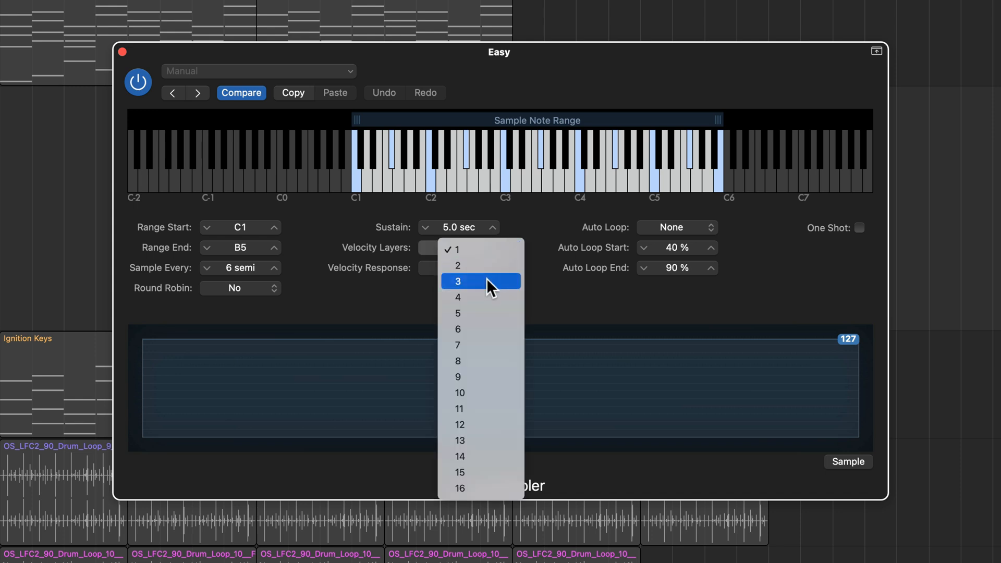
{"action": "left_click", "coordinate": [457, 280]}
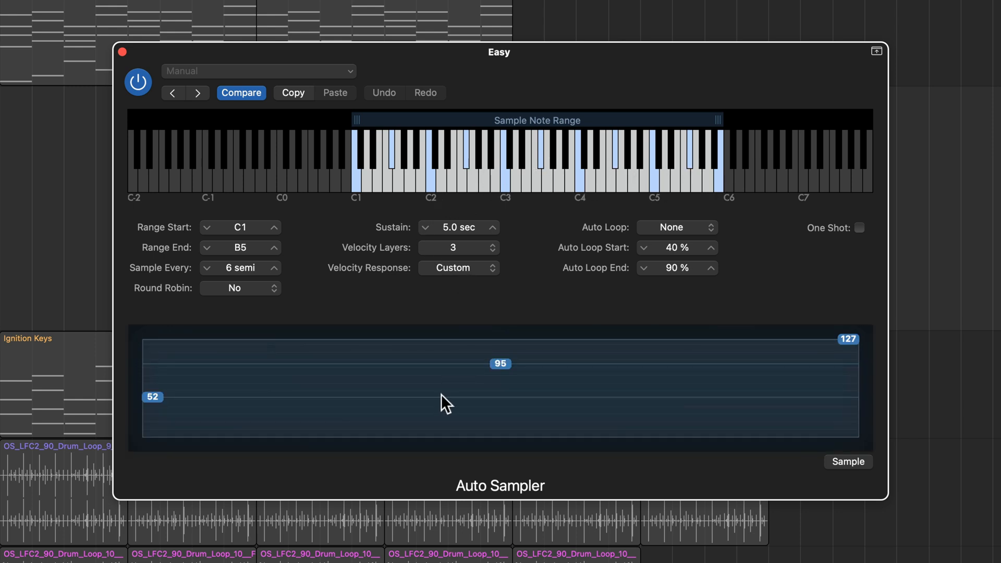
{"action": "mouse_move", "coordinate": [571, 430]}
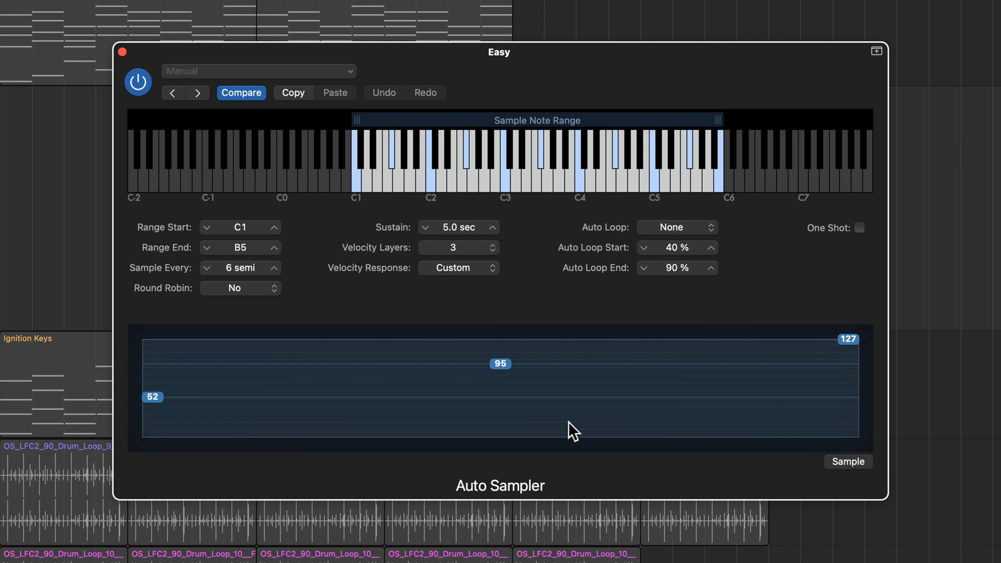
{"action": "left_click", "coordinate": [456, 248]}
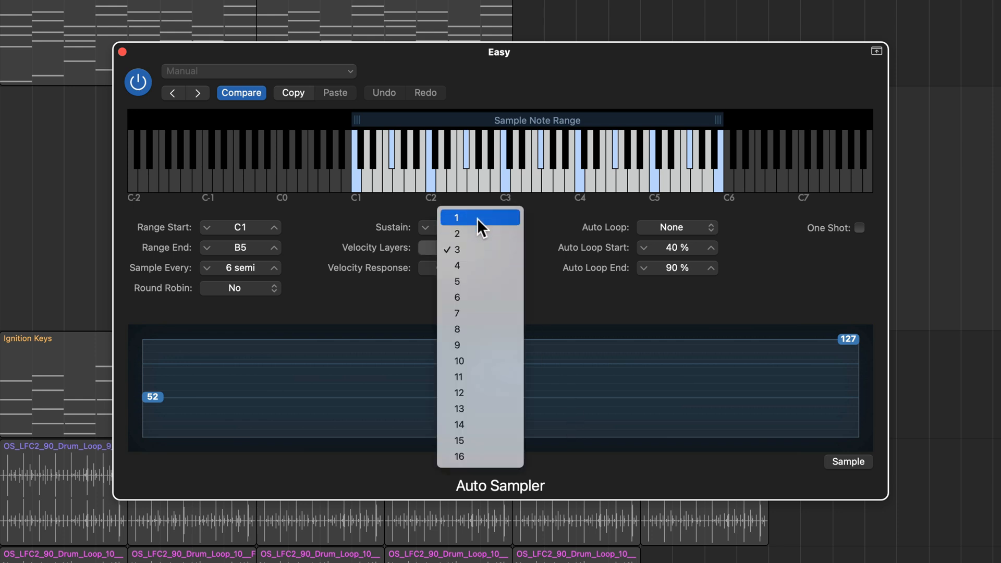
{"action": "left_click", "coordinate": [456, 217]}
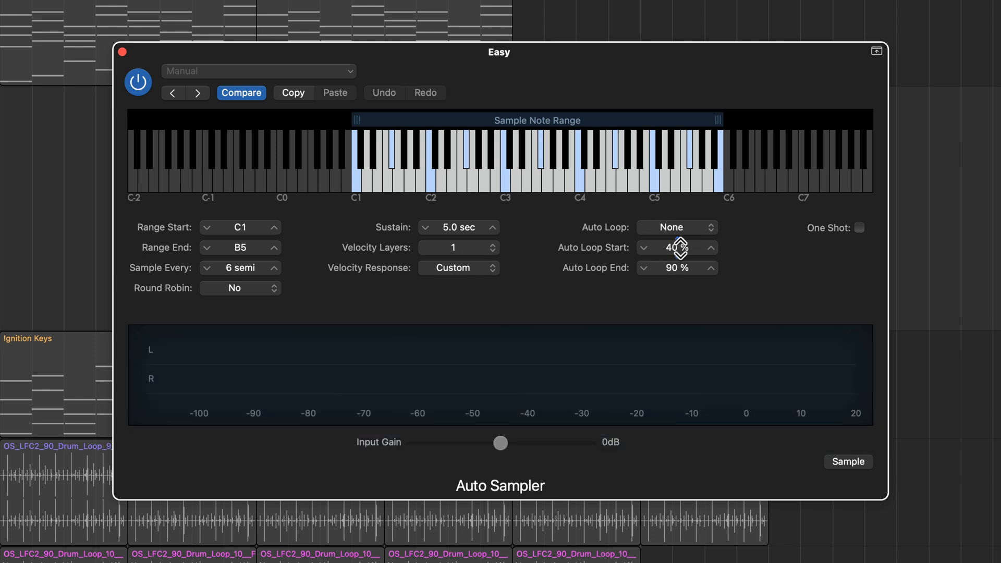
{"action": "mouse_move", "coordinate": [756, 285]}
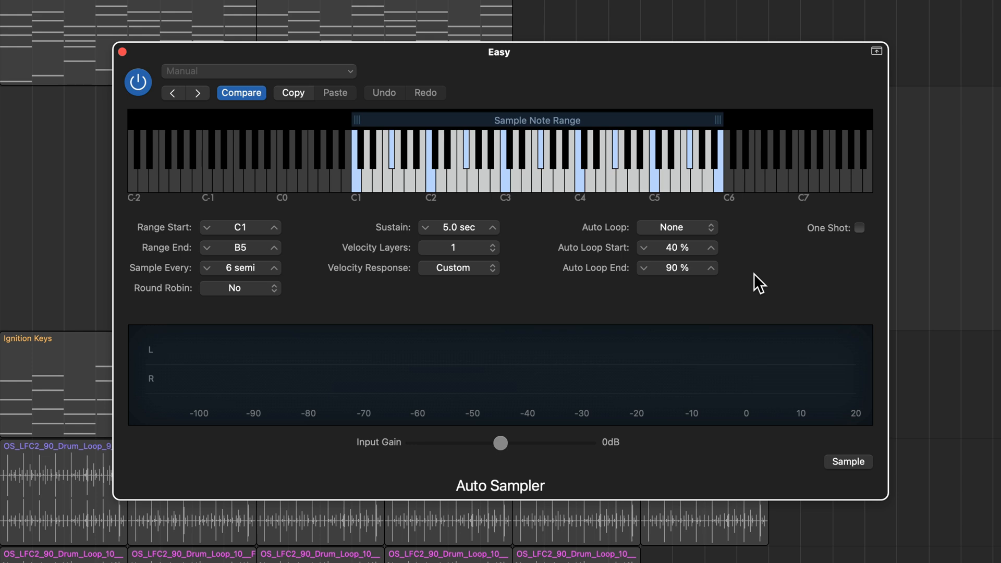
{"action": "mouse_move", "coordinate": [823, 464]}
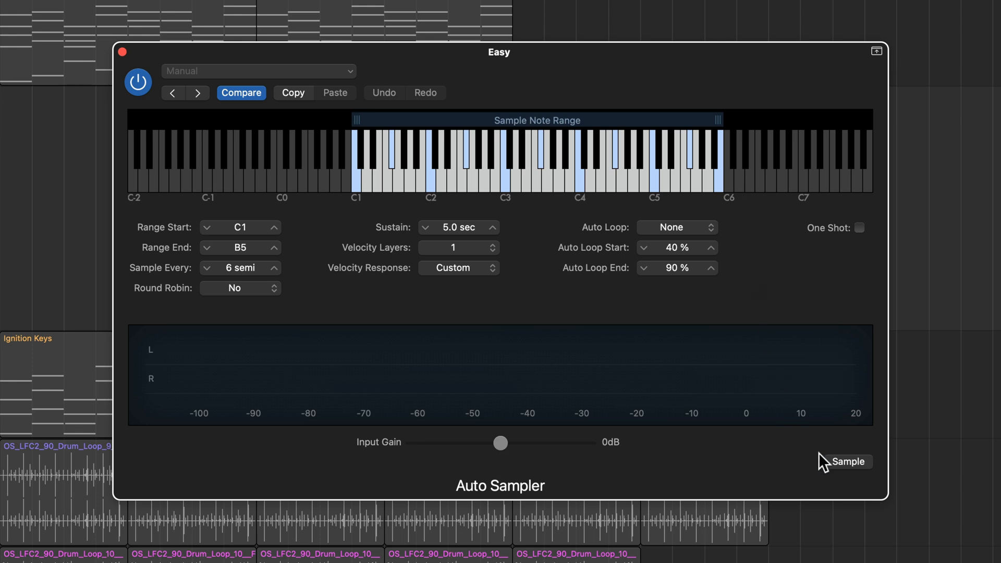
Step: Run sampling into a new file 'Reversed Piano 2.exs' in the Auto Sampled folder
{"action": "left_click", "coordinate": [850, 462]}
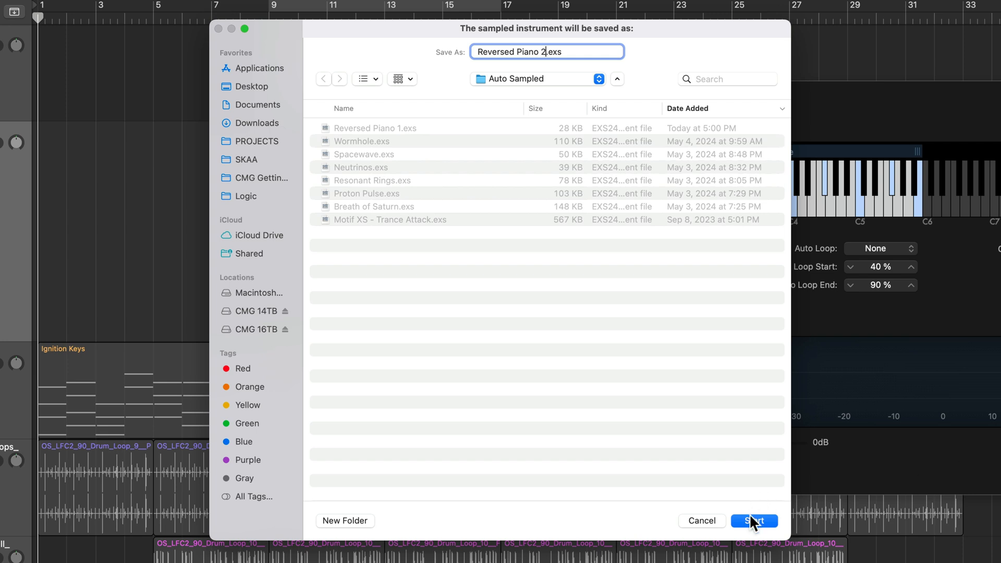
{"action": "left_click", "coordinate": [754, 520]}
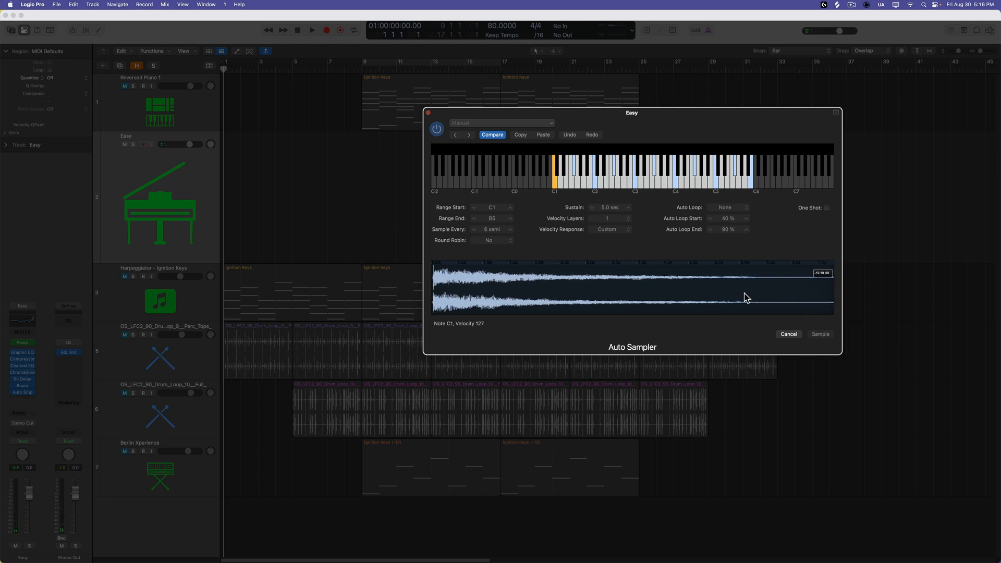
{"action": "left_click", "coordinate": [820, 334]}
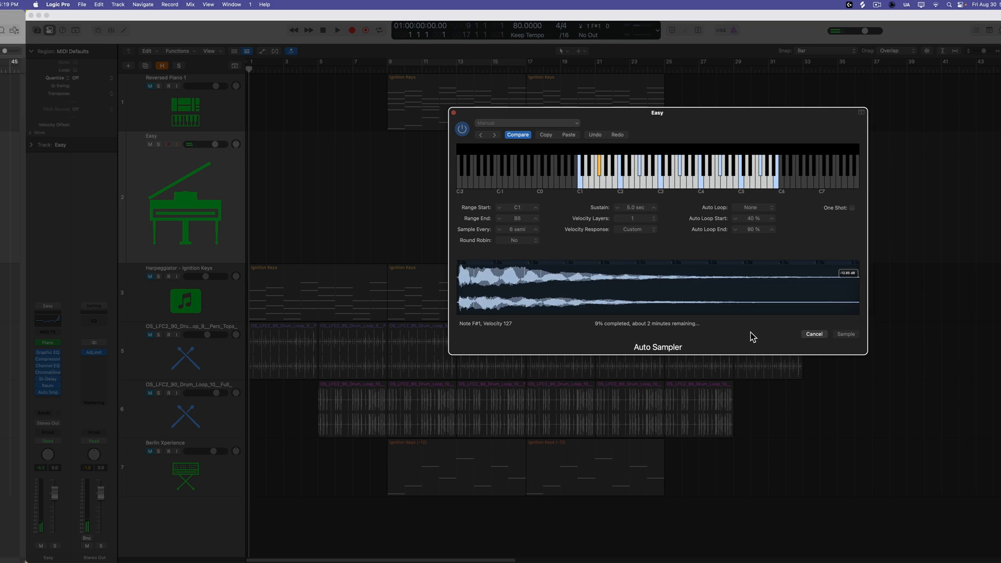
{"action": "left_click", "coordinate": [813, 334]}
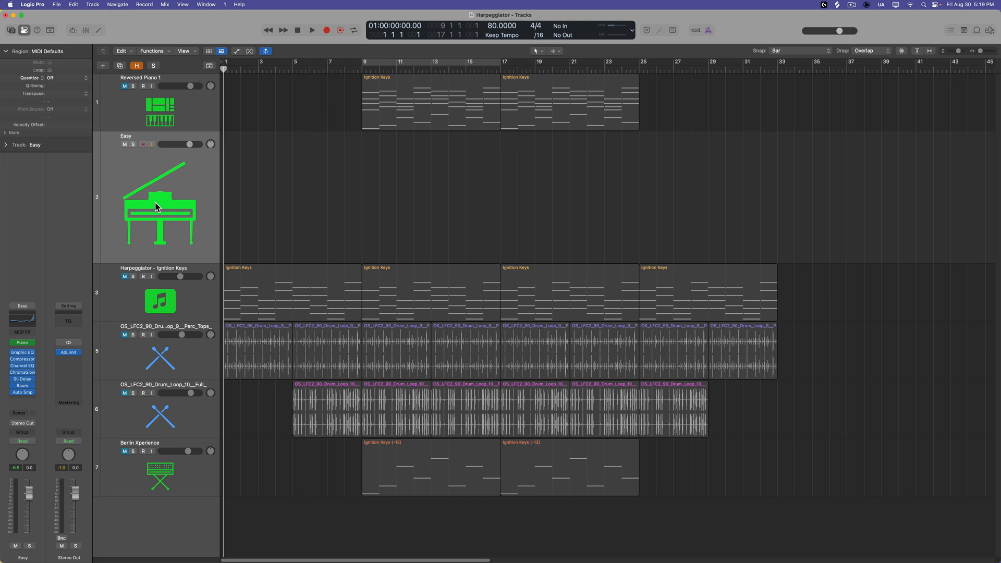
Step: Mute Easy and load Auto Sampled > Reversed Piano 2 in a stereo multi-sample Sampler on a new track
{"action": "left_click", "coordinate": [125, 144]}
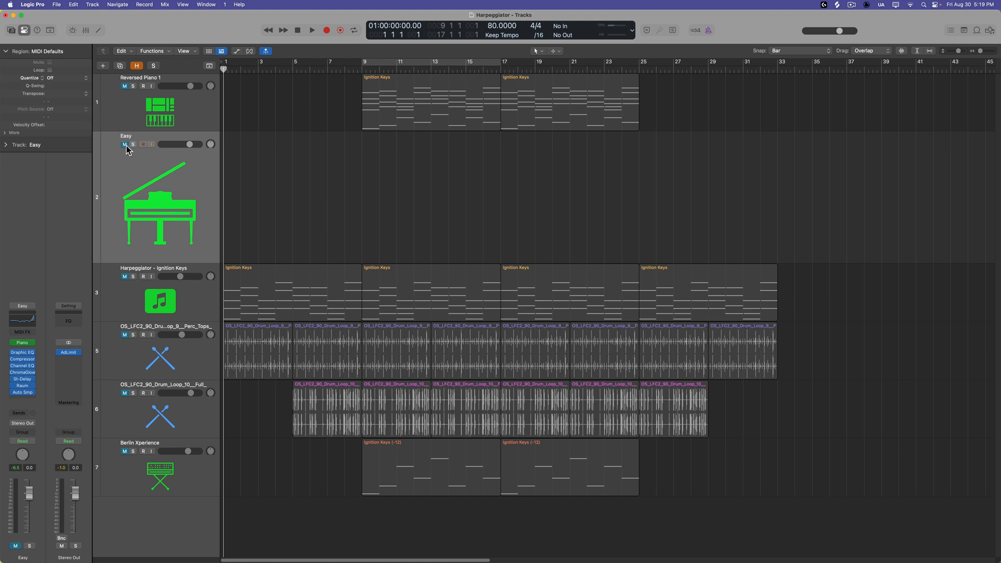
{"action": "mouse_move", "coordinate": [146, 183]}
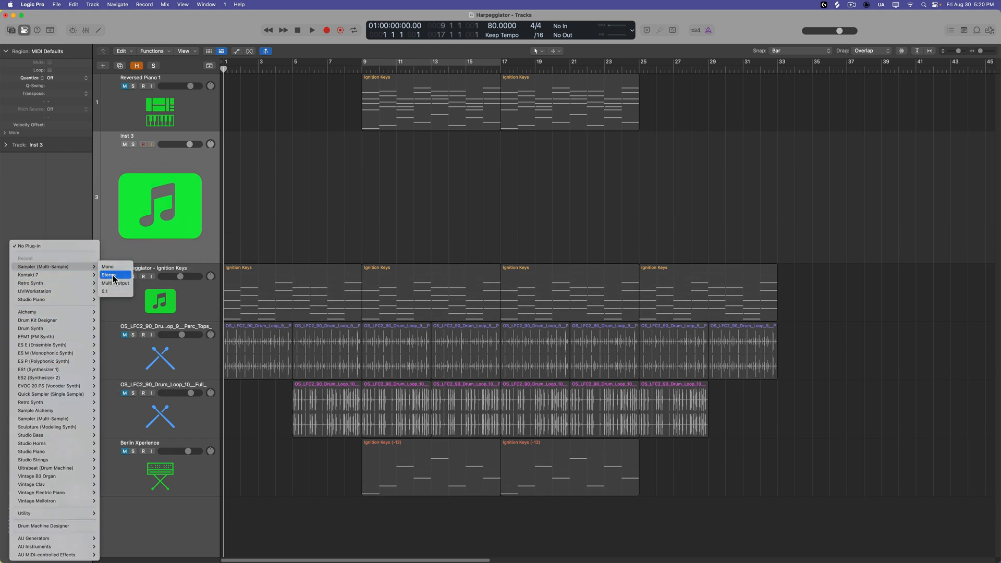
{"action": "left_click", "coordinate": [110, 274]}
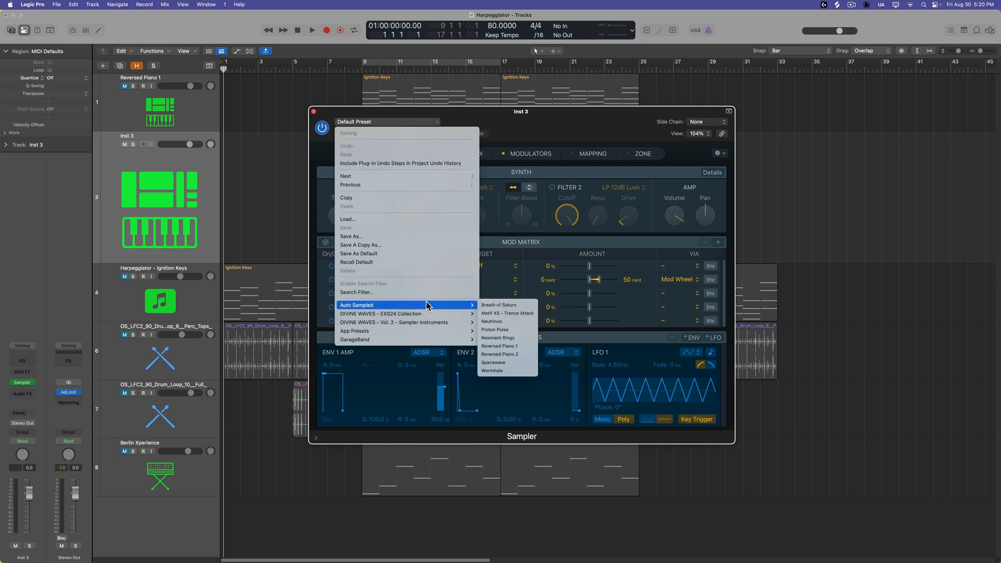
{"action": "mouse_move", "coordinate": [506, 337]}
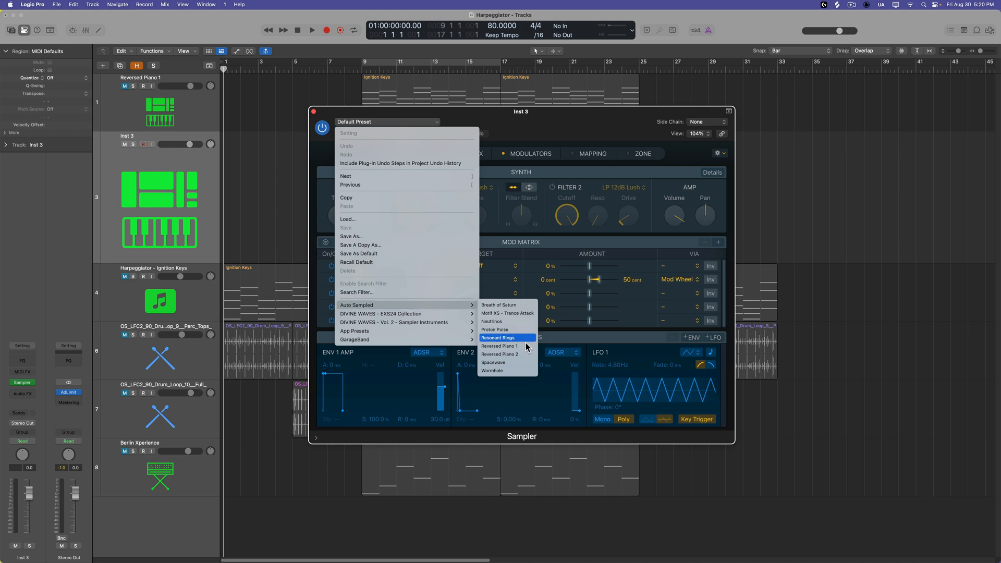
{"action": "mouse_move", "coordinate": [505, 353]}
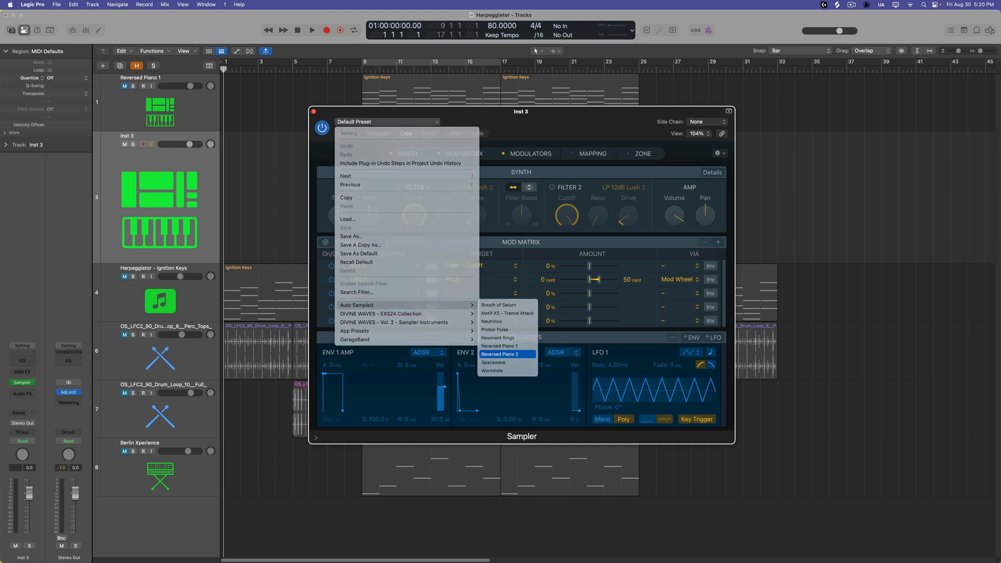
{"action": "left_click", "coordinate": [501, 355]}
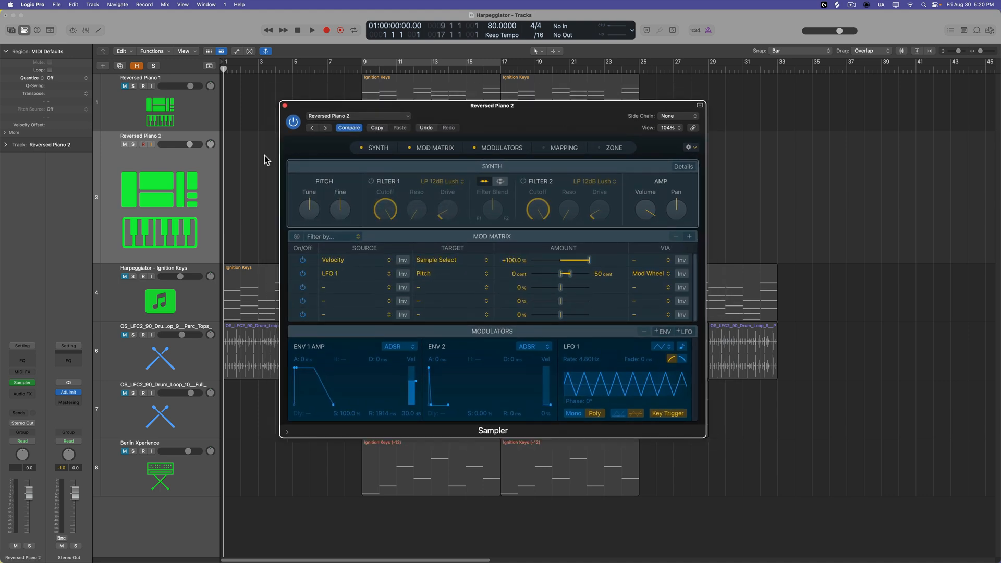
{"action": "mouse_move", "coordinate": [650, 182]}
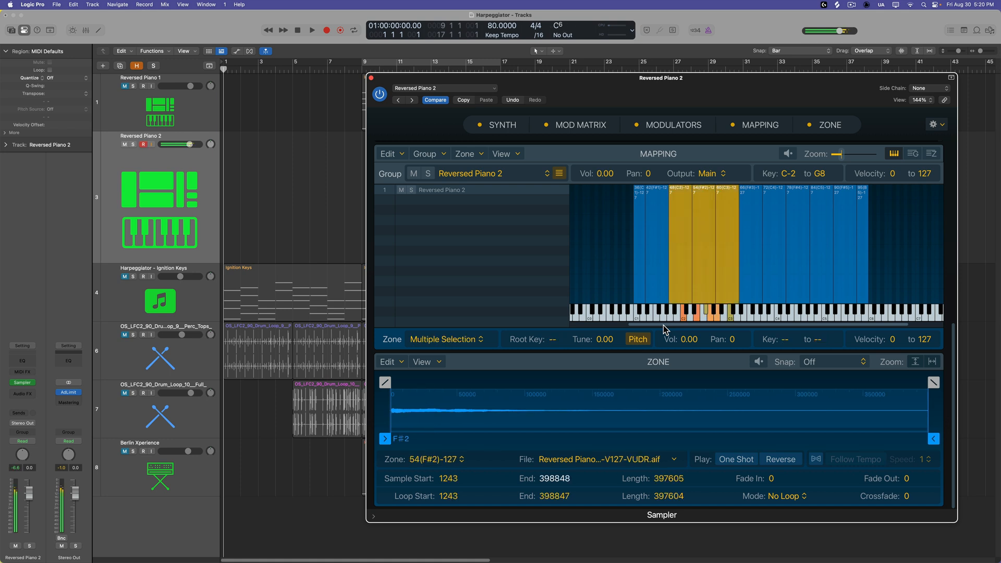
Step: Show the Mapping zones and select the F#2 zone to view its waveform
{"action": "left_click", "coordinate": [686, 256]}
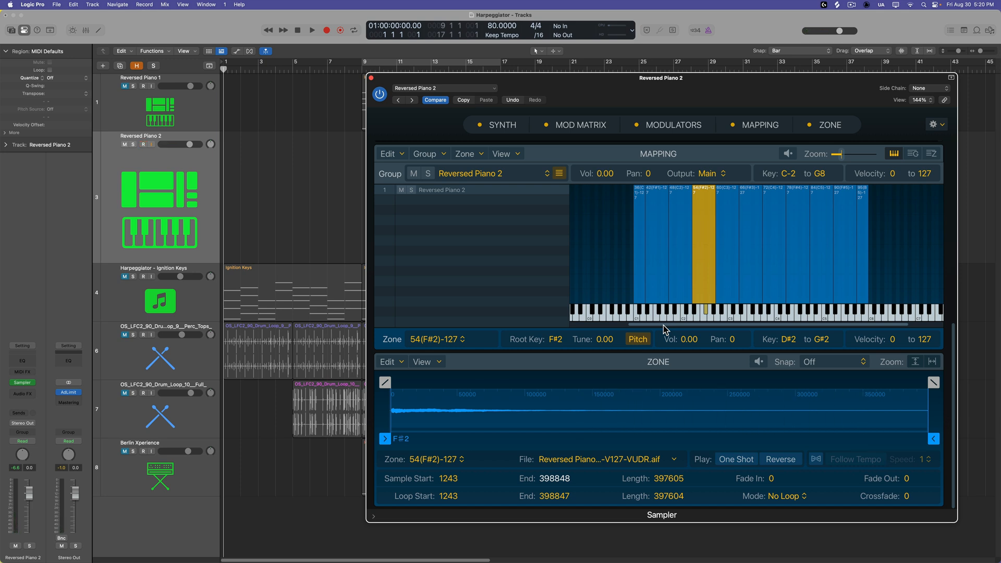
{"action": "left_click", "coordinate": [144, 143]}
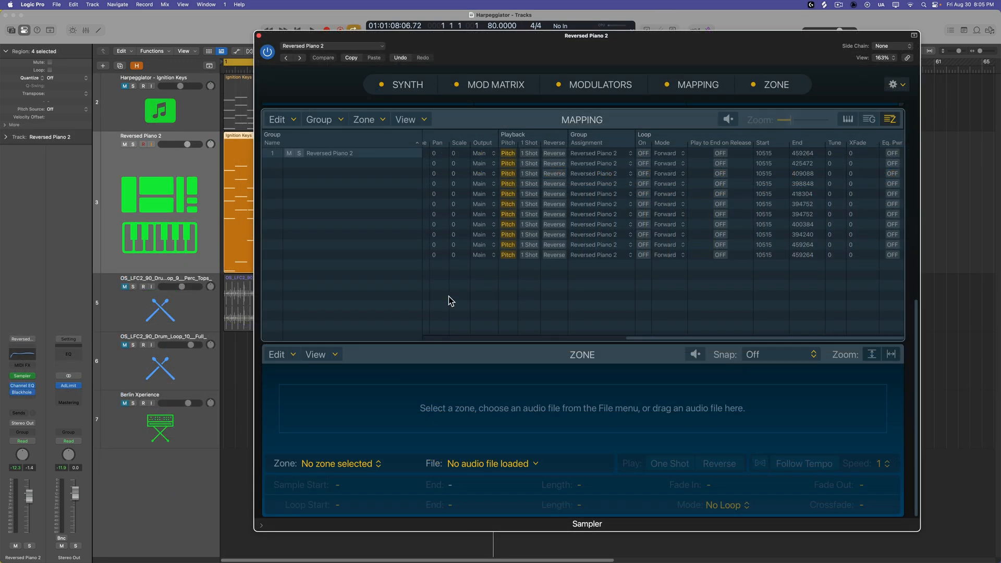
{"action": "mouse_move", "coordinate": [695, 186]}
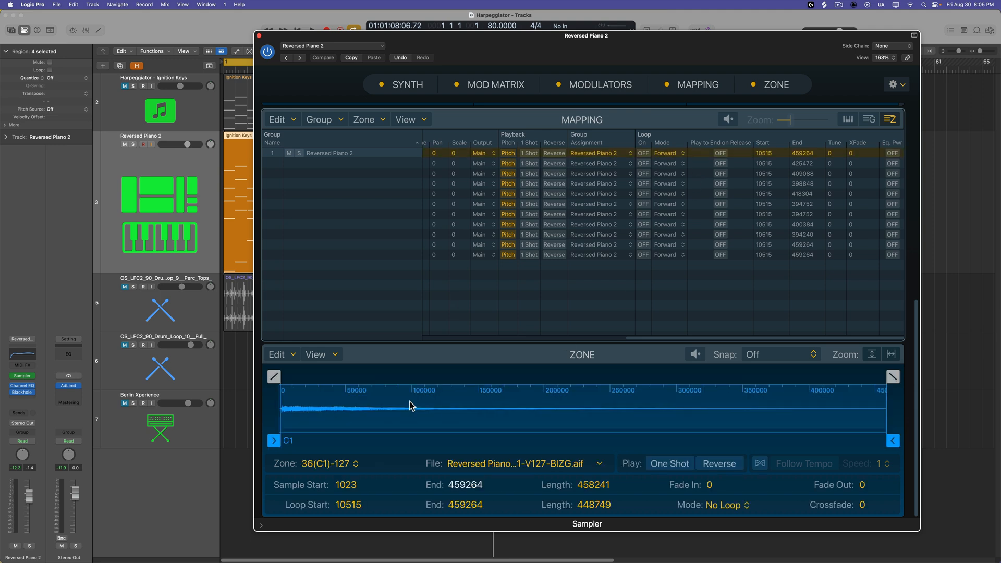
{"action": "mouse_move", "coordinate": [731, 411]}
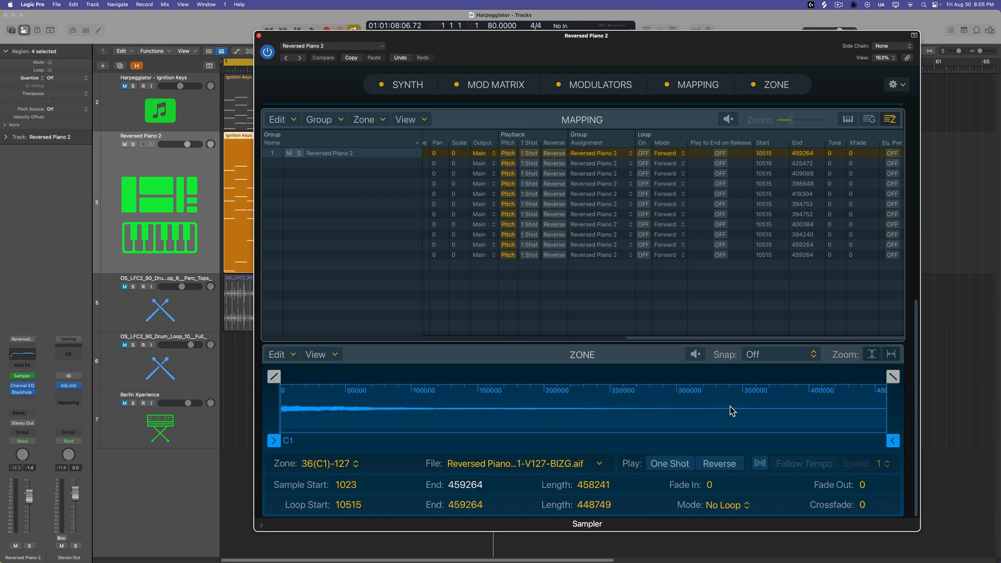
{"action": "mouse_move", "coordinate": [731, 403]}
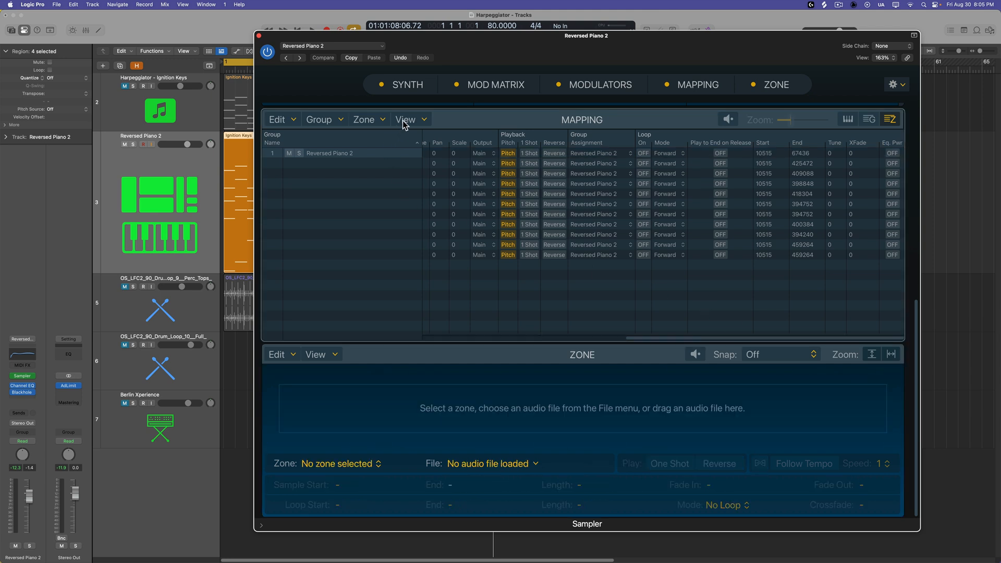
Step: Show the Sample start, end, fade and anchor columns in the zone list
{"action": "left_click", "coordinate": [407, 118]}
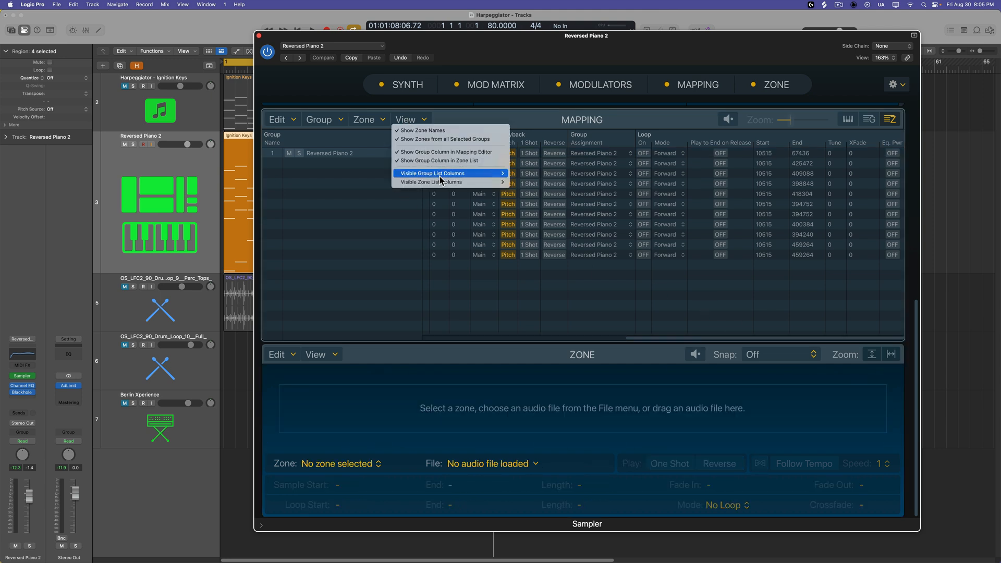
{"action": "mouse_move", "coordinate": [433, 181]}
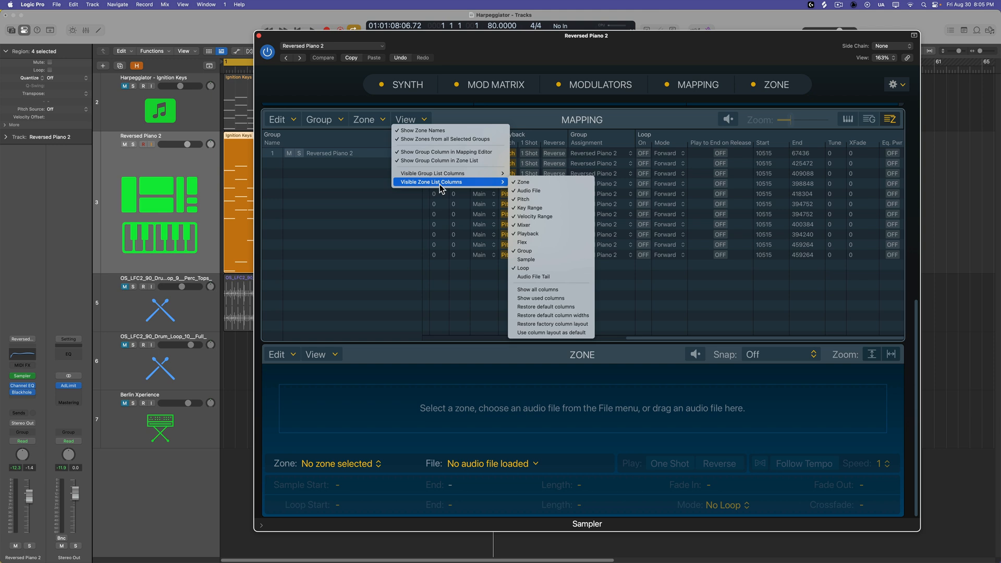
{"action": "mouse_move", "coordinate": [550, 259]}
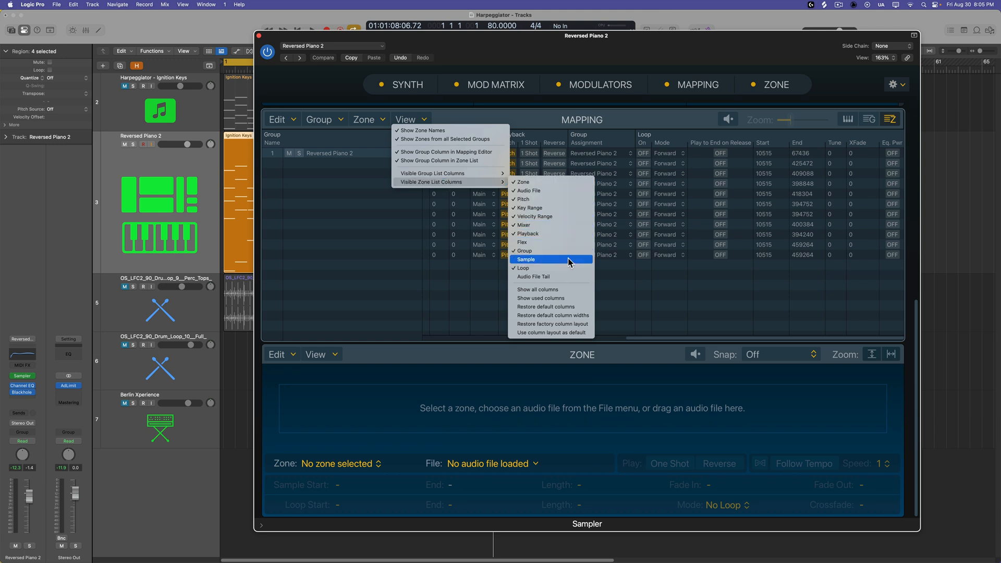
{"action": "left_click", "coordinate": [525, 260]}
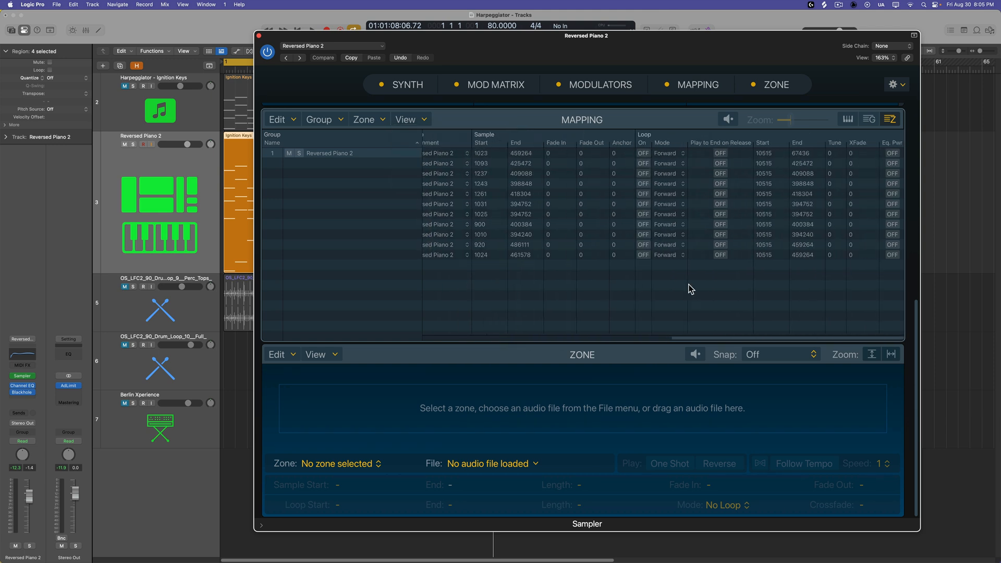
{"action": "mouse_move", "coordinate": [491, 143]}
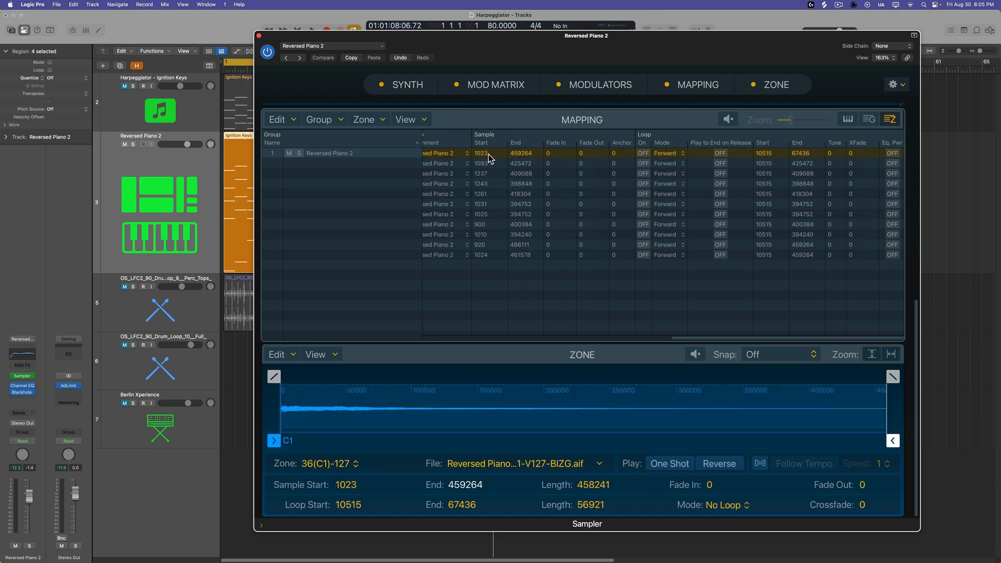
{"action": "mouse_move", "coordinate": [549, 162]}
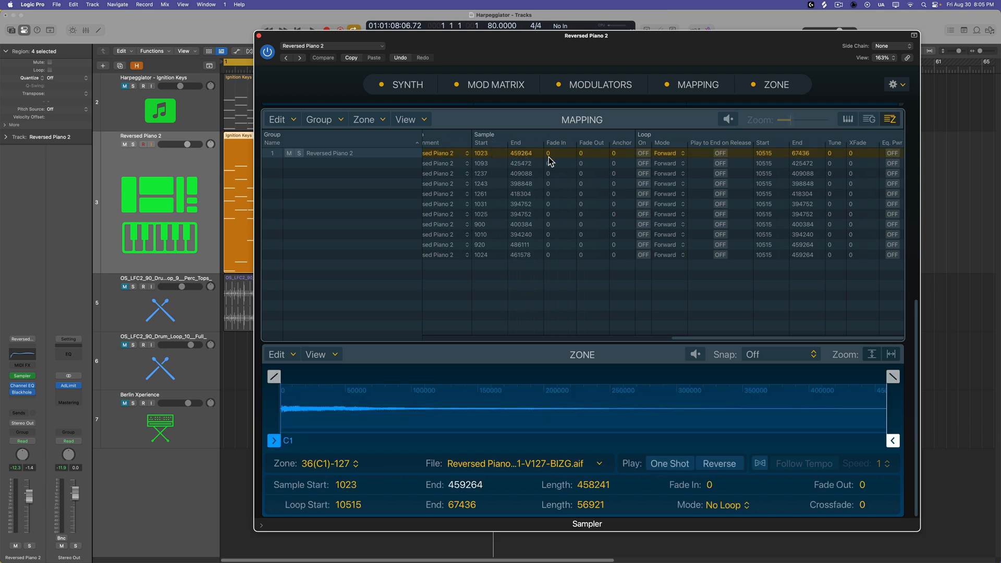
{"action": "mouse_move", "coordinate": [569, 160]}
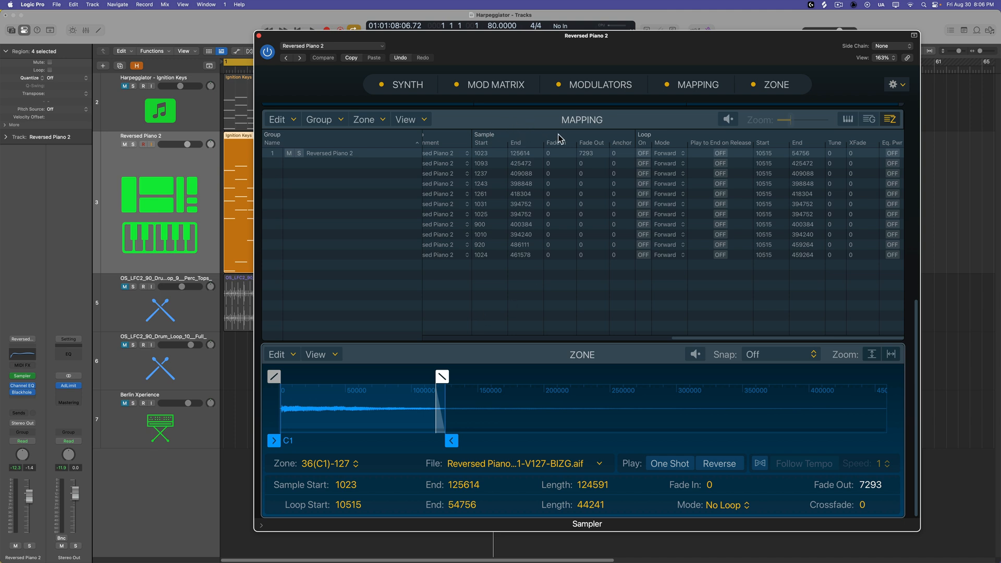
{"action": "mouse_move", "coordinate": [578, 158]}
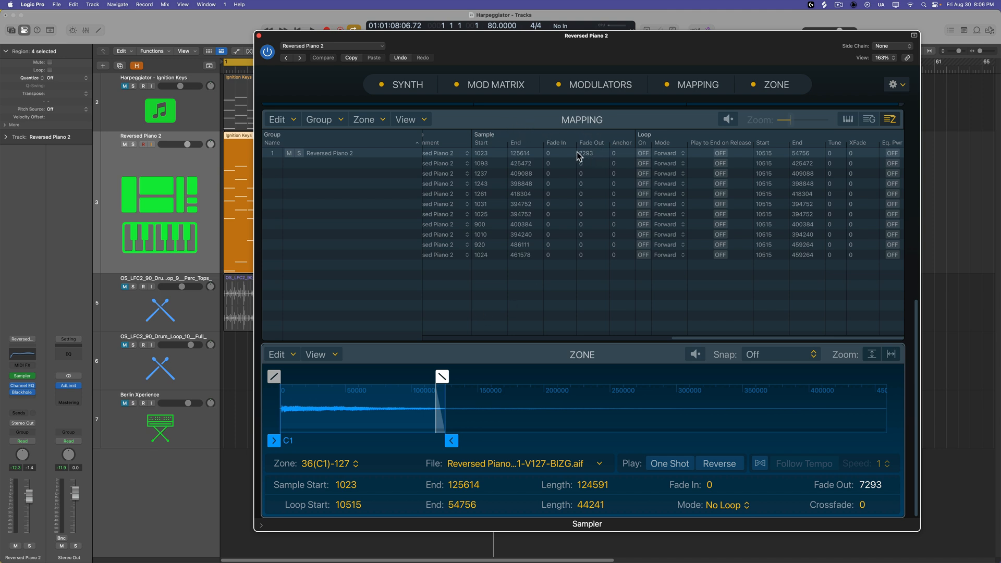
{"action": "mouse_move", "coordinate": [591, 159]}
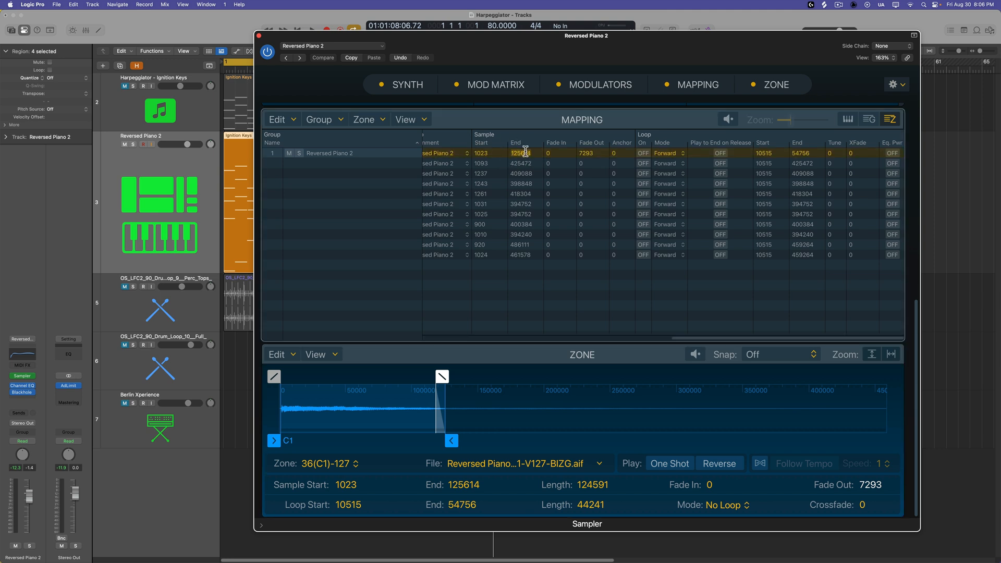
Step: Give every zone end 125614 and fade-out 7293 with Alternate loop mode, then deselect
{"action": "left_click", "coordinate": [439, 162]}
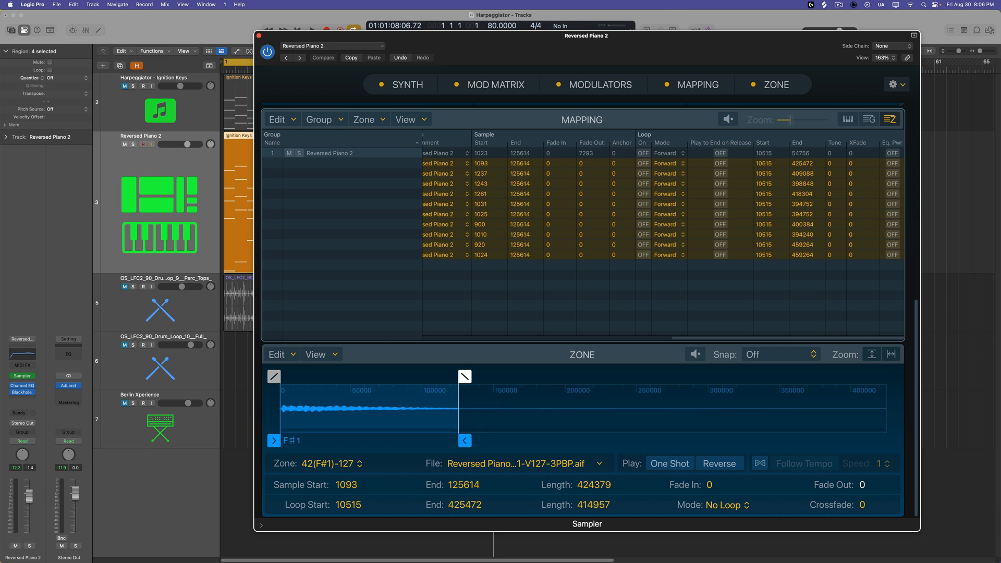
{"action": "mouse_move", "coordinate": [525, 179]}
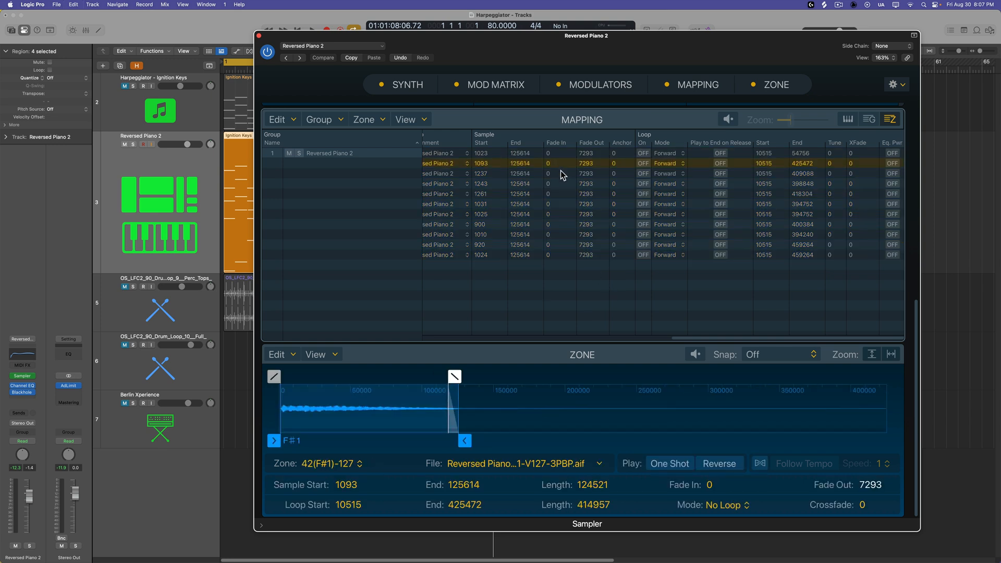
{"action": "left_click", "coordinate": [562, 214]}
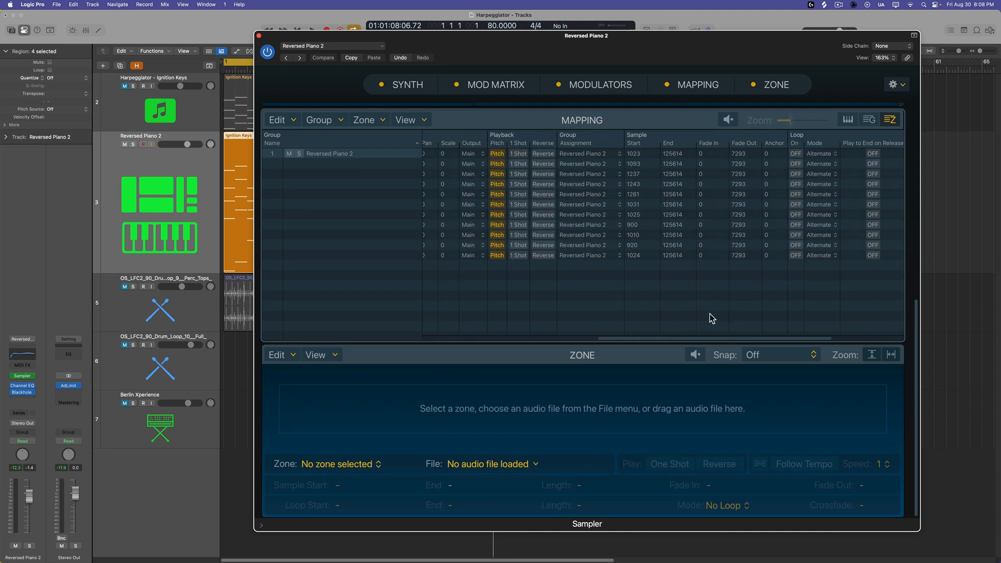
Step: Set all zones to Reverse playback in the Mapping table's Playback column
{"action": "scroll", "scroll_direction": "left", "scroll_amount": 3}
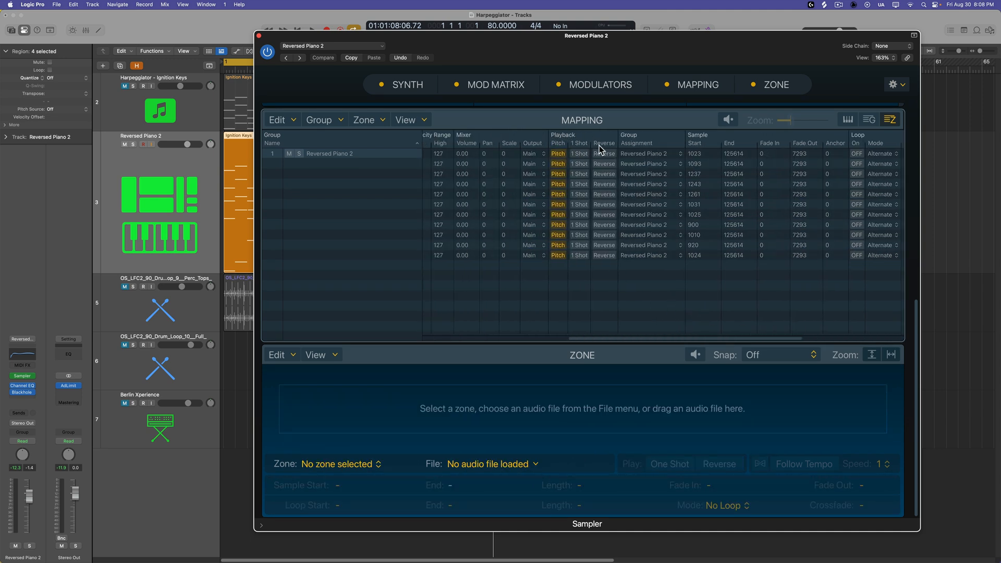
{"action": "mouse_move", "coordinate": [646, 297]}
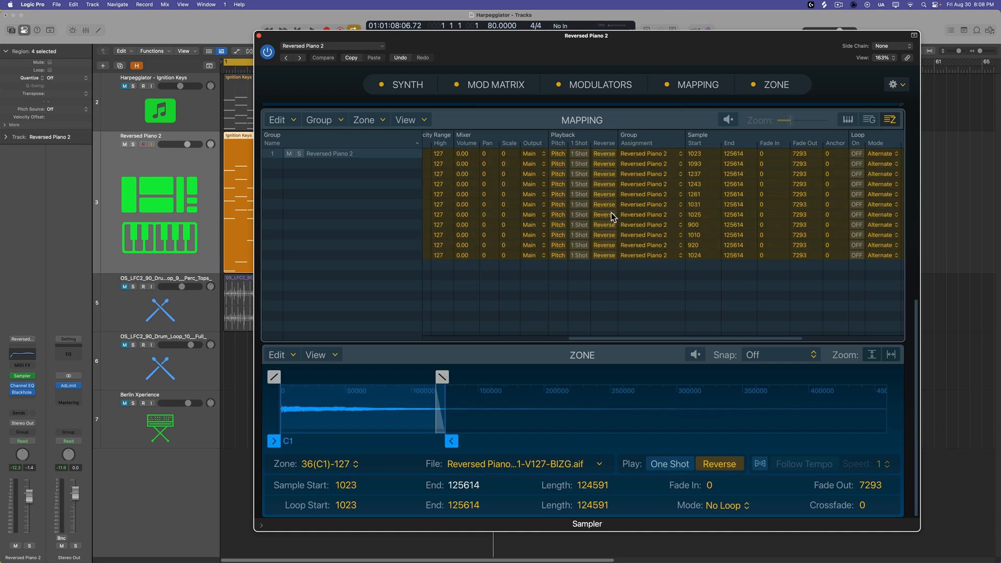
{"action": "mouse_move", "coordinate": [590, 287]}
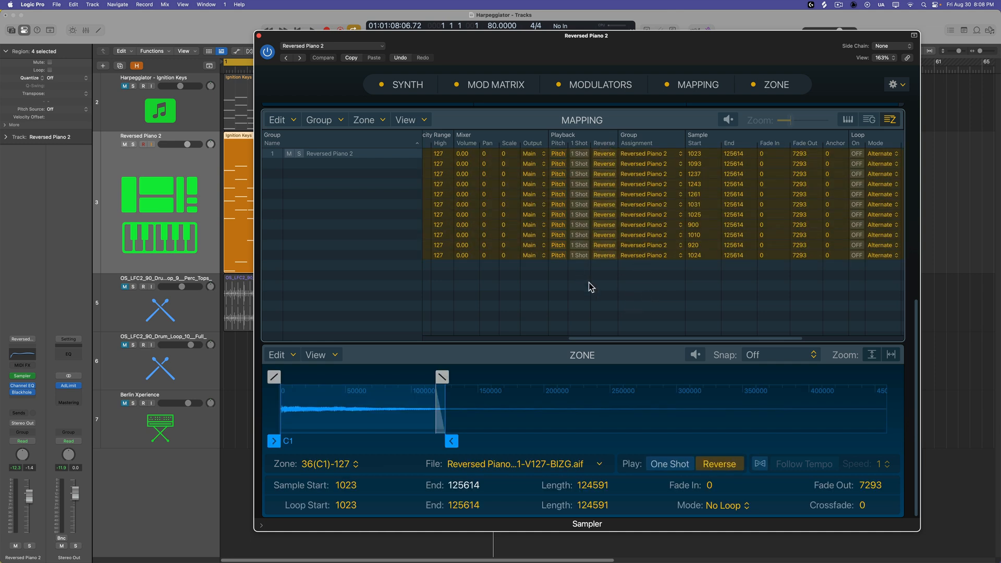
{"action": "mouse_move", "coordinate": [617, 285]}
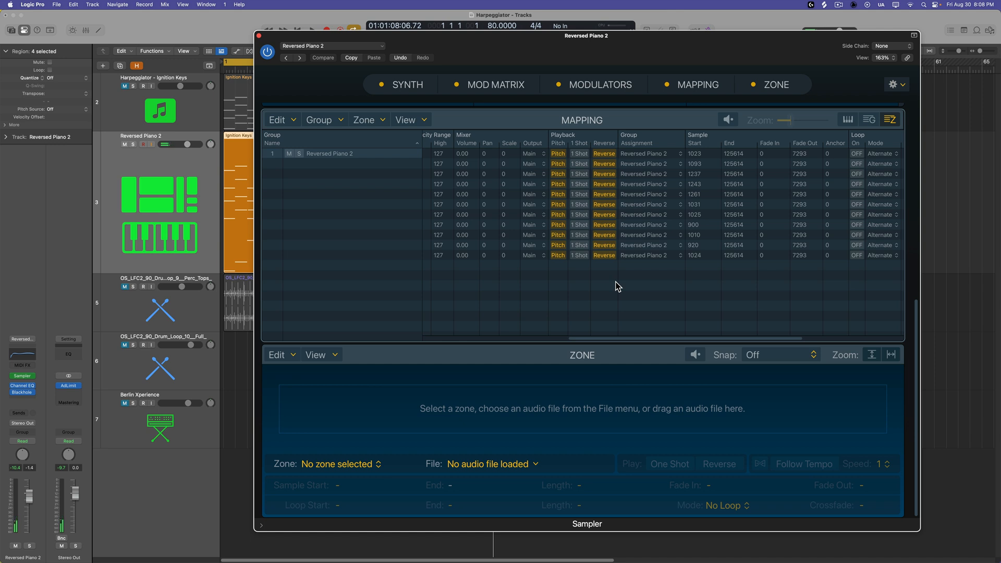
{"action": "scroll", "scroll_direction": "right", "scroll_amount": 3}
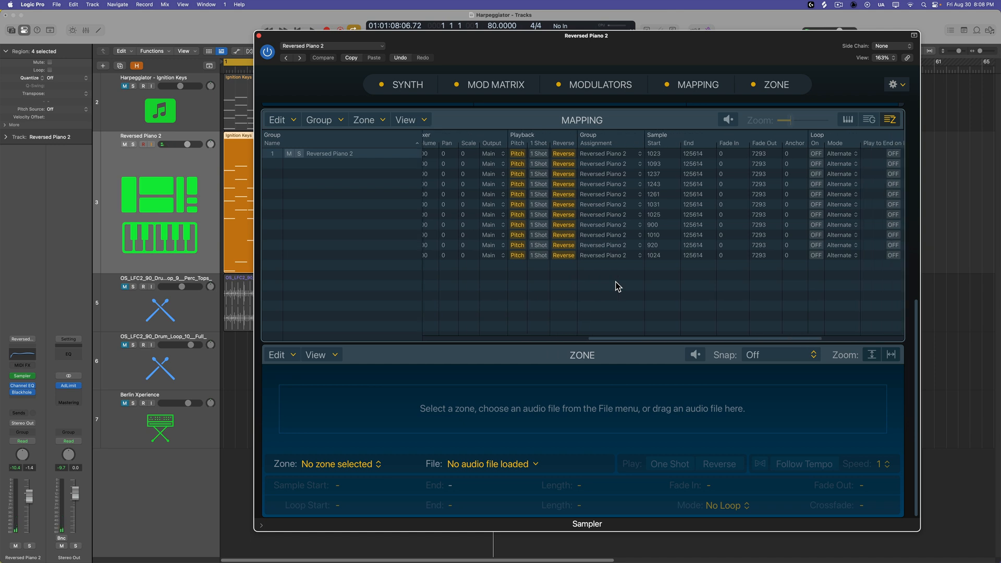
{"action": "scroll", "scroll_direction": "right", "scroll_amount": 3}
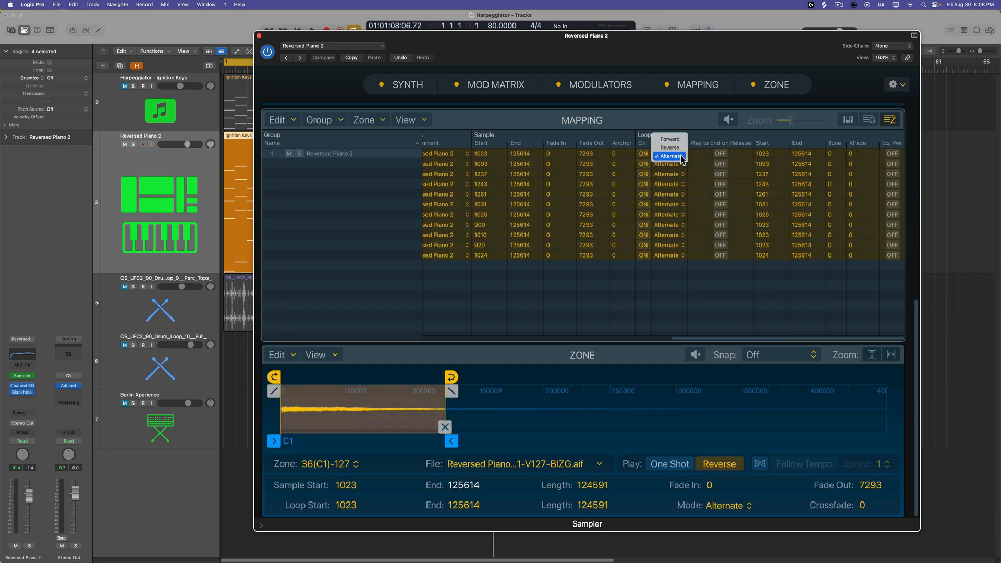
{"action": "mouse_move", "coordinate": [669, 139]}
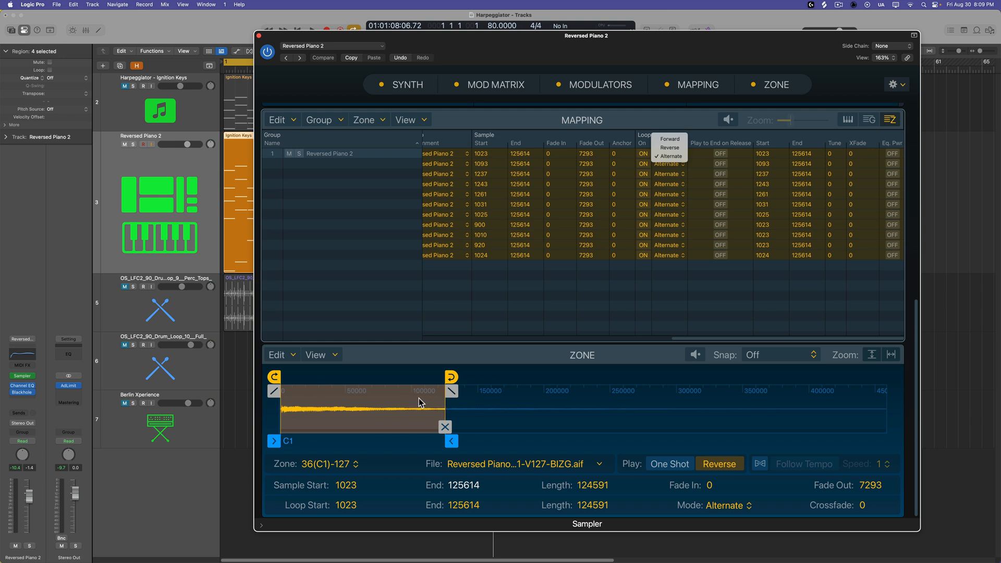
{"action": "mouse_move", "coordinate": [405, 407]}
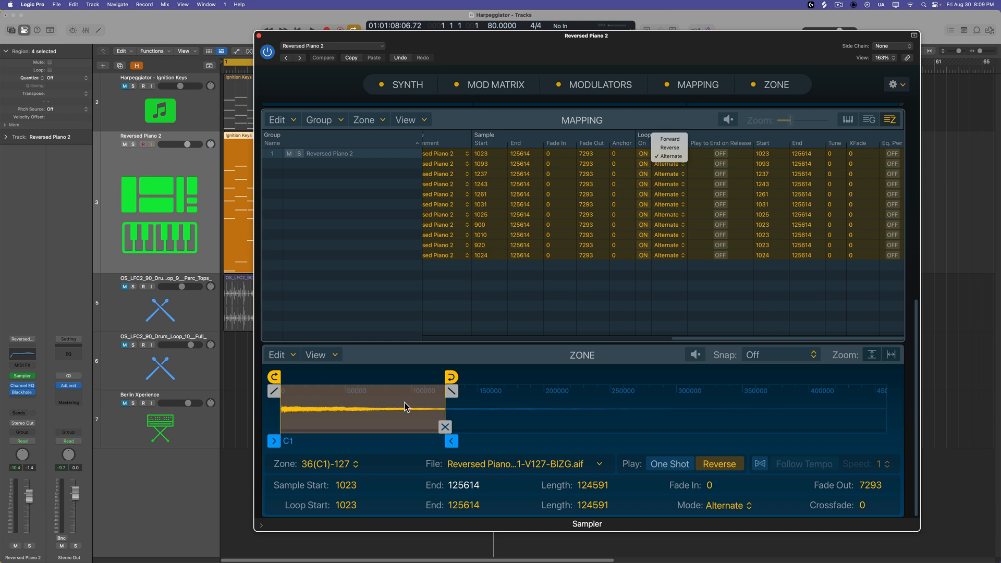
{"action": "mouse_move", "coordinate": [610, 354]}
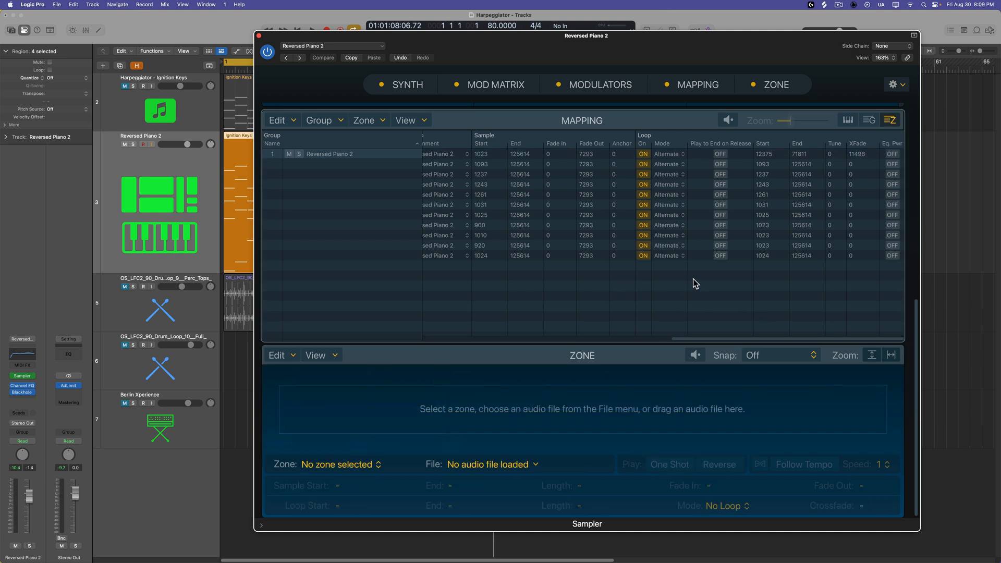
{"action": "mouse_move", "coordinate": [722, 214]}
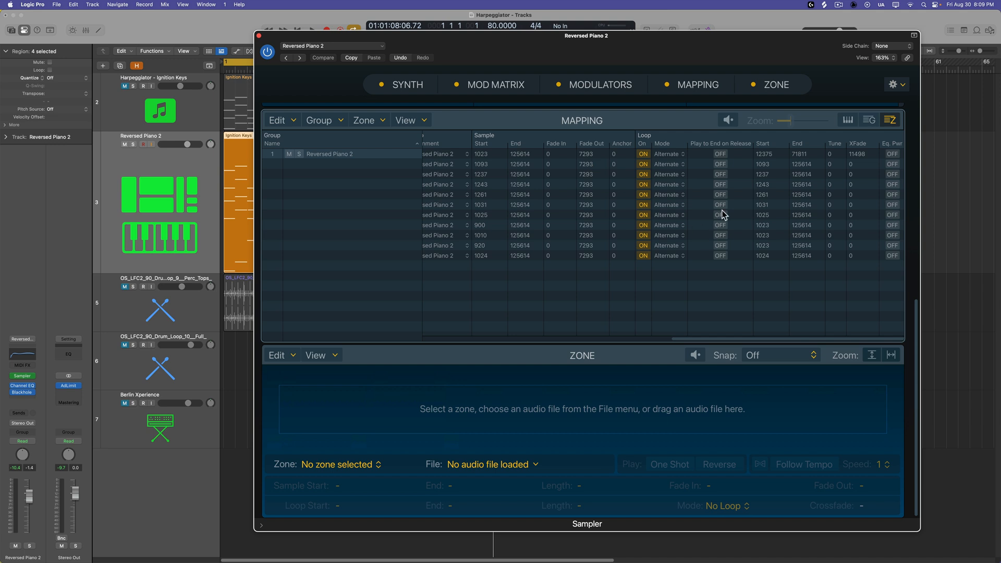
{"action": "mouse_move", "coordinate": [783, 292]}
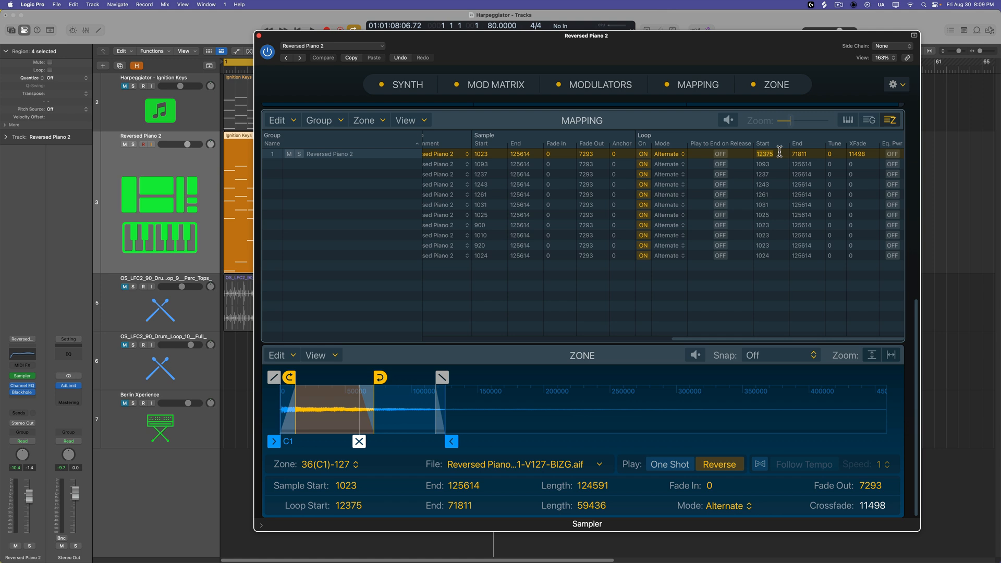
Step: Give all zones Loop Start 12375, End 71811 and XFade 11498
{"action": "left_click", "coordinate": [437, 164]}
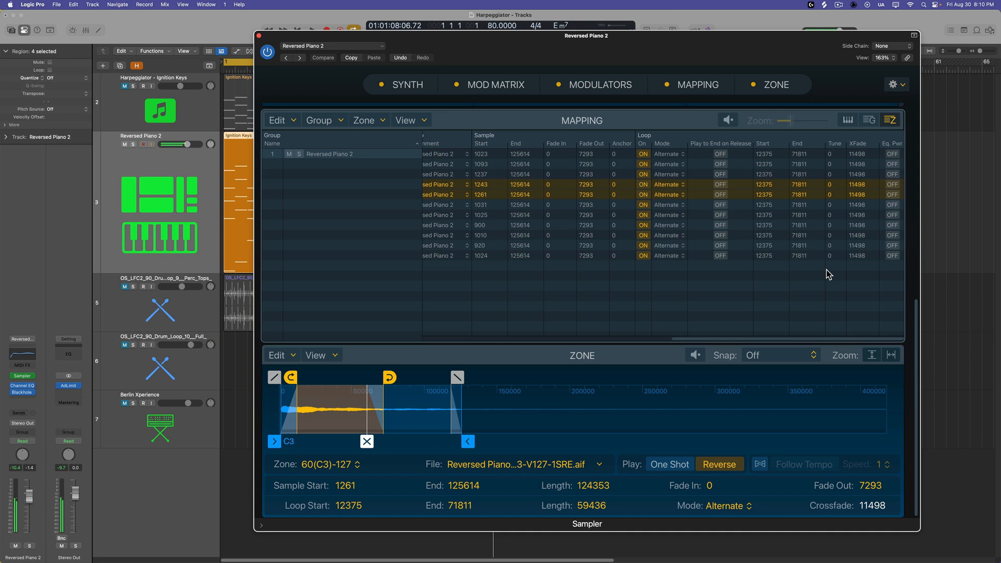
{"action": "left_click", "coordinate": [480, 183]}
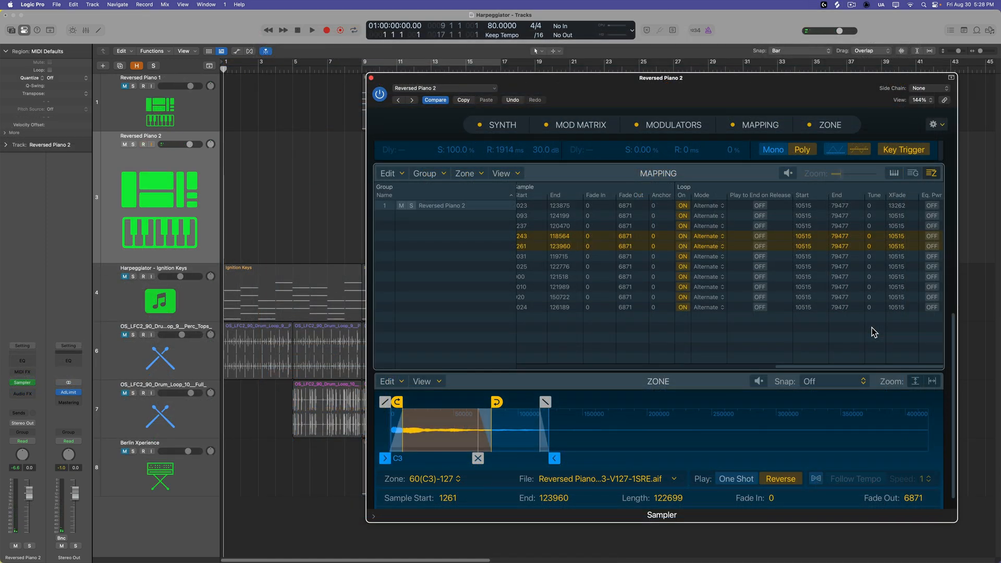
Step: Jump to the Sampler's Synth and Mod Matrix panels
{"action": "left_click", "coordinate": [143, 144]}
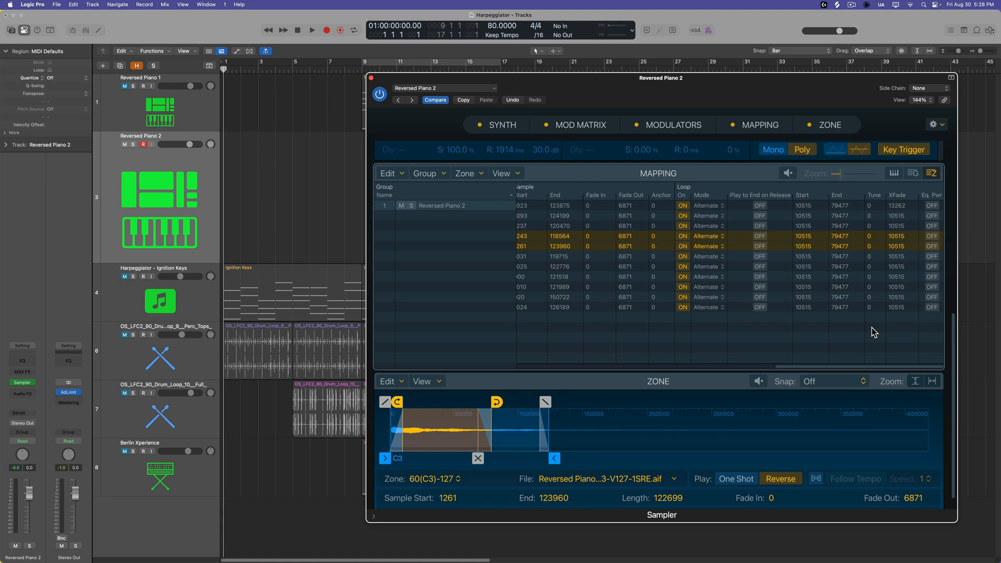
{"action": "mouse_move", "coordinate": [544, 436]}
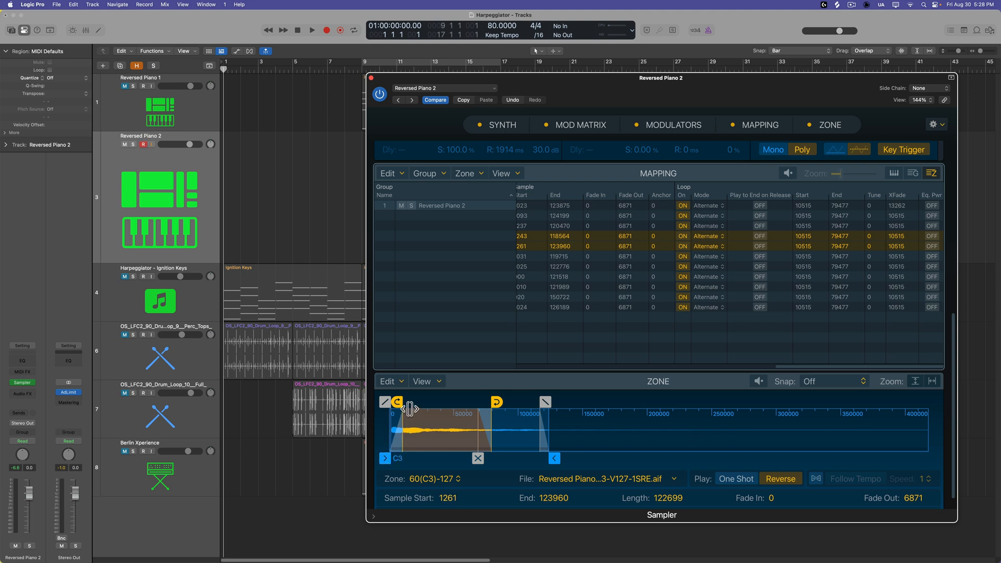
{"action": "mouse_move", "coordinate": [573, 354]}
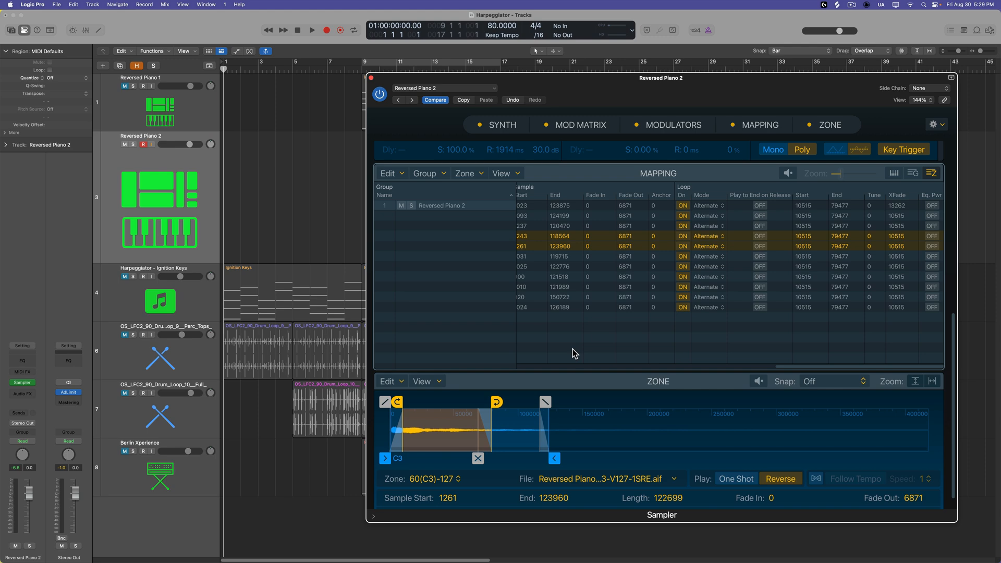
{"action": "left_click", "coordinate": [502, 124]}
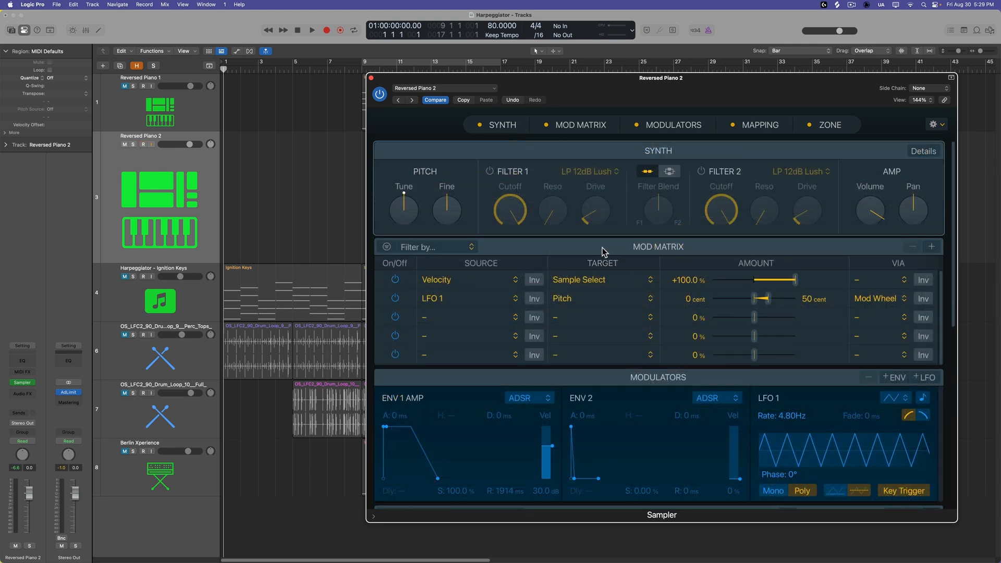
{"action": "left_click", "coordinate": [144, 143]}
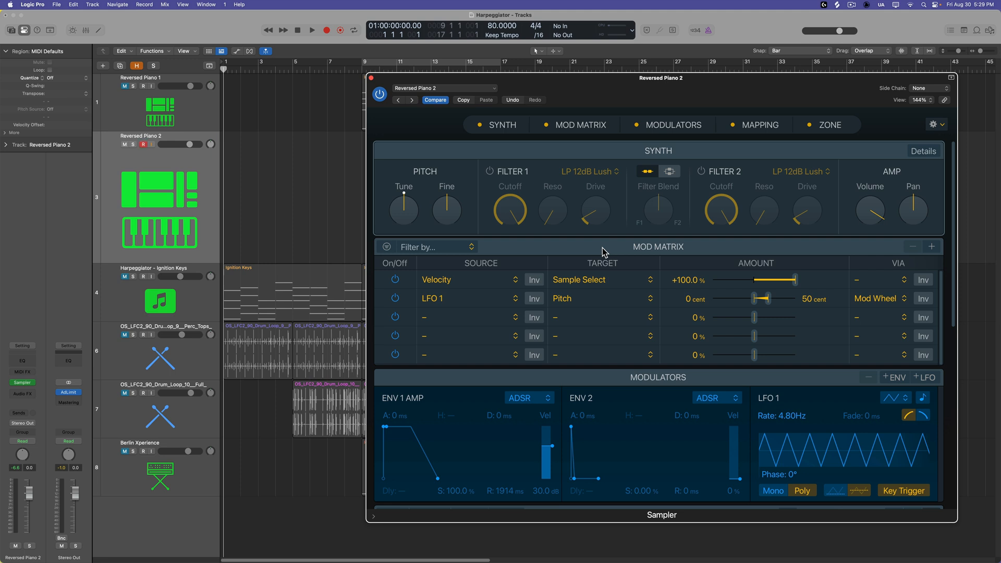
{"action": "mouse_move", "coordinate": [574, 306]}
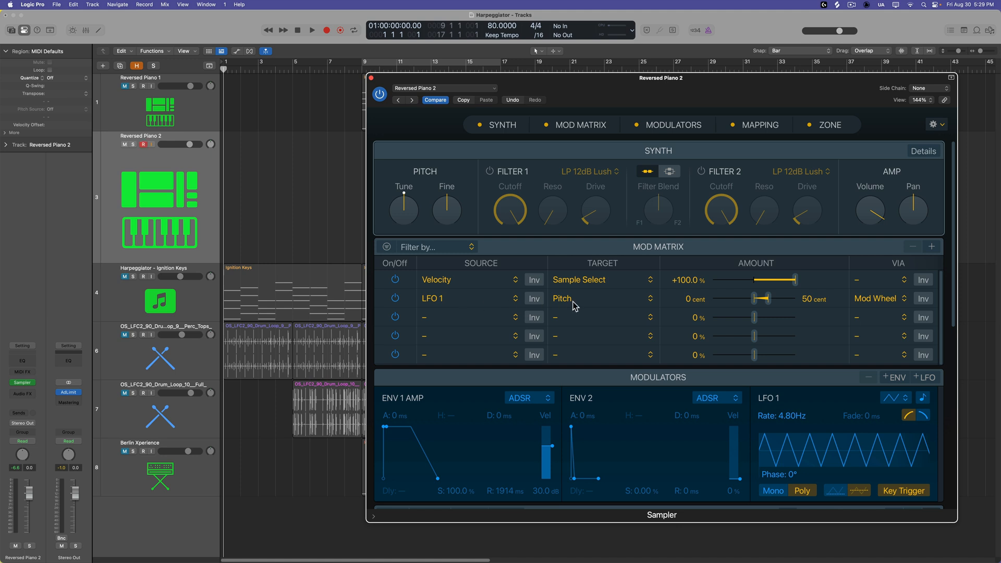
{"action": "mouse_move", "coordinate": [881, 319]}
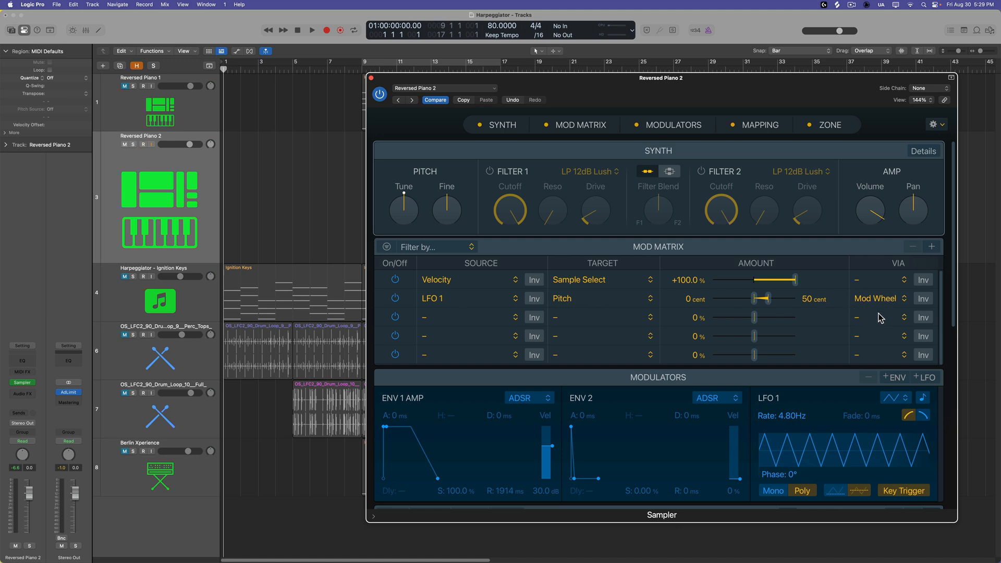
{"action": "mouse_move", "coordinate": [884, 314]}
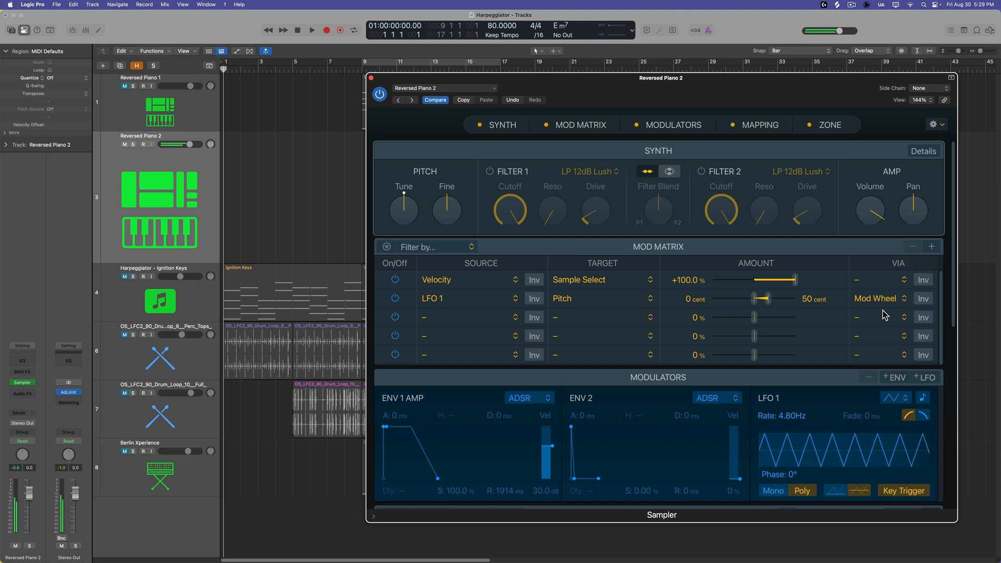
{"action": "left_click", "coordinate": [144, 144]}
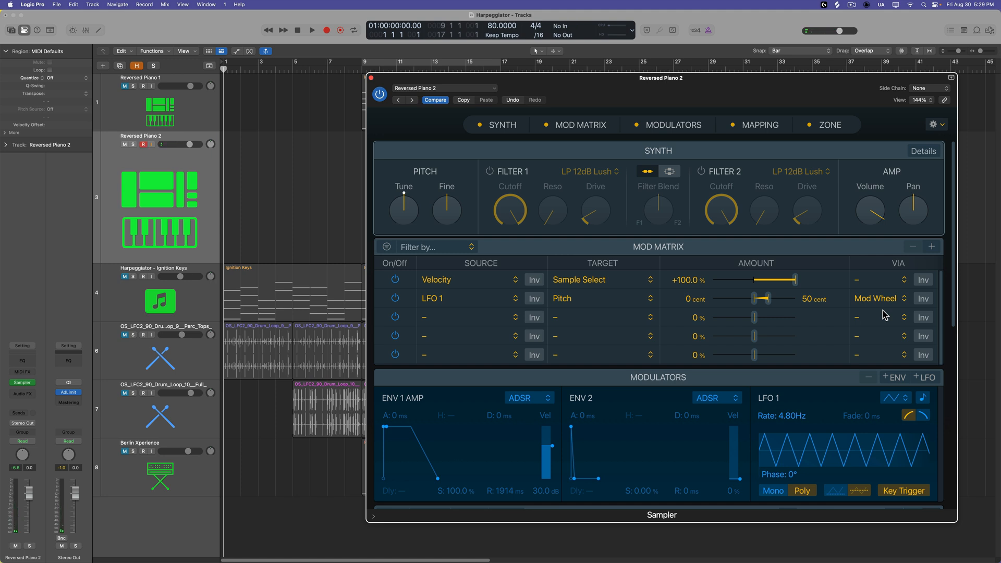
{"action": "mouse_move", "coordinate": [500, 174]}
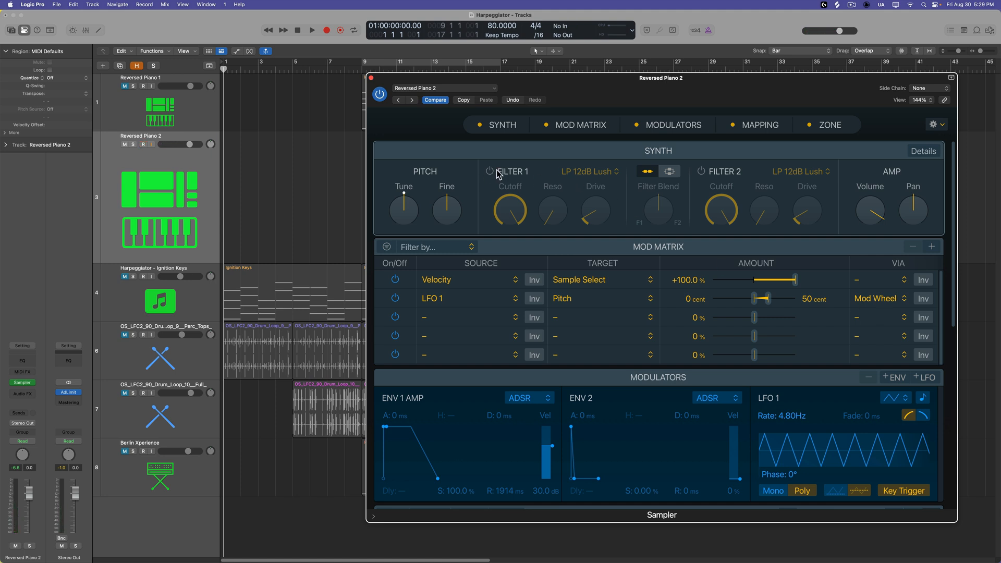
{"action": "left_click", "coordinate": [490, 170]}
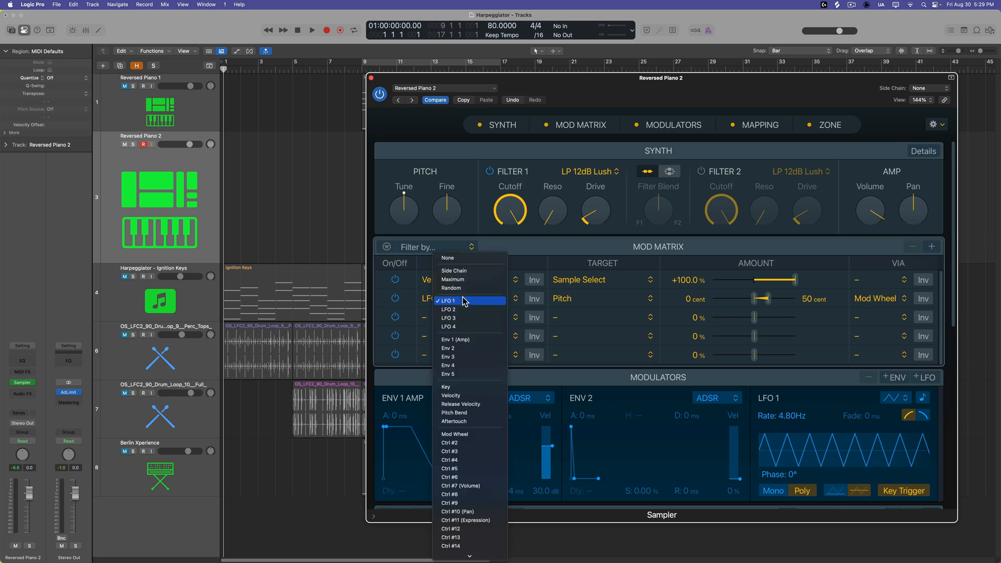
{"action": "mouse_move", "coordinate": [469, 295]}
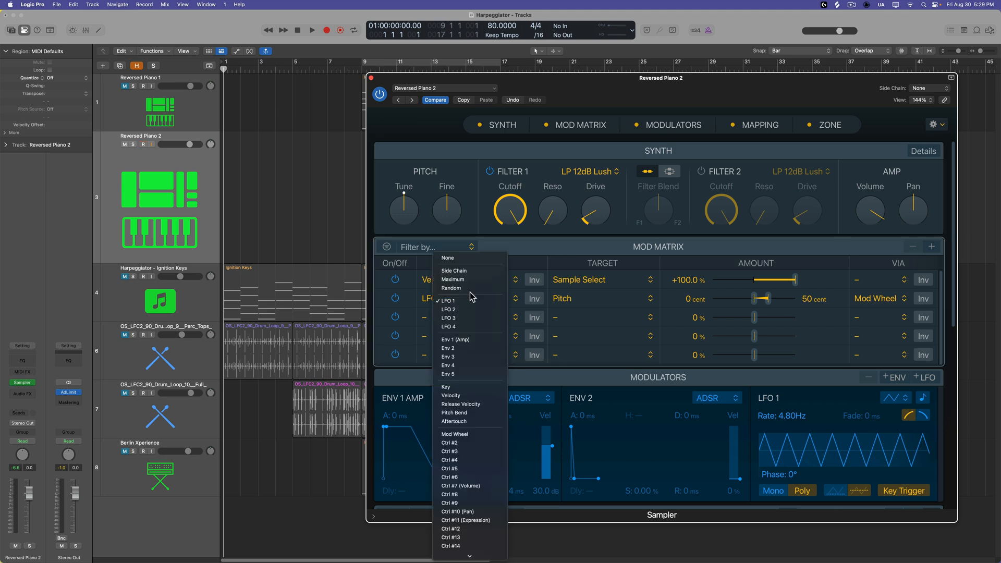
Step: Make the second Mod Matrix route send Maximum to Filter 1 Cutoff via the mod wheel
{"action": "left_click", "coordinate": [452, 279]}
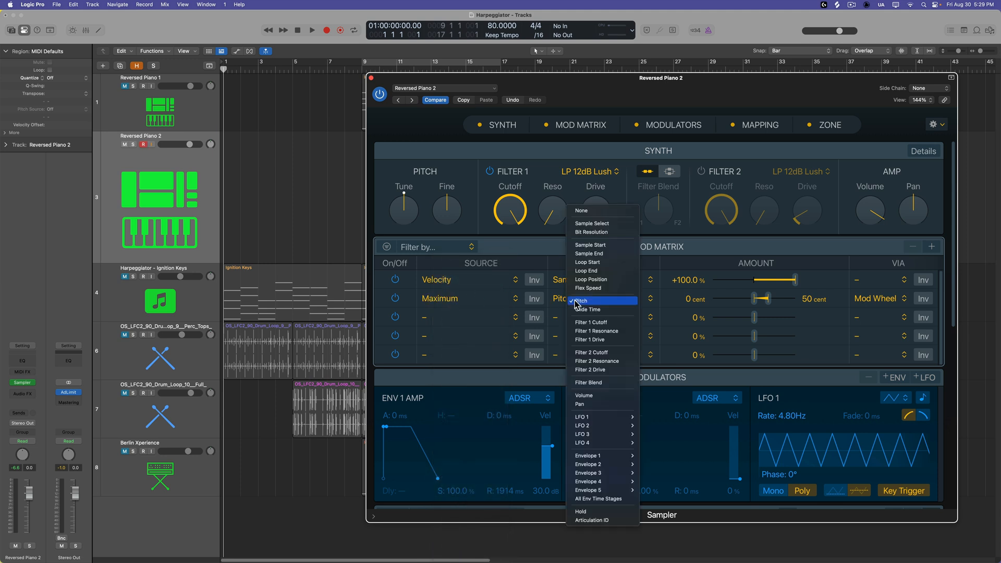
{"action": "left_click", "coordinate": [590, 322]}
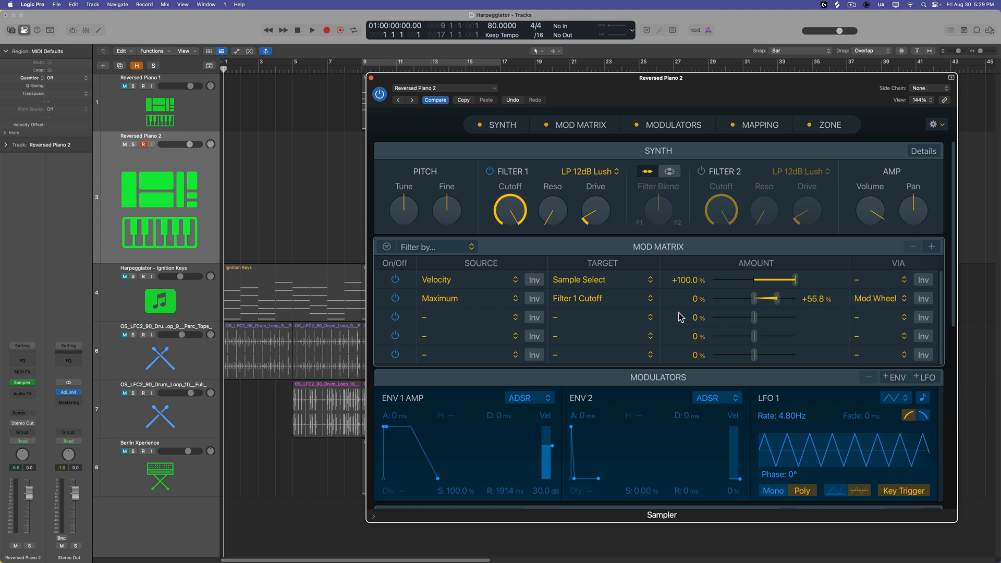
{"action": "mouse_move", "coordinate": [604, 321]}
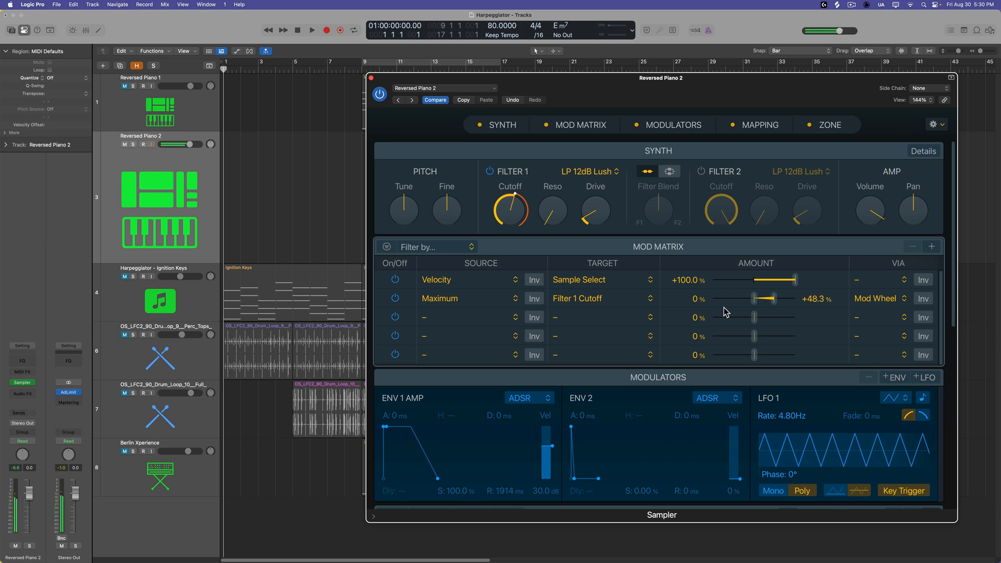
{"action": "left_click", "coordinate": [142, 144]}
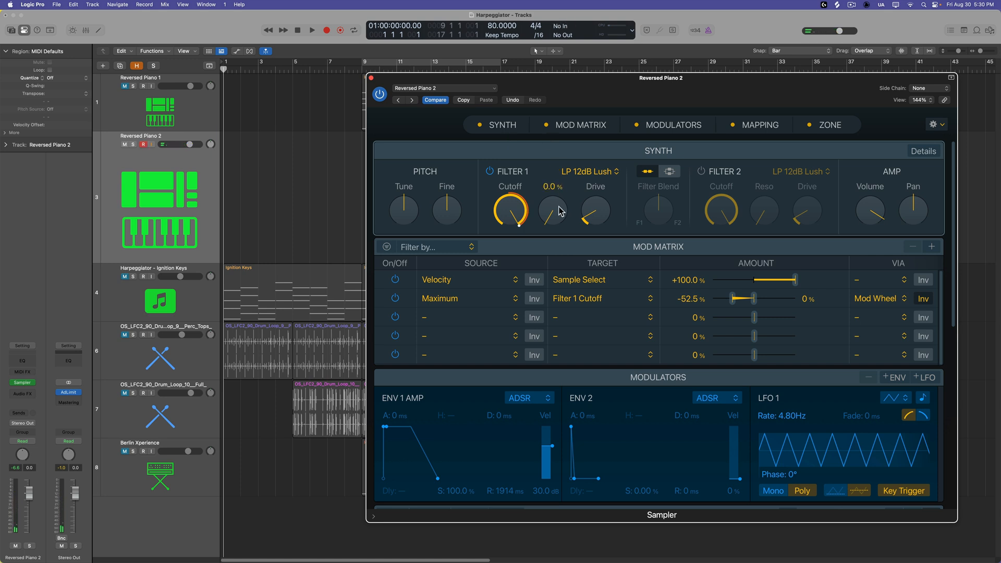
Step: Raise Filter 1 resonance and set its drive to about 25.5%
{"action": "left_click_drag", "start_coordinate": [552, 211], "coordinate": [552, 198]}
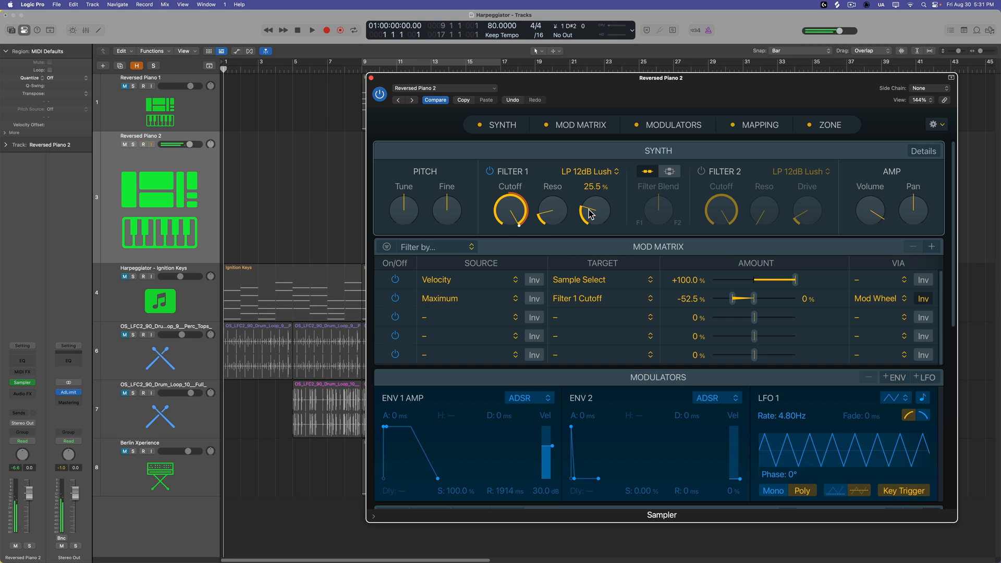
{"action": "left_click", "coordinate": [143, 145]}
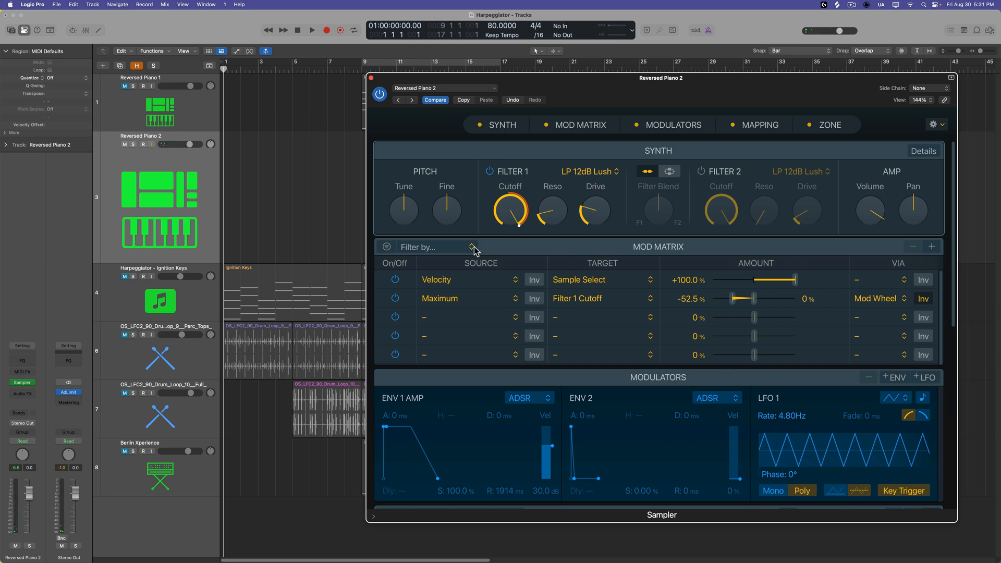
Step: Return to the Mapping and Zone editors to inspect the C3 zone's 10515–79477 loop
{"action": "left_click", "coordinate": [760, 125]}
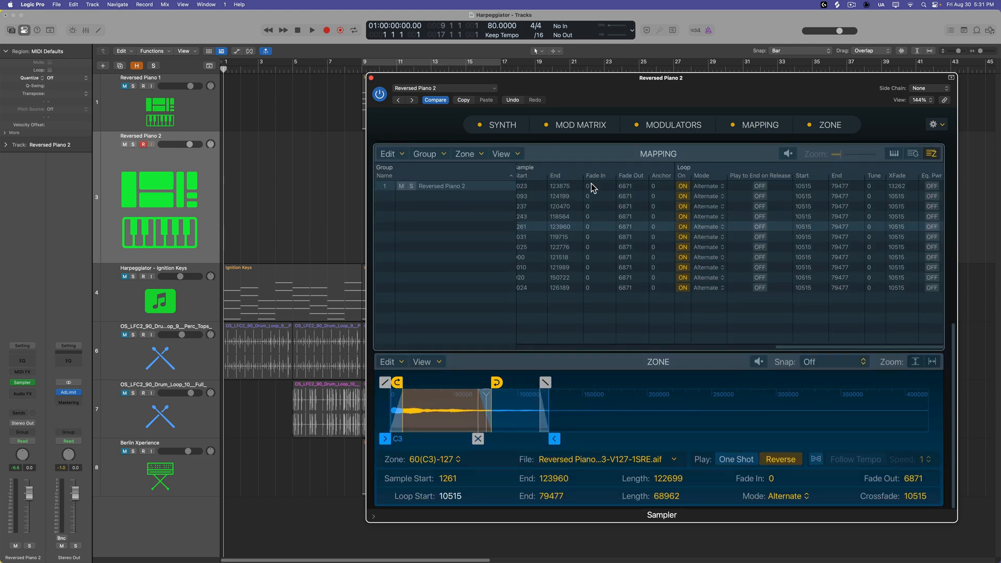
{"action": "mouse_move", "coordinate": [490, 93]}
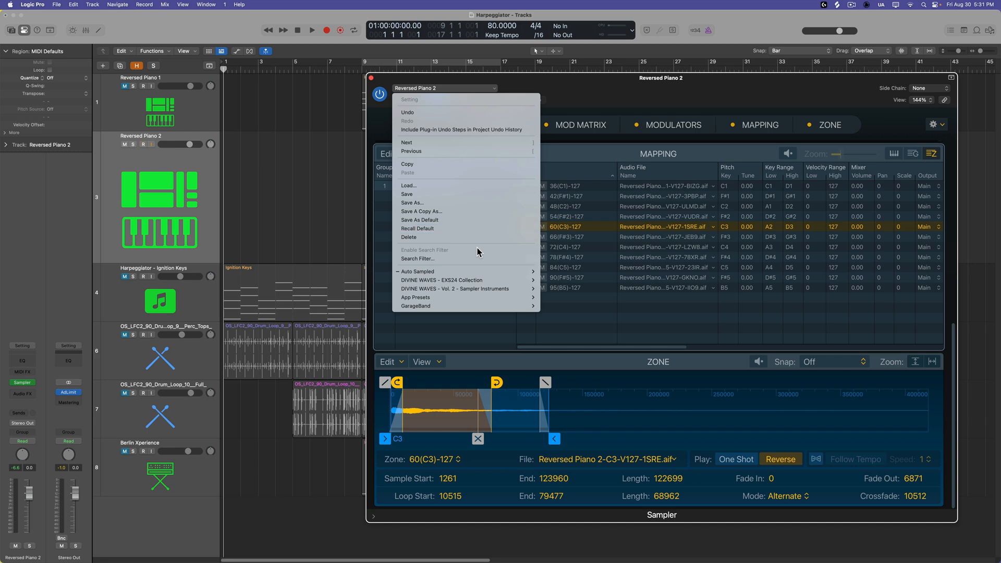
{"action": "mouse_move", "coordinate": [635, 93]}
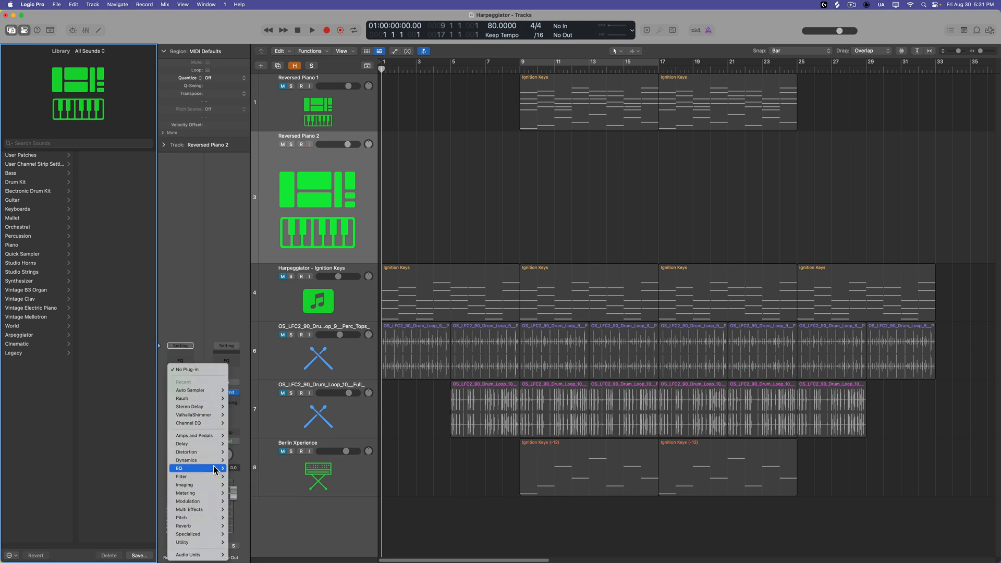
Step: Insert Channel EQ then the Blackhole reverb after Sampler on the channel strip
{"action": "left_click", "coordinate": [189, 468]}
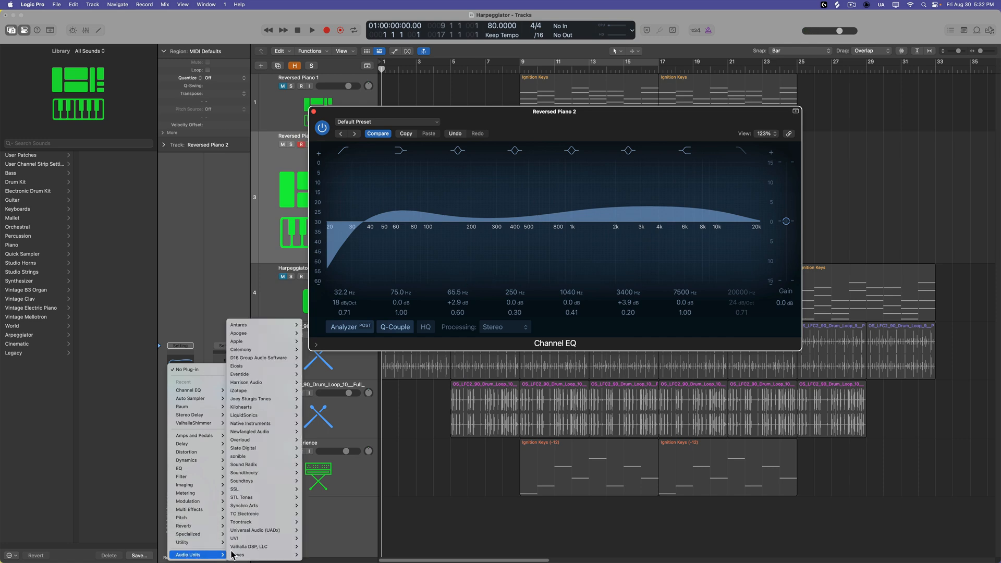
{"action": "left_click", "coordinate": [240, 374]}
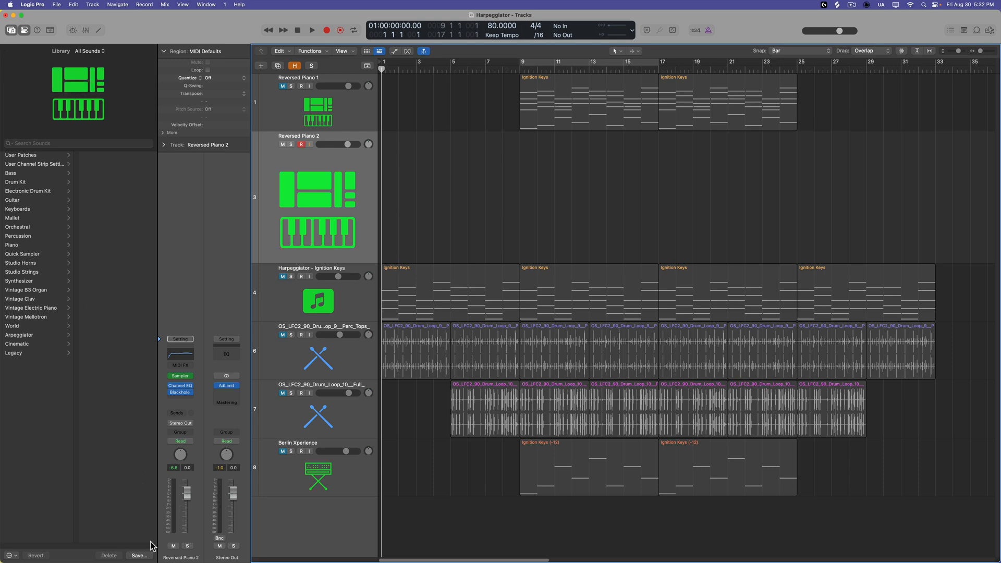
Step: Save the channel as user patch 'Reversed Piano 2' and select it under User Patches
{"action": "left_click", "coordinate": [138, 556]}
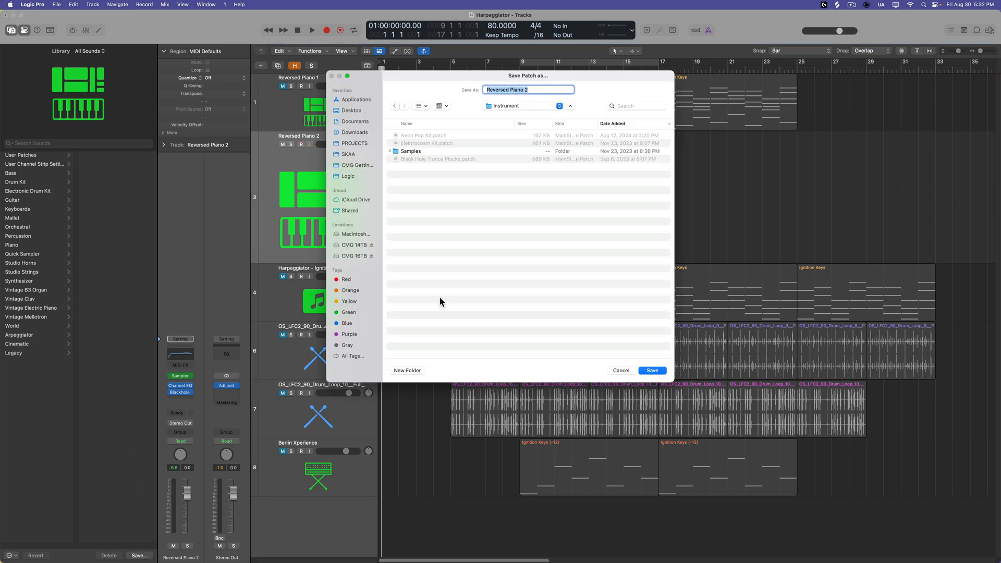
{"action": "left_click", "coordinate": [652, 370]}
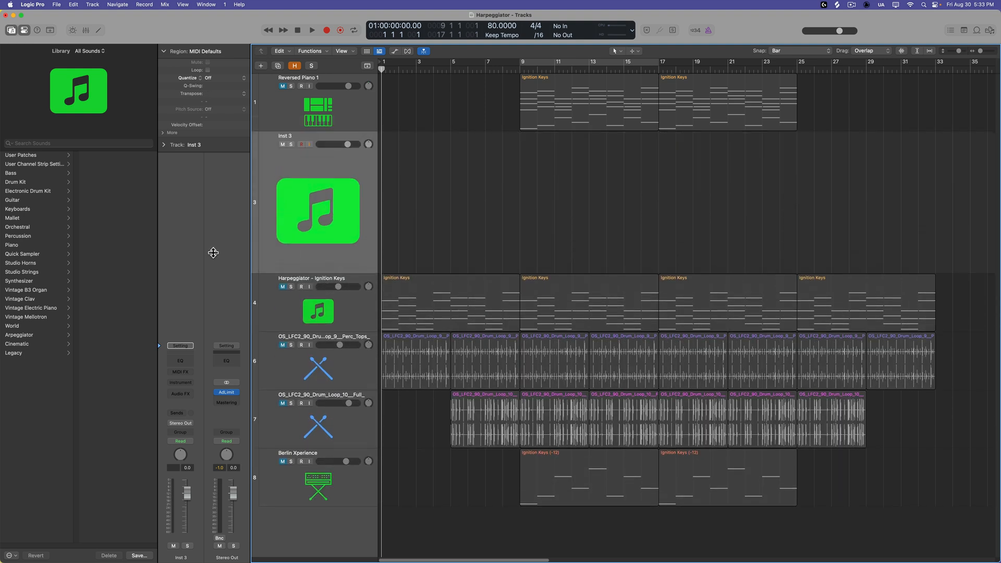
{"action": "left_click", "coordinate": [20, 154]}
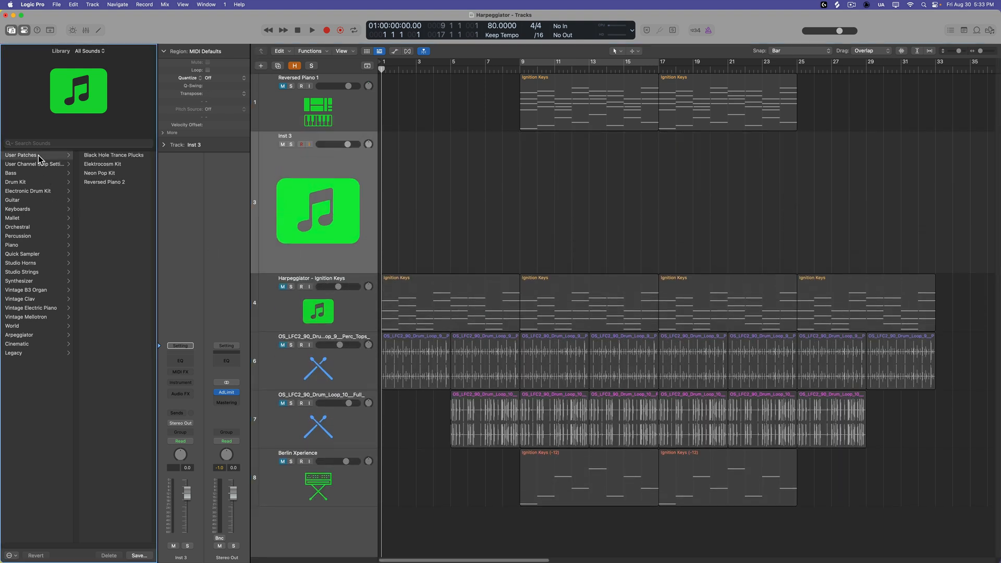
{"action": "left_click", "coordinate": [104, 181]}
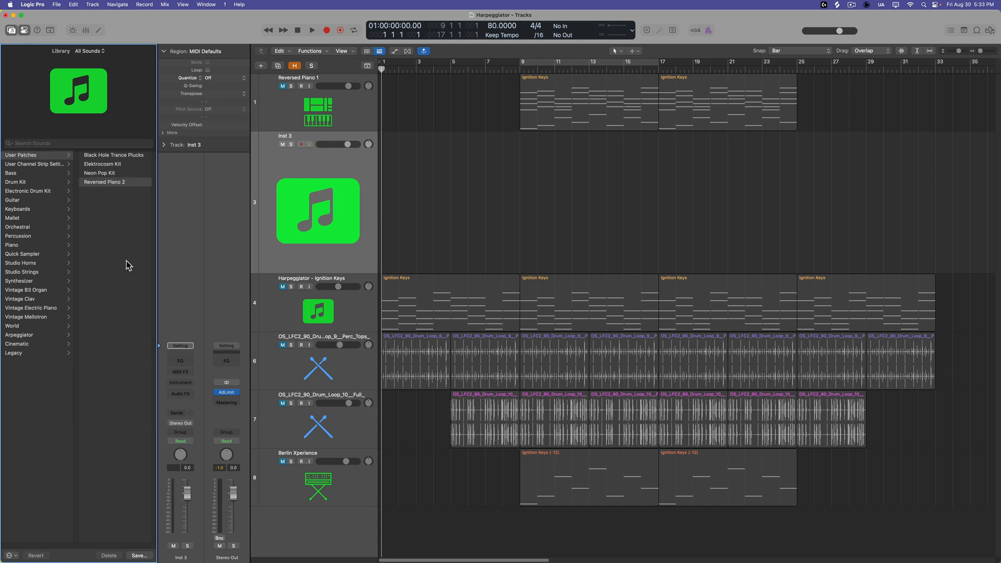
{"action": "left_click", "coordinate": [104, 181]}
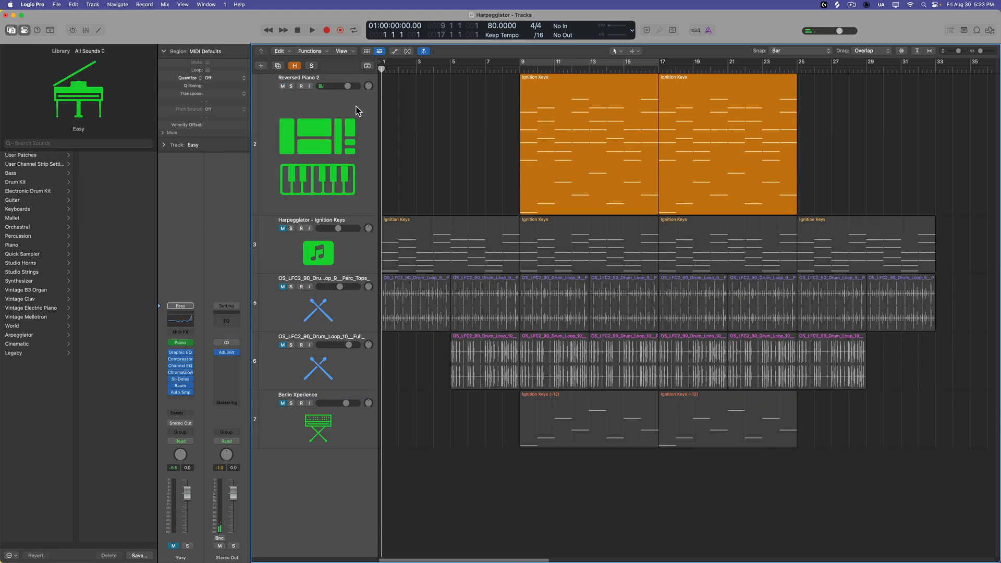
Step: Load the saved Reversed Piano 2 user patch and play back the MIDI regions with it
{"action": "left_click", "coordinate": [311, 30]}
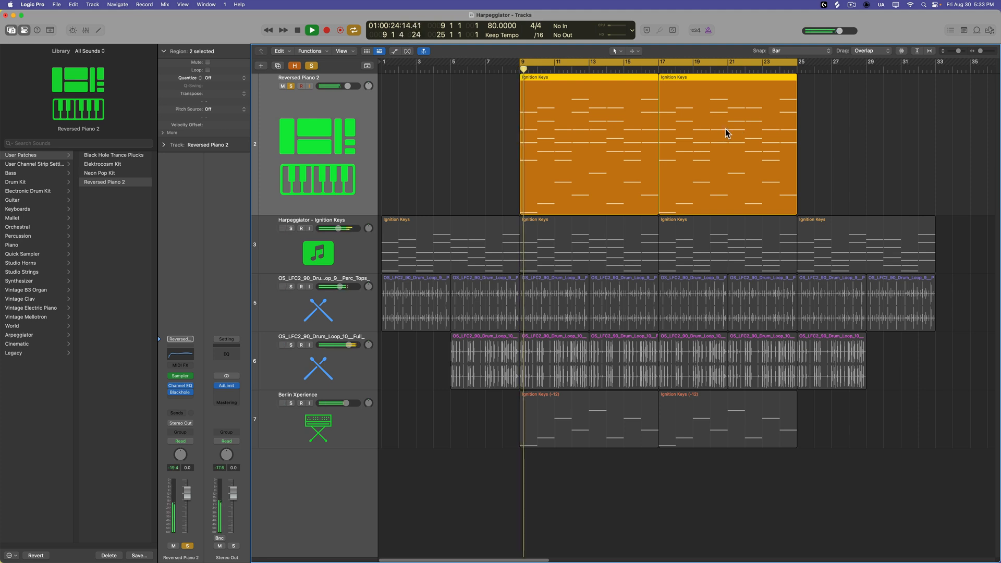
{"action": "left_click", "coordinate": [312, 30]}
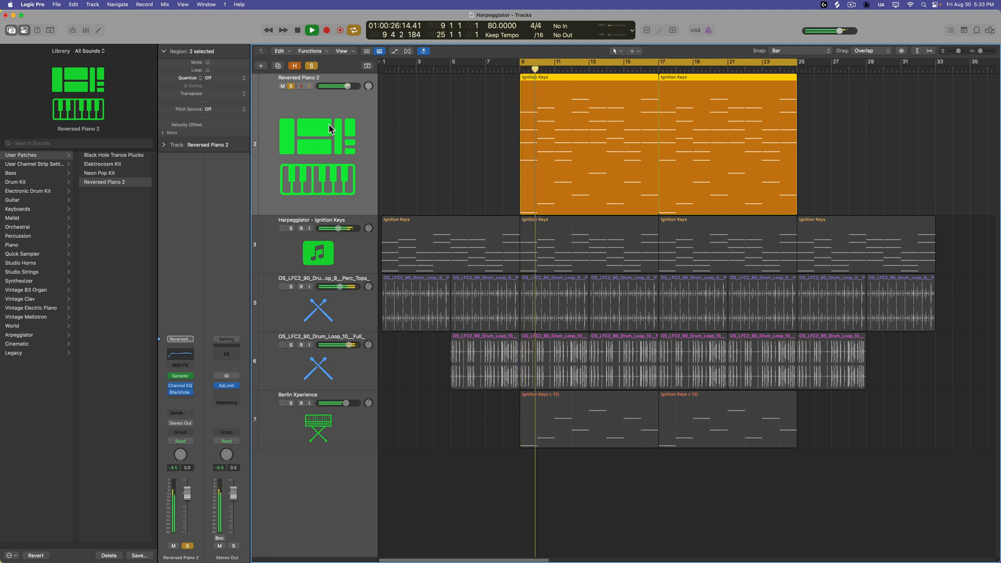
{"action": "left_click", "coordinate": [311, 30]}
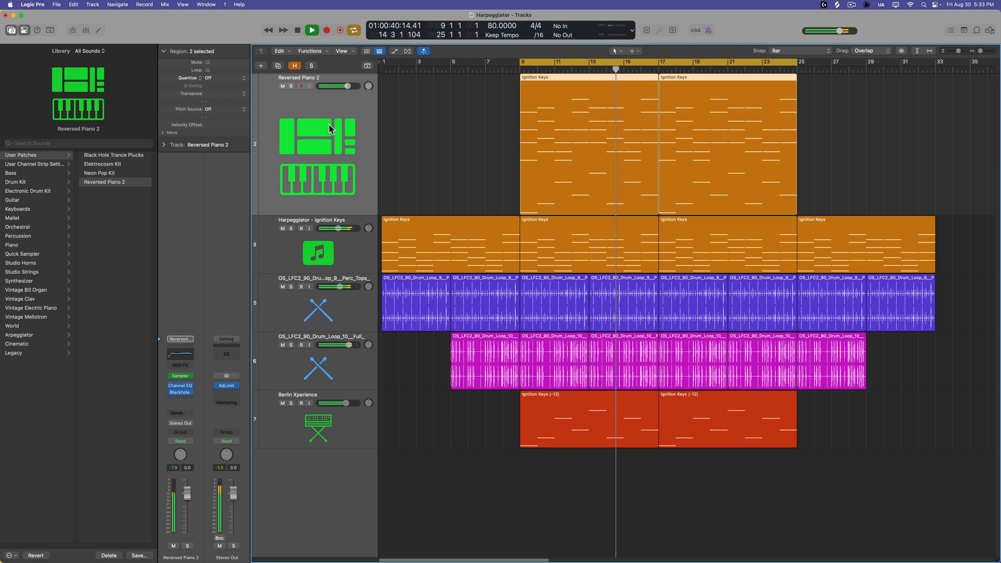
{"action": "left_click", "coordinate": [312, 30]}
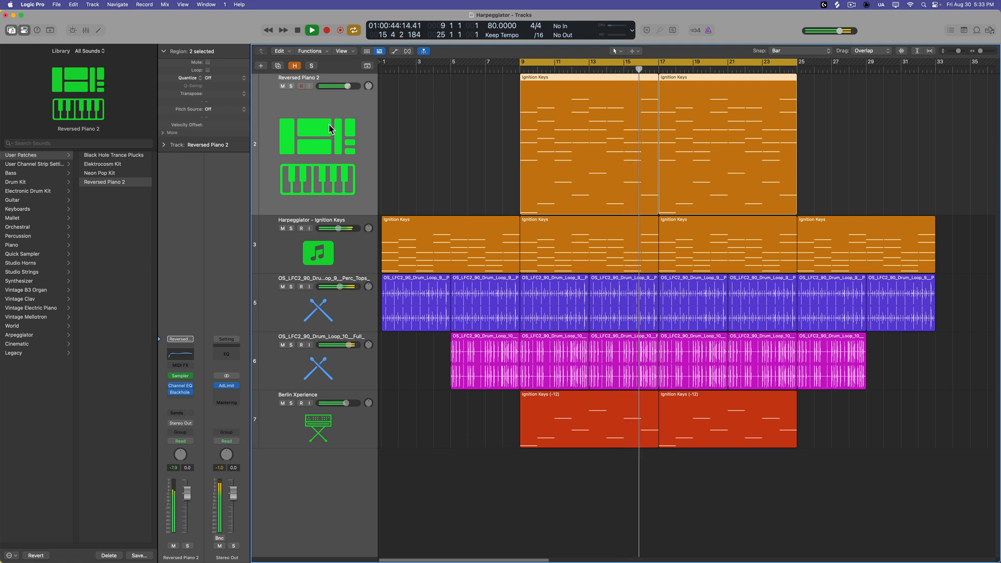
{"action": "left_click", "coordinate": [312, 31]}
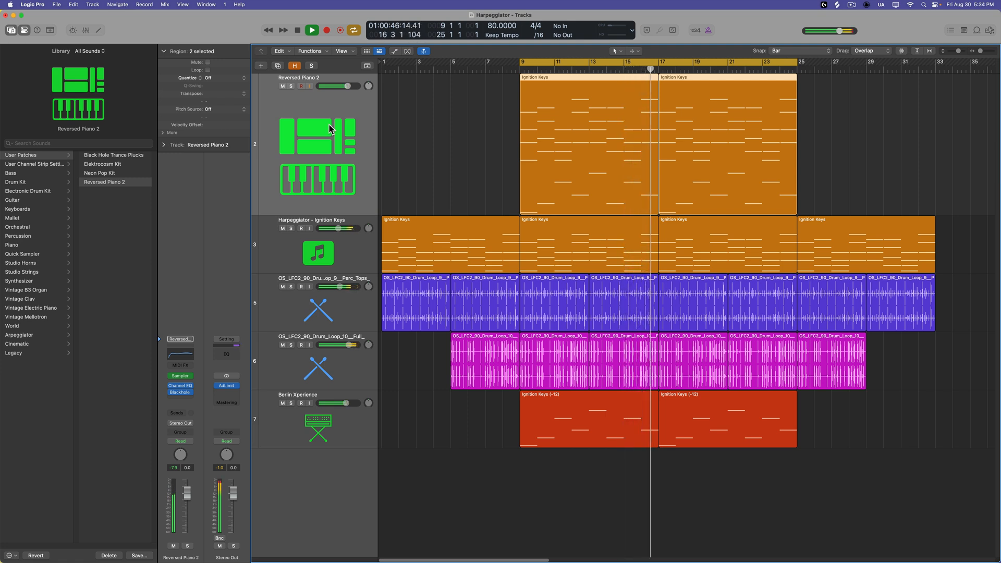
Step: Reopen the track's Sampler instrument settings and hide the Library
{"action": "left_click", "coordinate": [312, 30]}
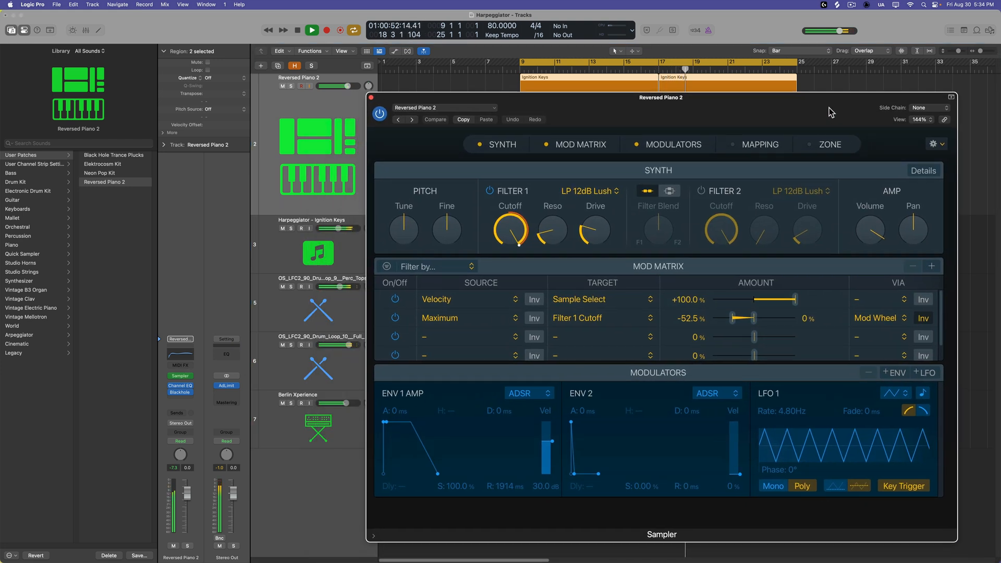
{"action": "left_click", "coordinate": [24, 30]}
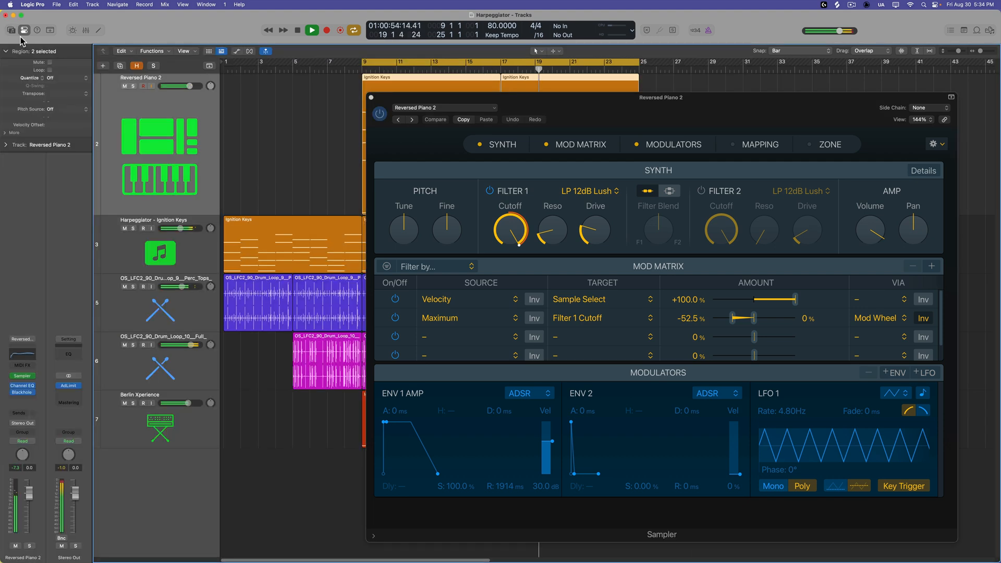